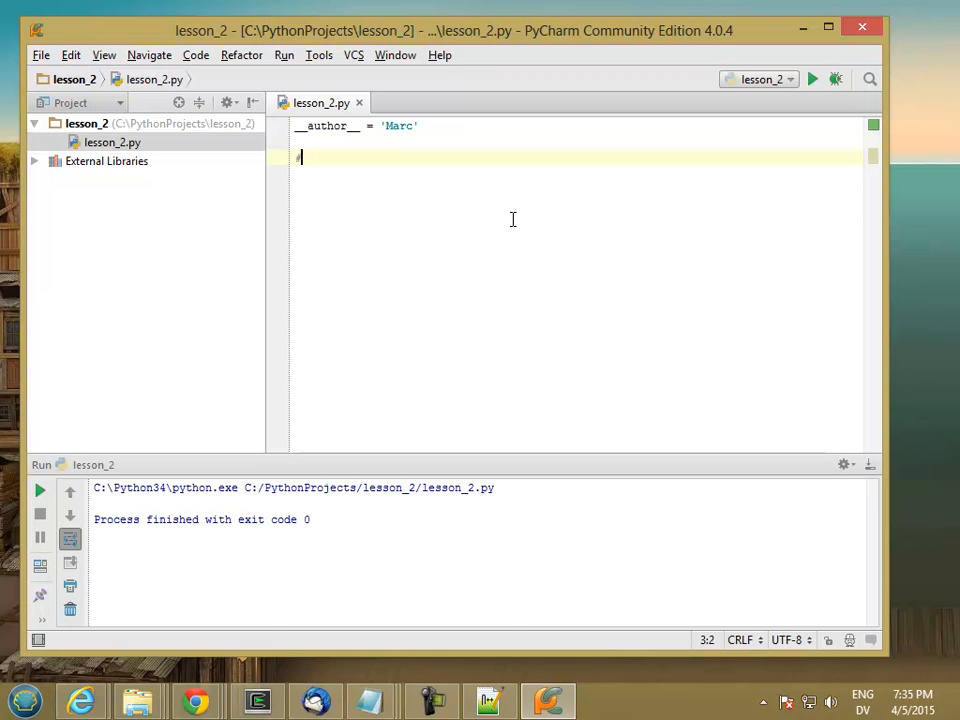
Add the comments # Declare String name and # Declare Real x.
{"action": "type", "text": "# Dec"}
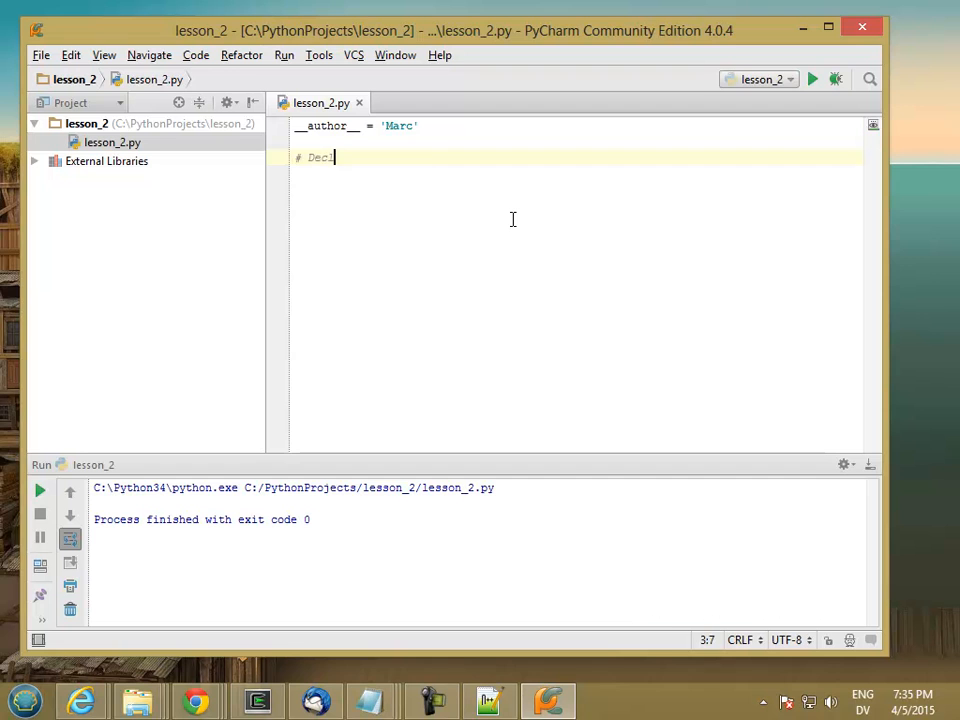
{"action": "type", "text": "lare na"}
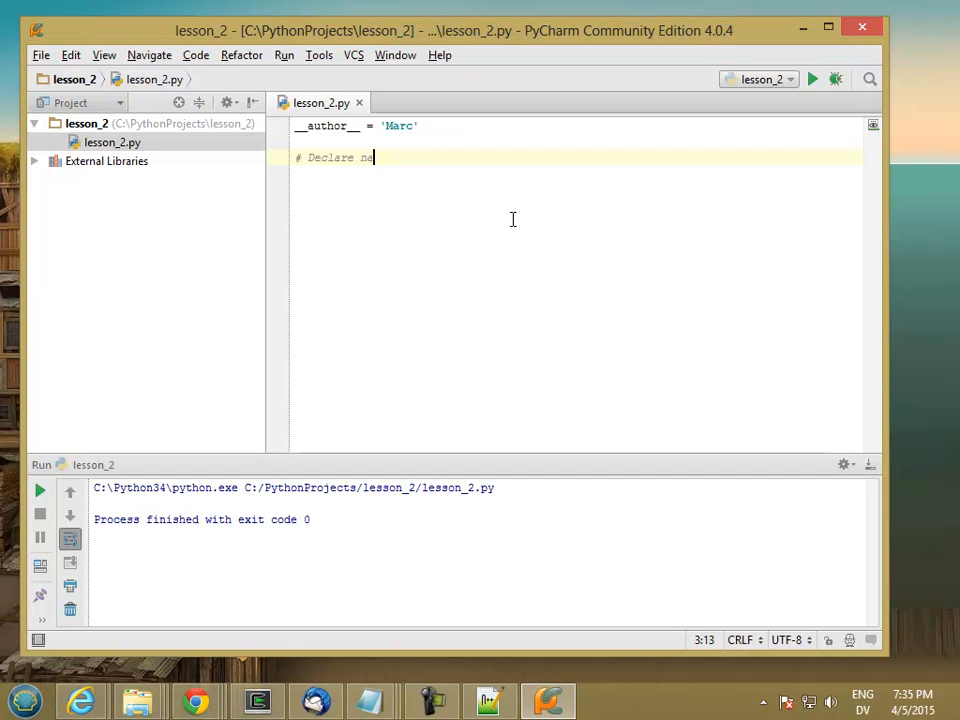
{"action": "key", "text": "BackSpace"}
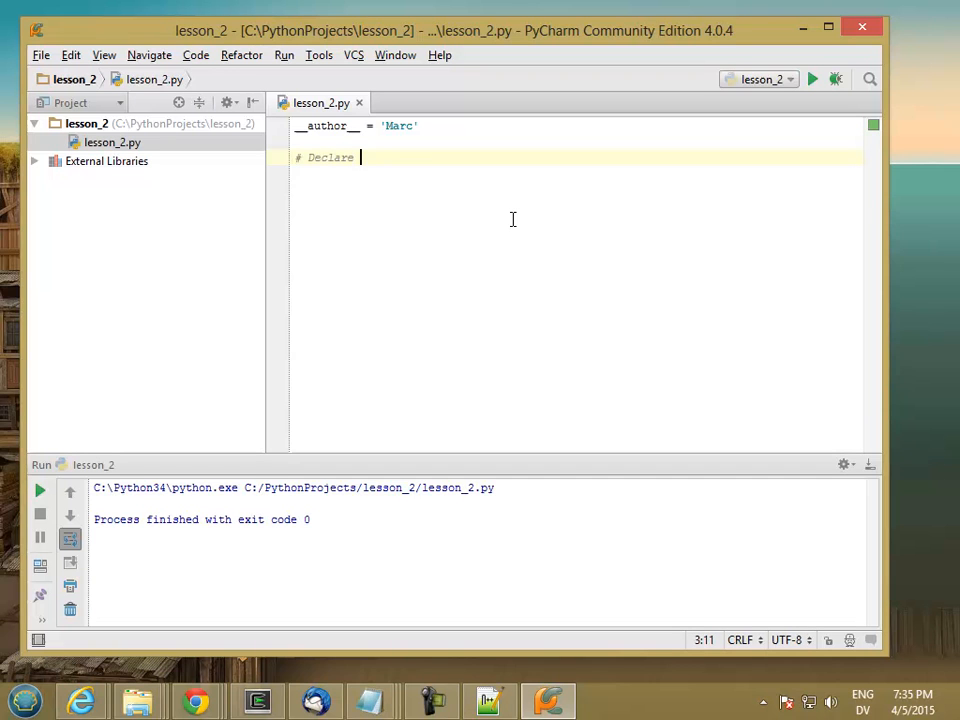
{"action": "type", "text": "String name"}
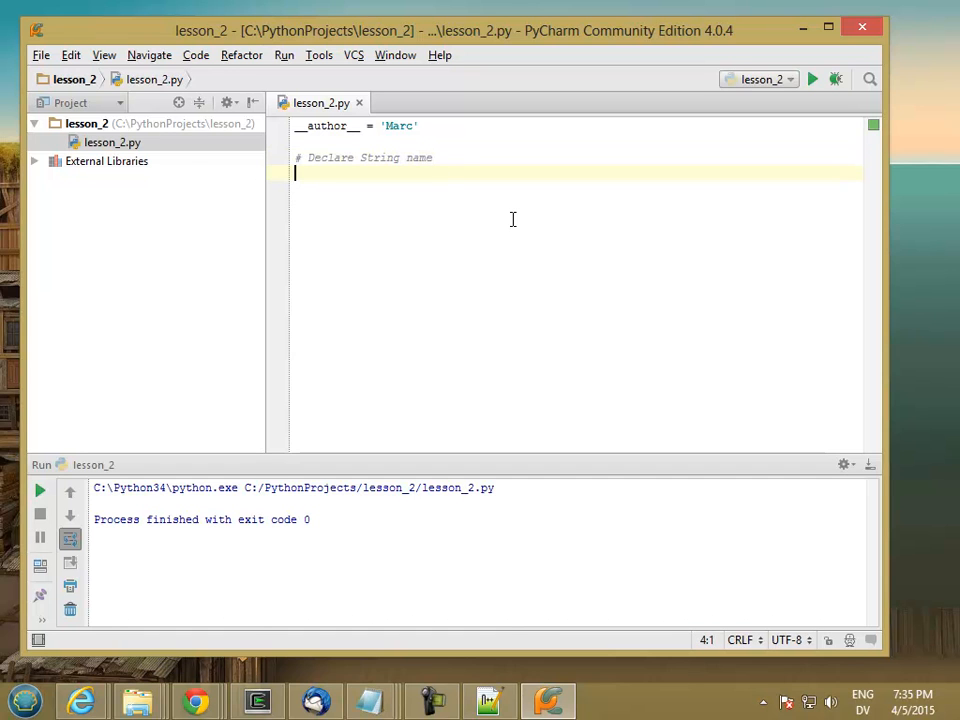
{"action": "type", "text": "# Declar"}
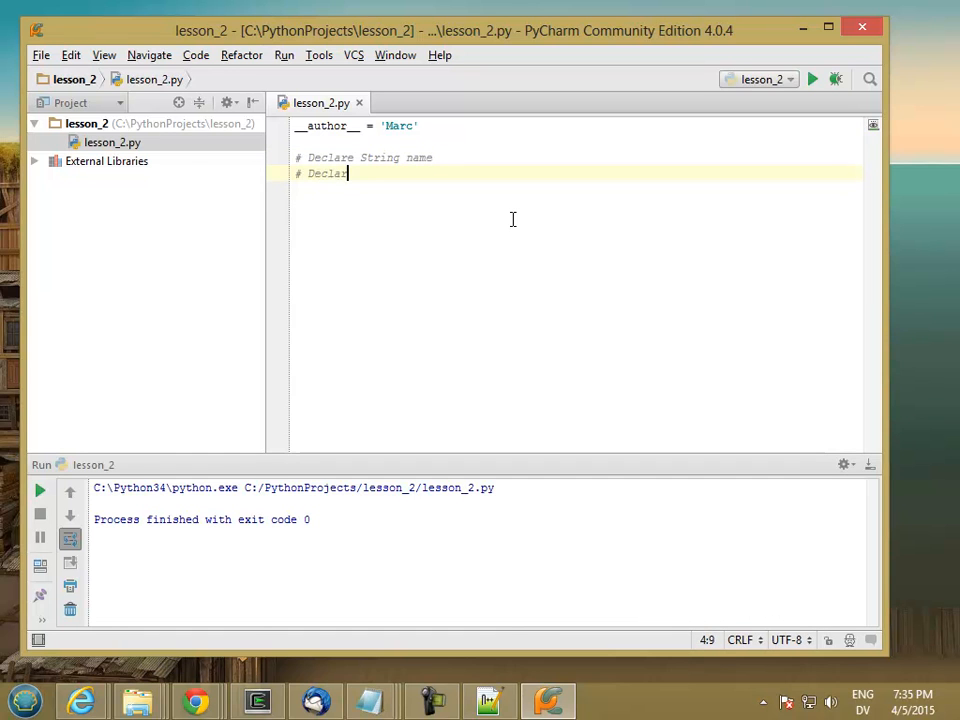
{"action": "type", "text": "e Real"}
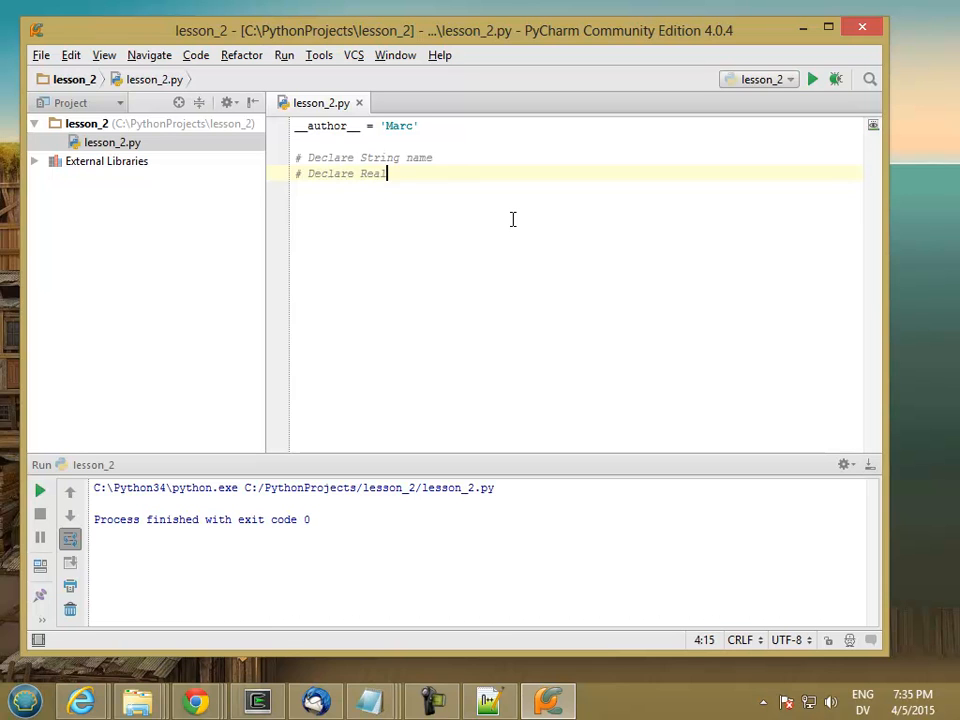
{"action": "type", "text": "x"}
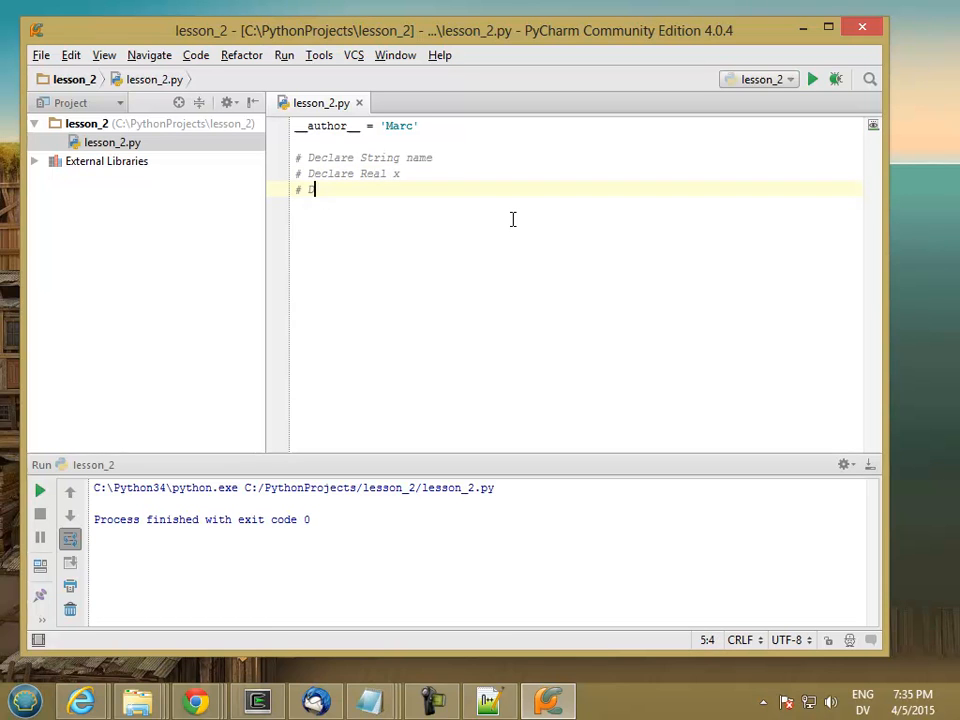
Add the comments # Declare Integer y and # Declare Boolean is_valid.
{"action": "type", "text": "Declare I"}
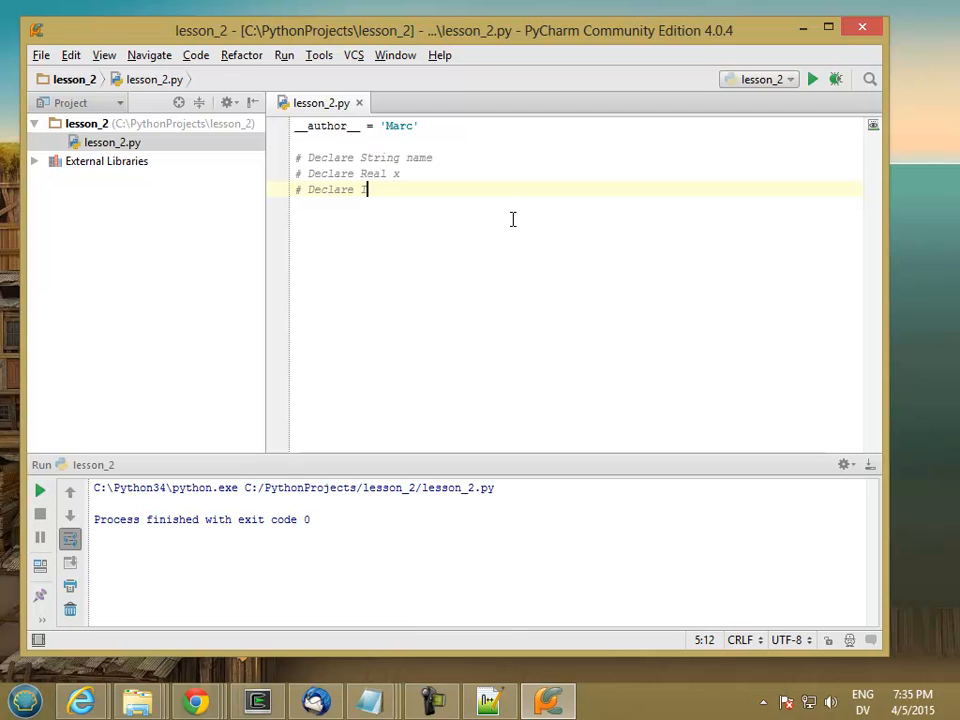
{"action": "type", "text": "nteger y"}
{"action": "type", "text": "# "}
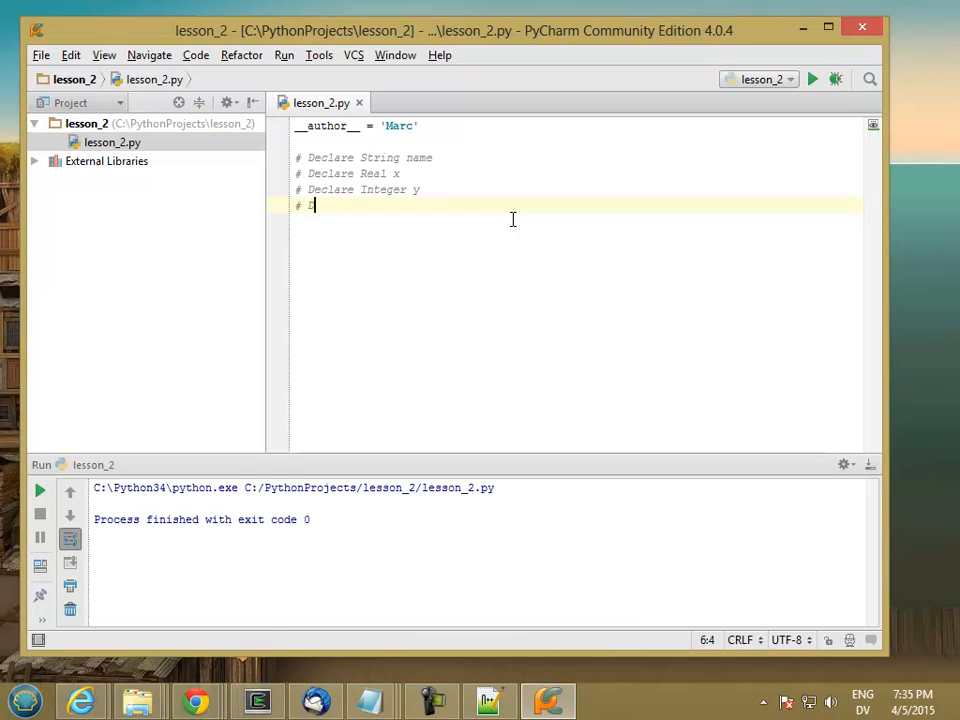
{"action": "type", "text": "Declare"}
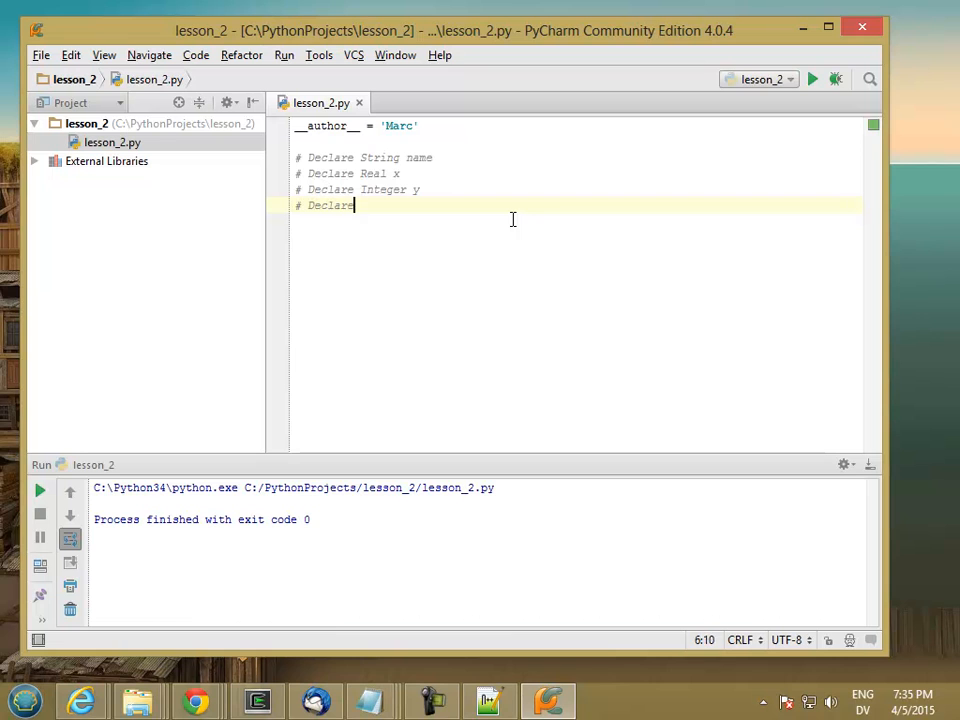
{"action": "type", "text": "Boole"}
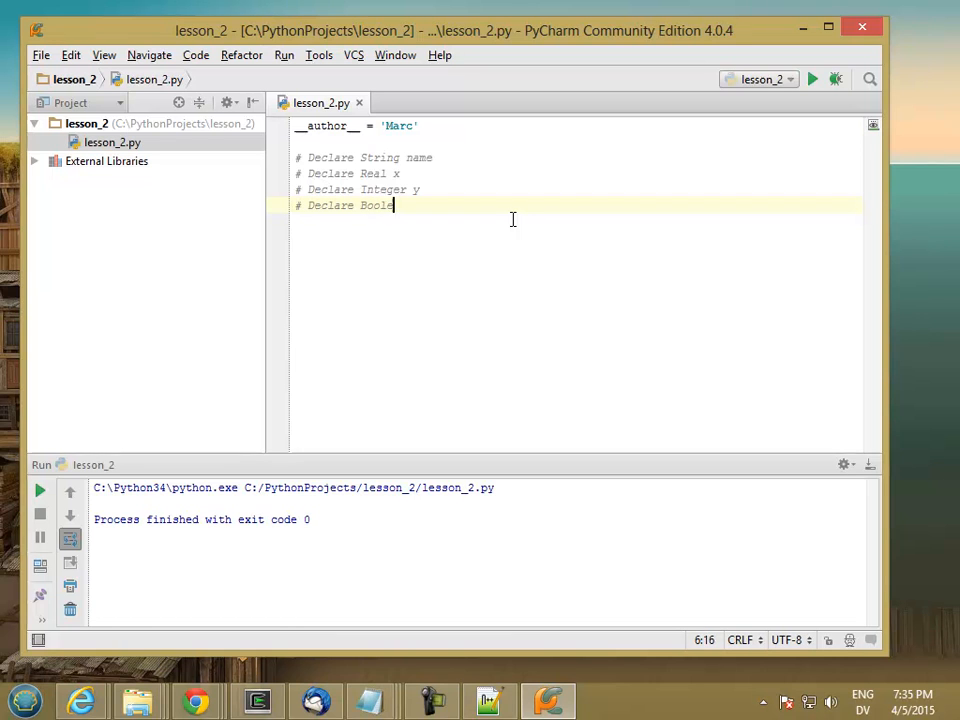
{"action": "type", "text": "an is_valid"}
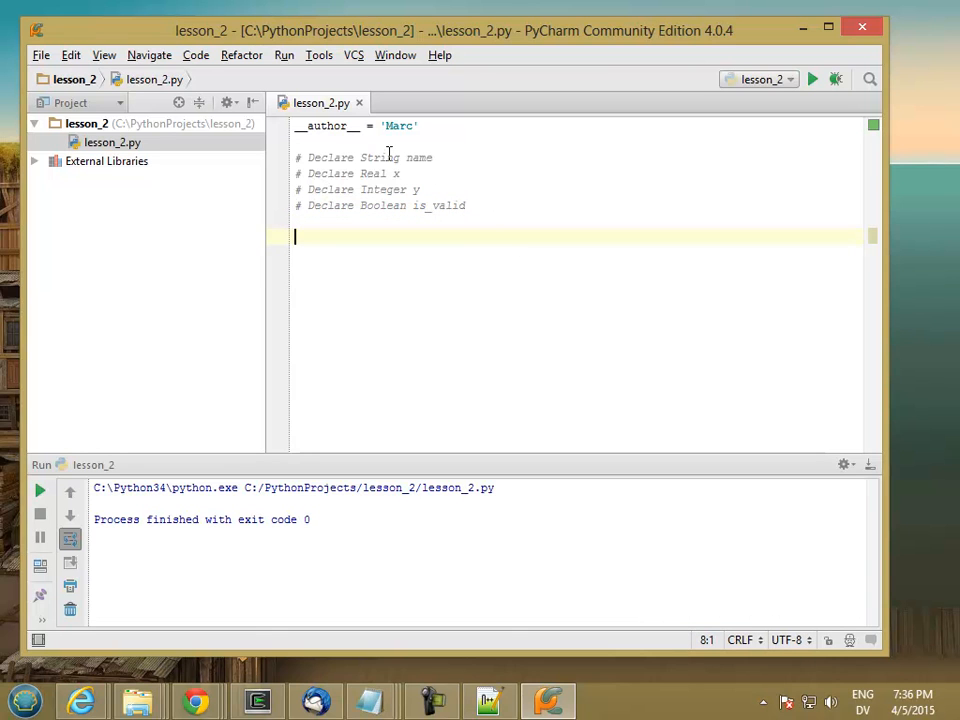
Assign name = "Marc Goodman" with double quotes below the comments.
{"action": "double_click", "coordinate": [380, 157]}
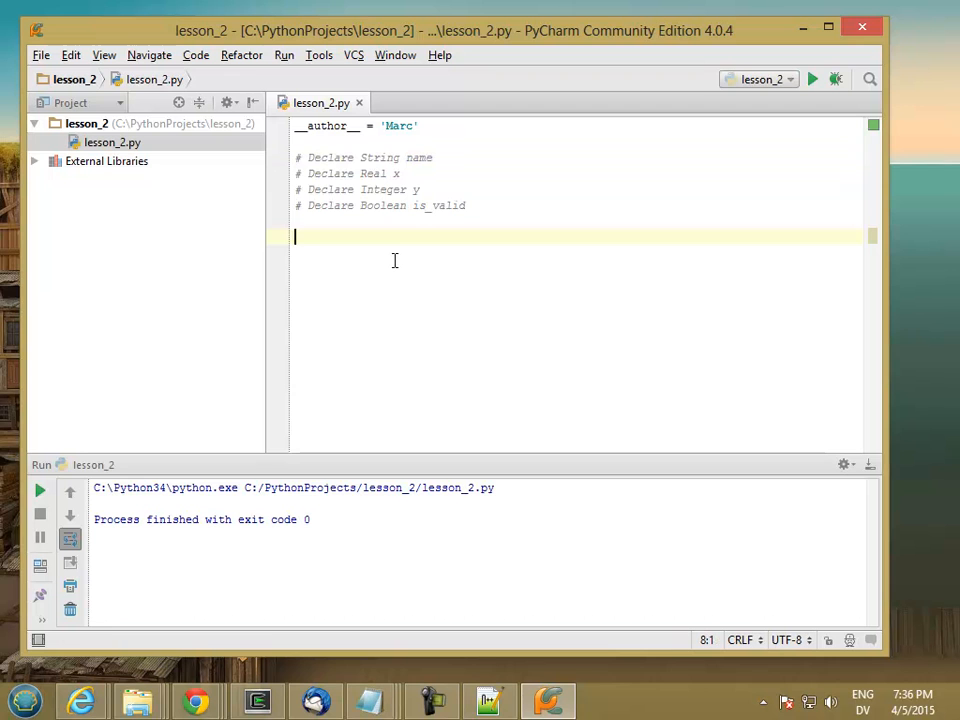
{"action": "type", "text": "na"}
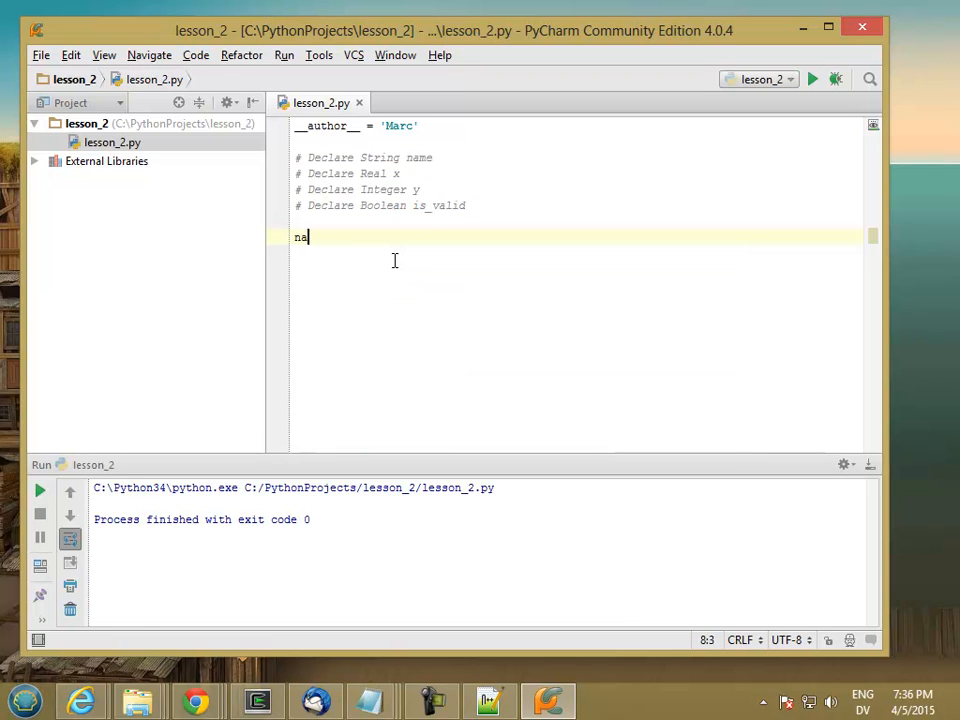
{"action": "type", "text": "me ="}
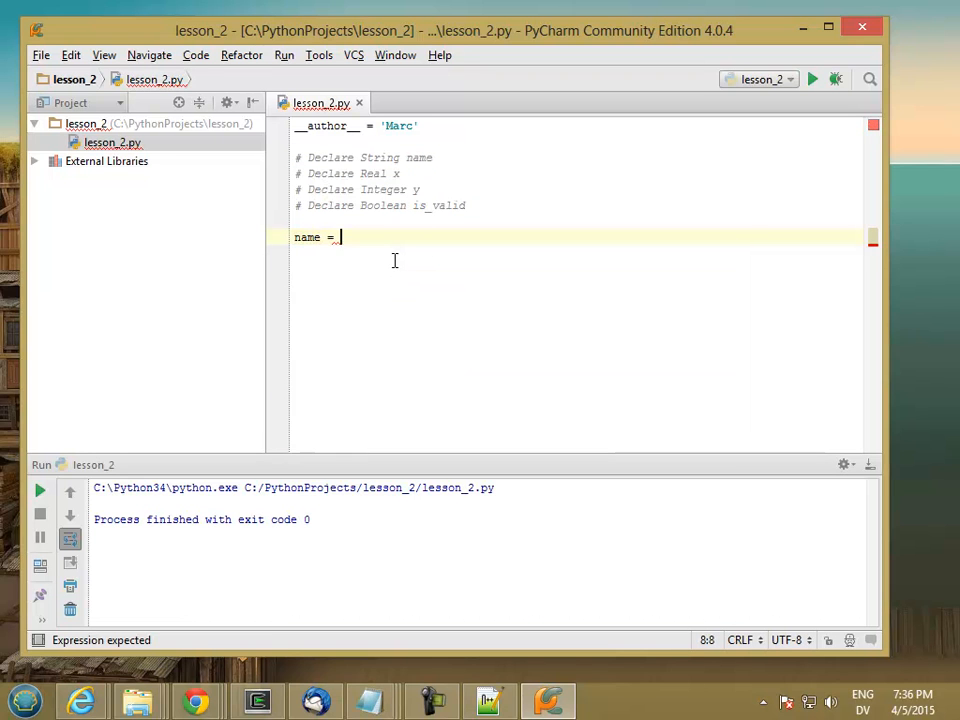
{"action": "type", "text": "\"Marc Go"}
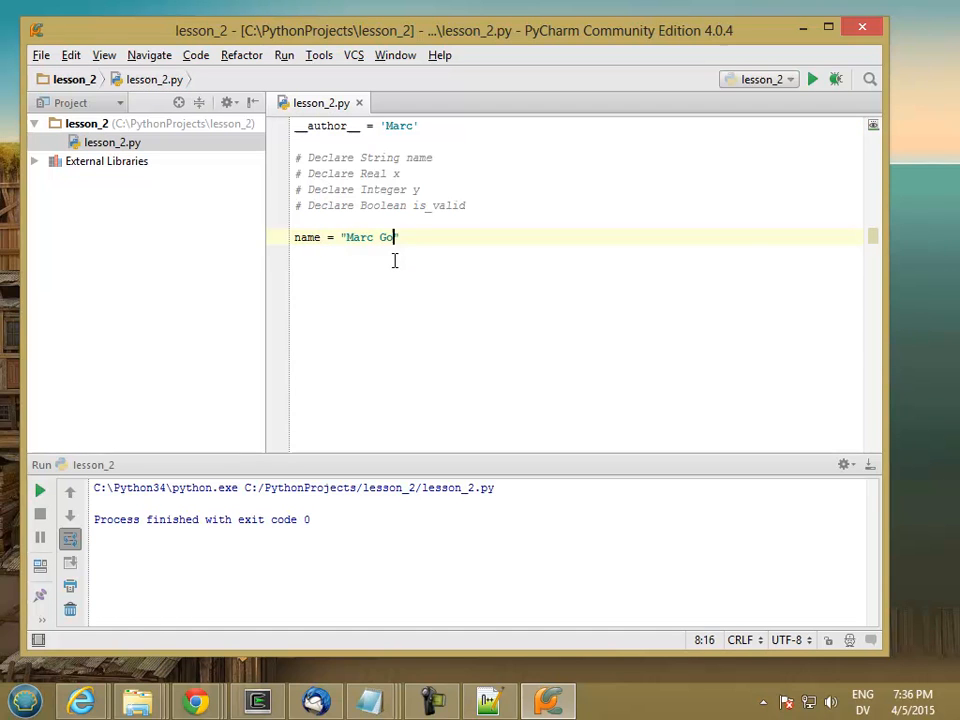
{"action": "type", "text": "odman\""}
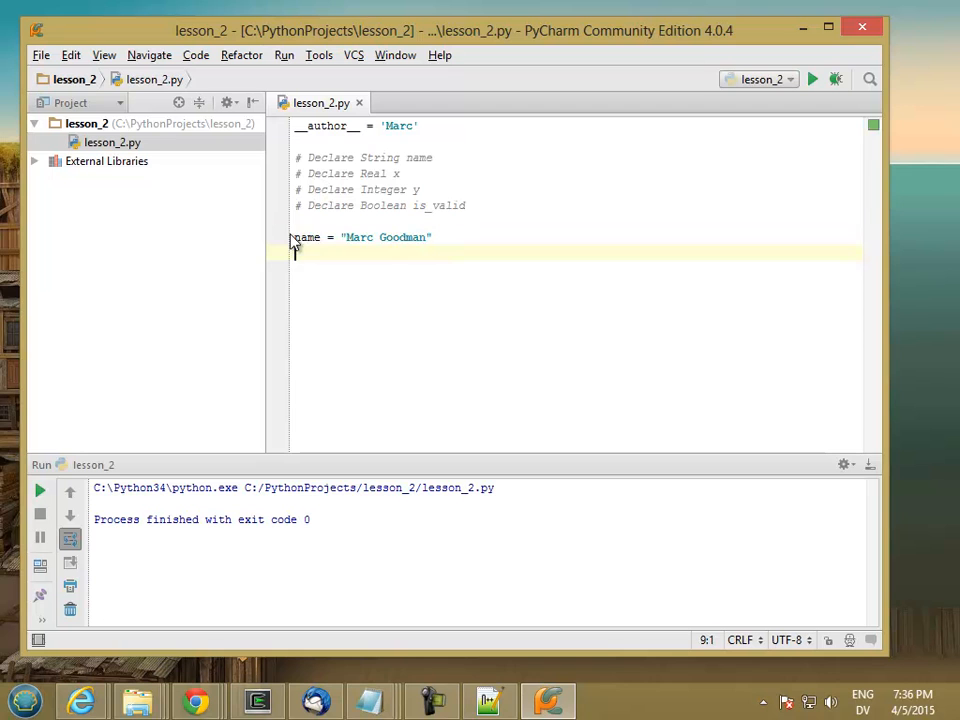
Add a second line assigning name = 'Marc Goodman' with single quotes.
{"action": "double_click", "coordinate": [307, 237]}
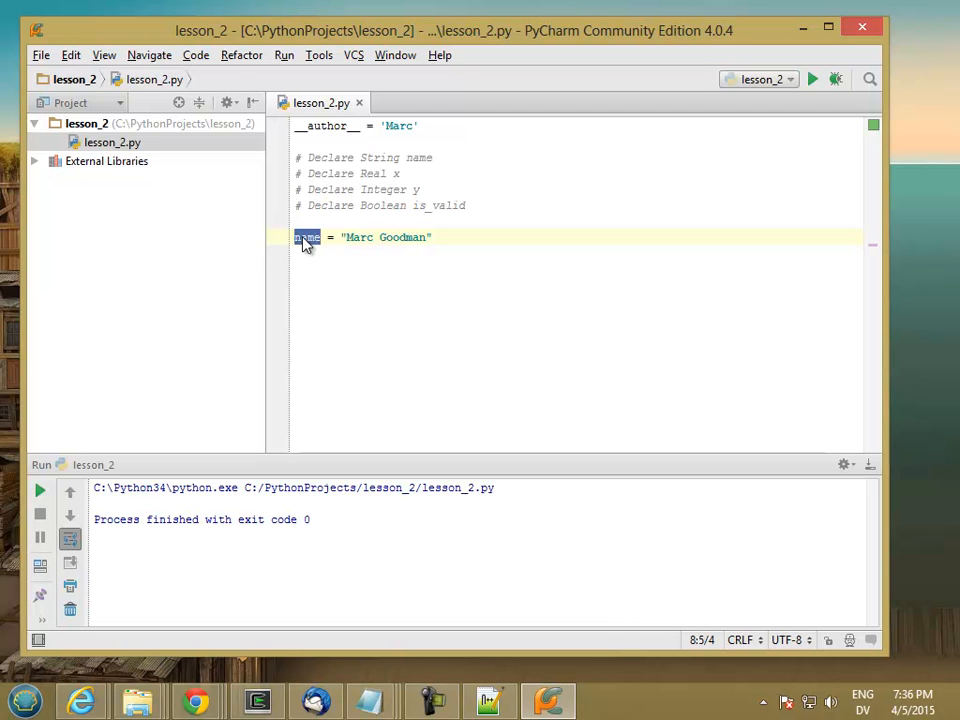
{"action": "mouse_move", "coordinate": [390, 244]}
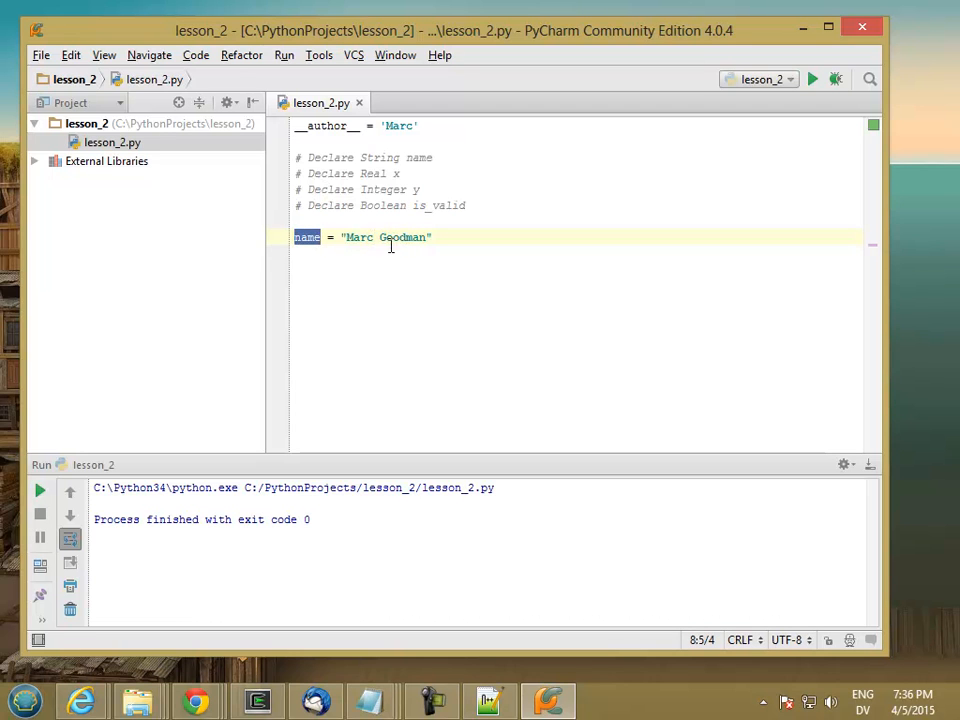
{"action": "left_click", "coordinate": [345, 237]}
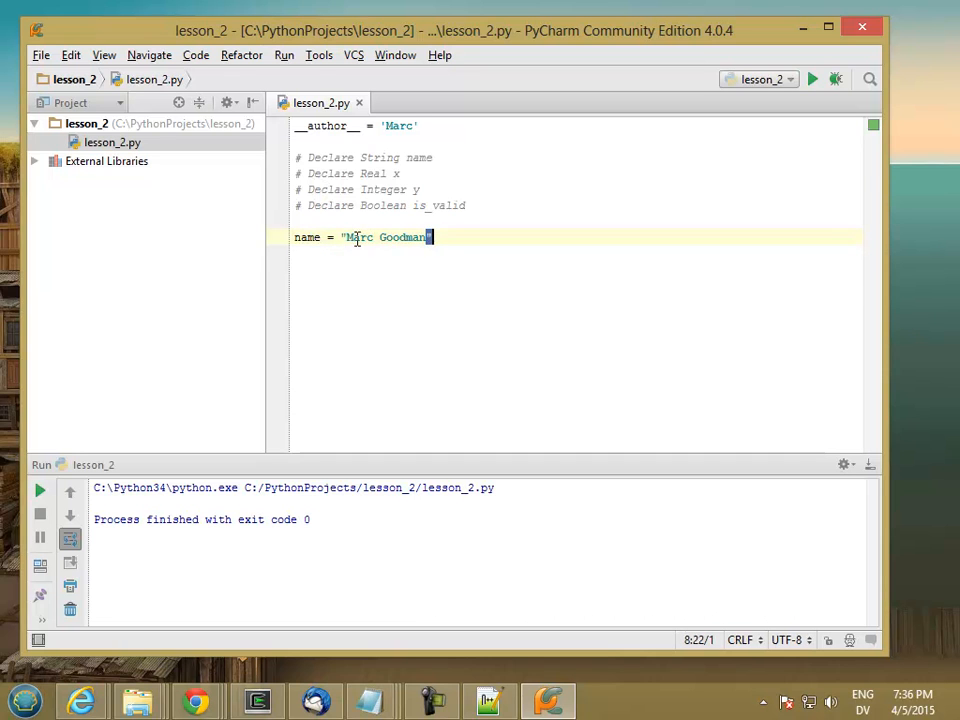
{"action": "mouse_move", "coordinate": [438, 237]}
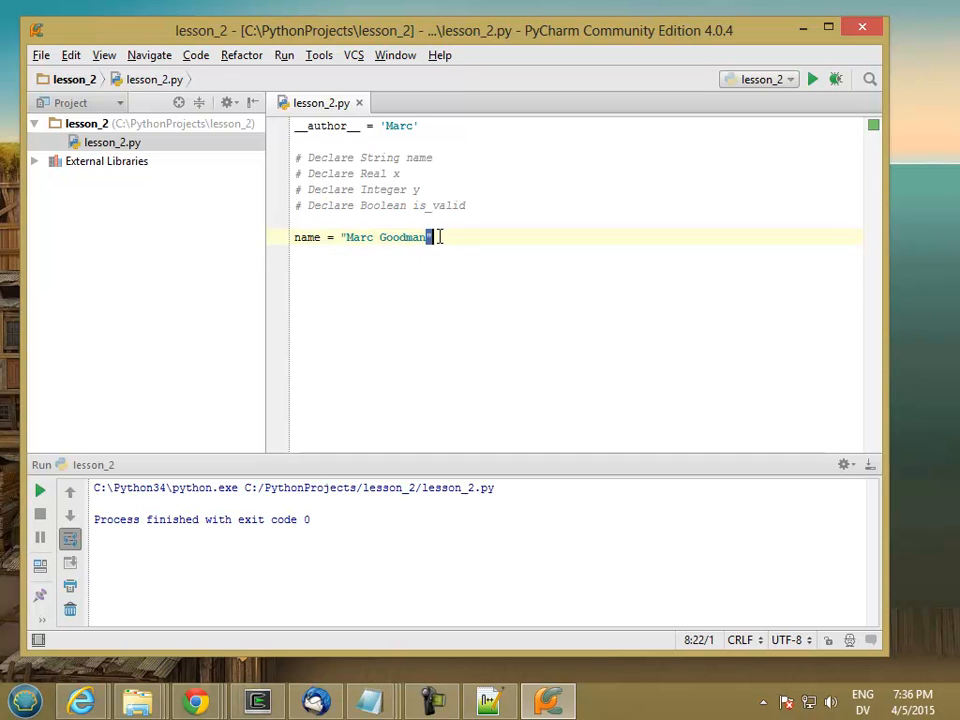
{"action": "key", "text": "Left"}
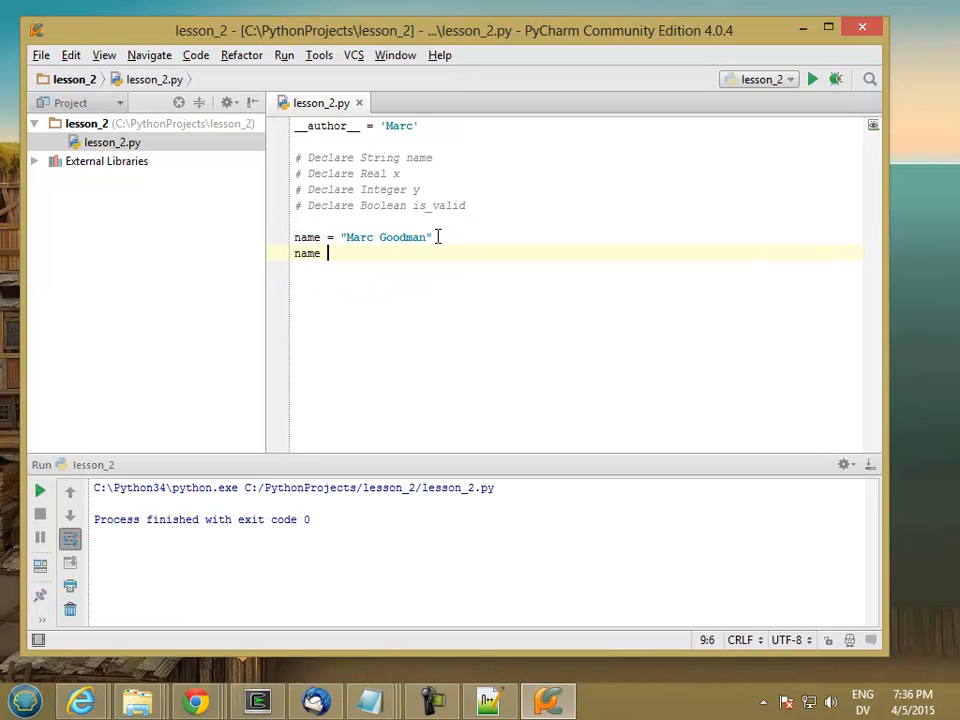
{"action": "type", "text": "= 'Marc"}
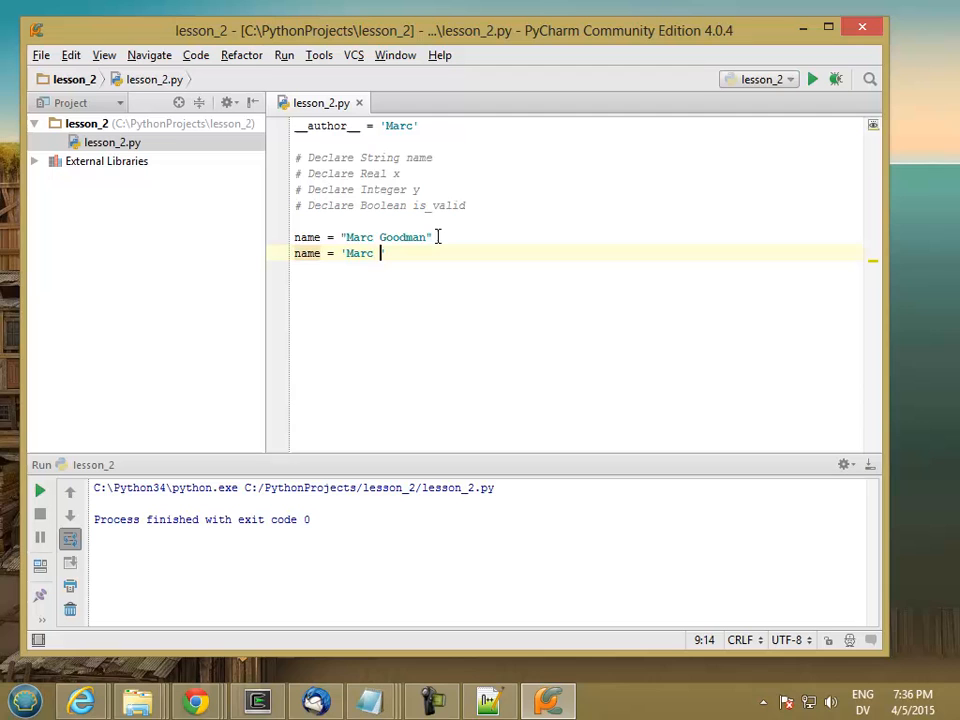
{"action": "type", "text": "Goodman"}
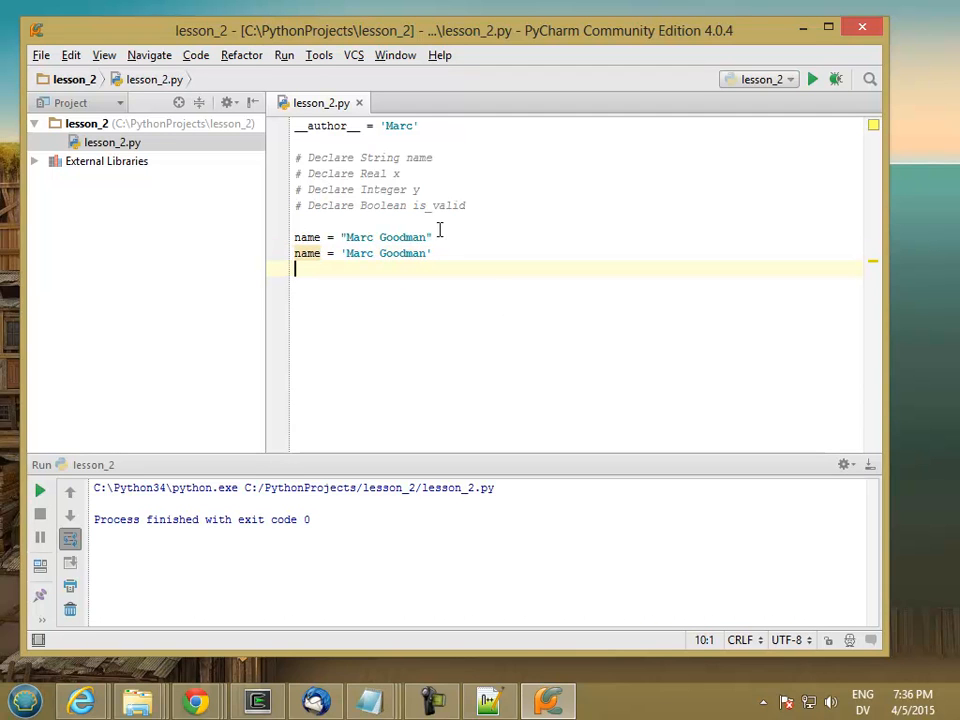
Add print(name) after each assignment and run the script to show Marc Goodman twice.
{"action": "type", "text": "print"}
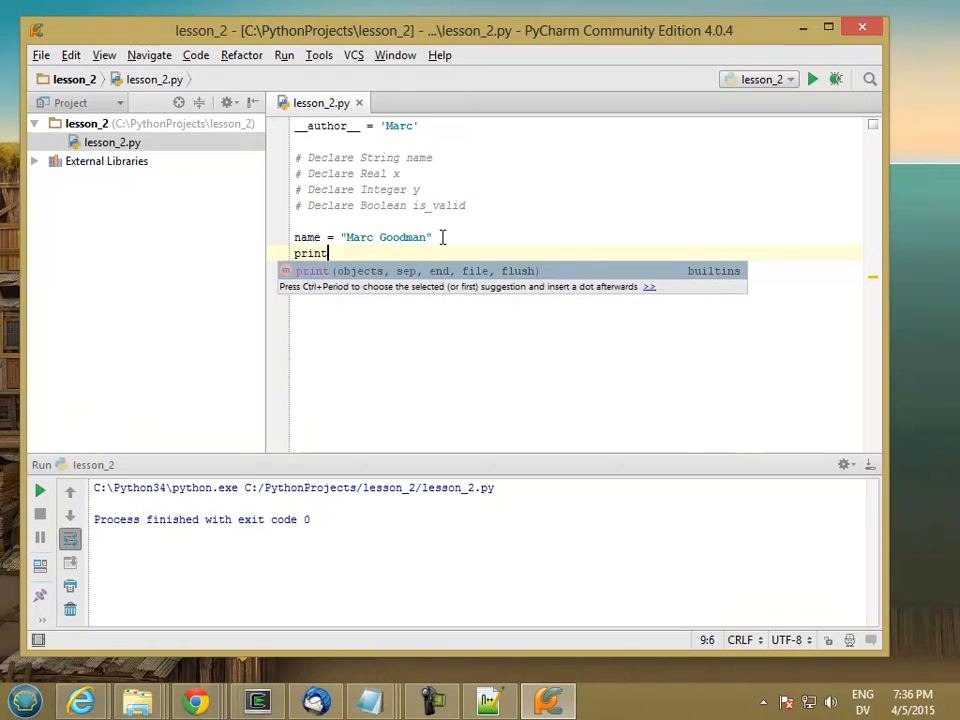
{"action": "type", "text": "(name)"}
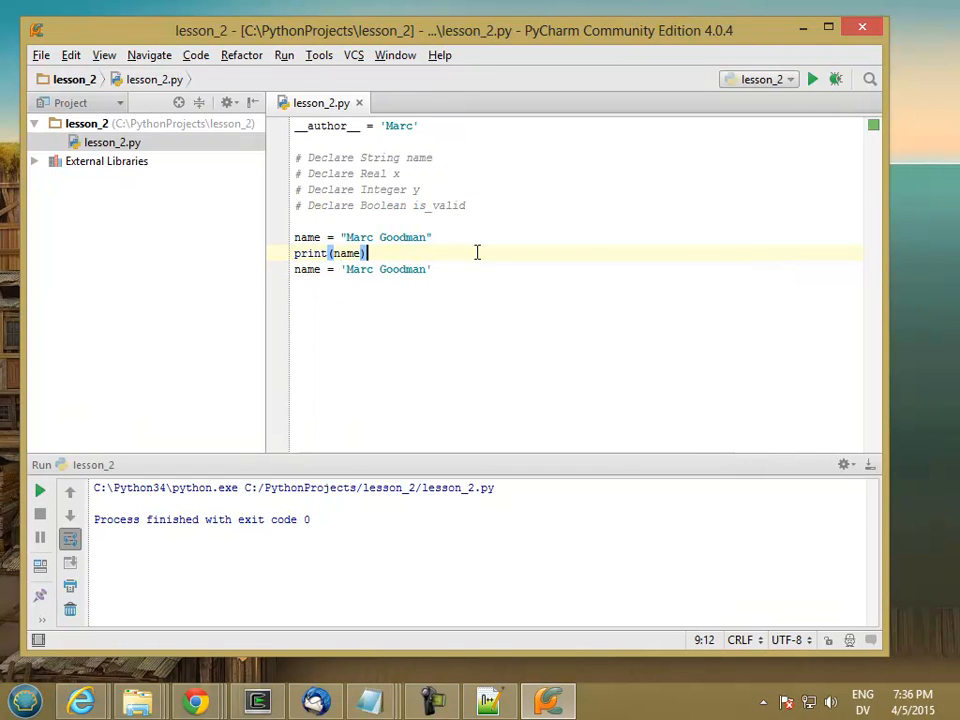
{"action": "type", "text": "prin"}
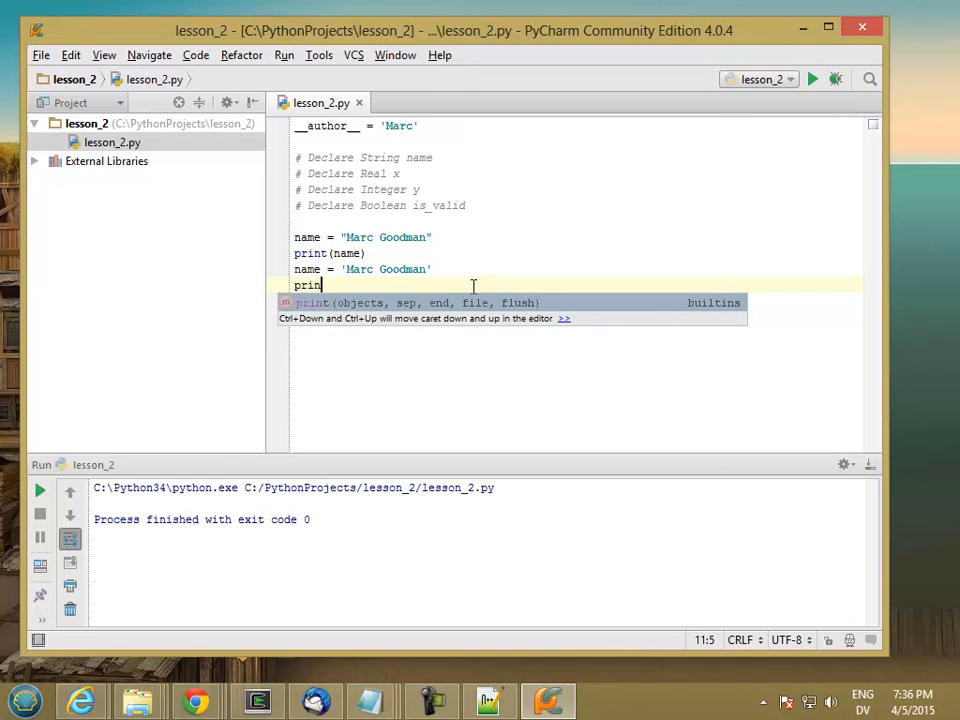
{"action": "type", "text": "t(name)"}
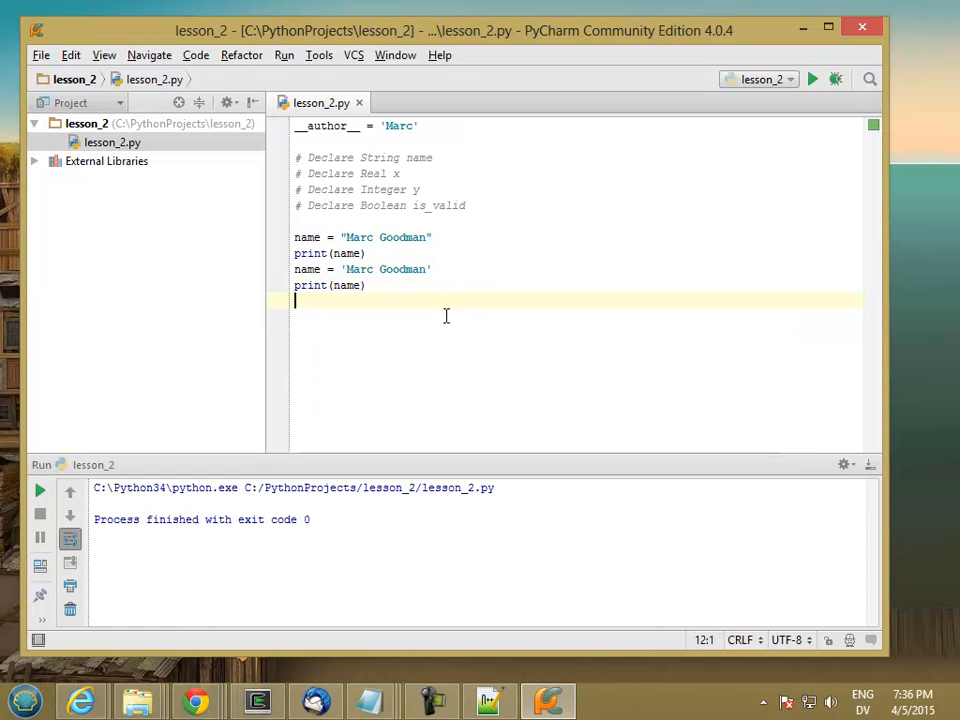
{"action": "left_click", "coordinate": [812, 79]}
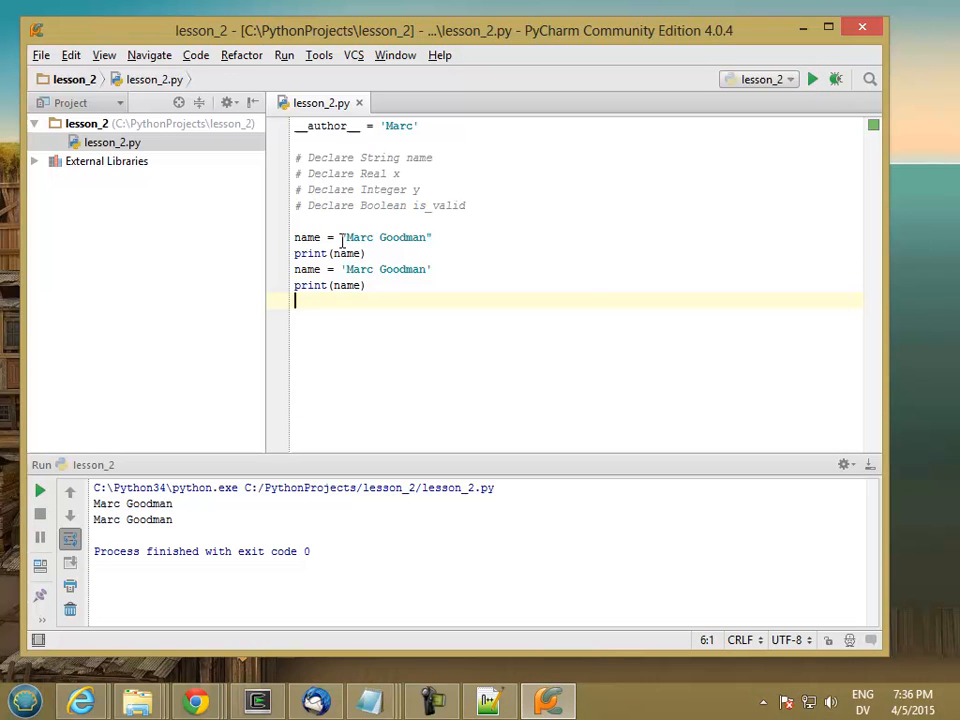
{"action": "left_click", "coordinate": [349, 237]}
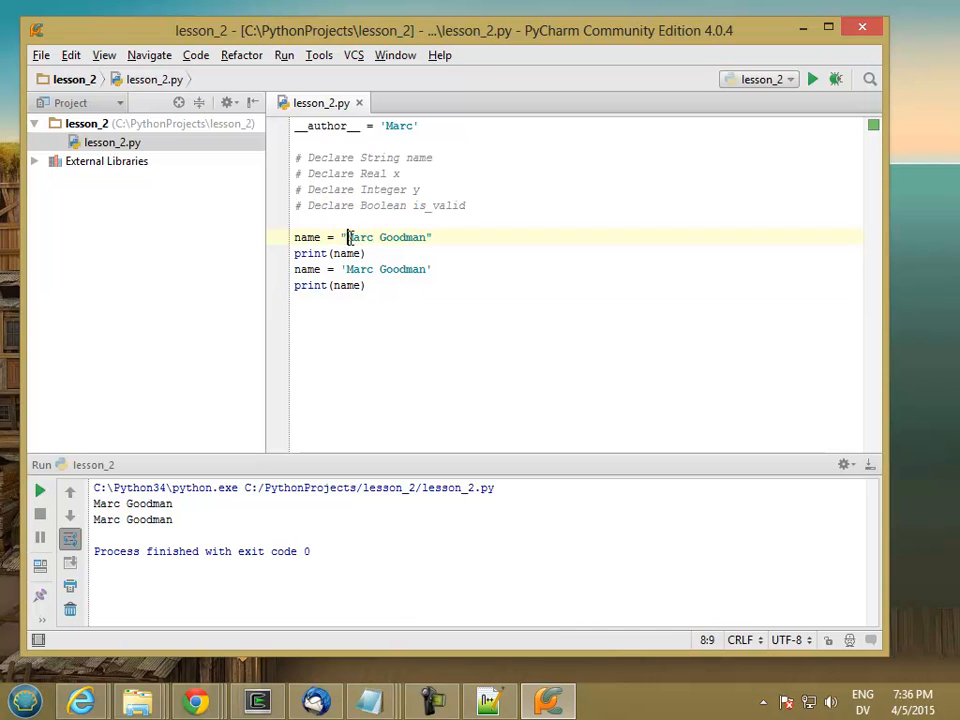
{"action": "double_click", "coordinate": [386, 237]}
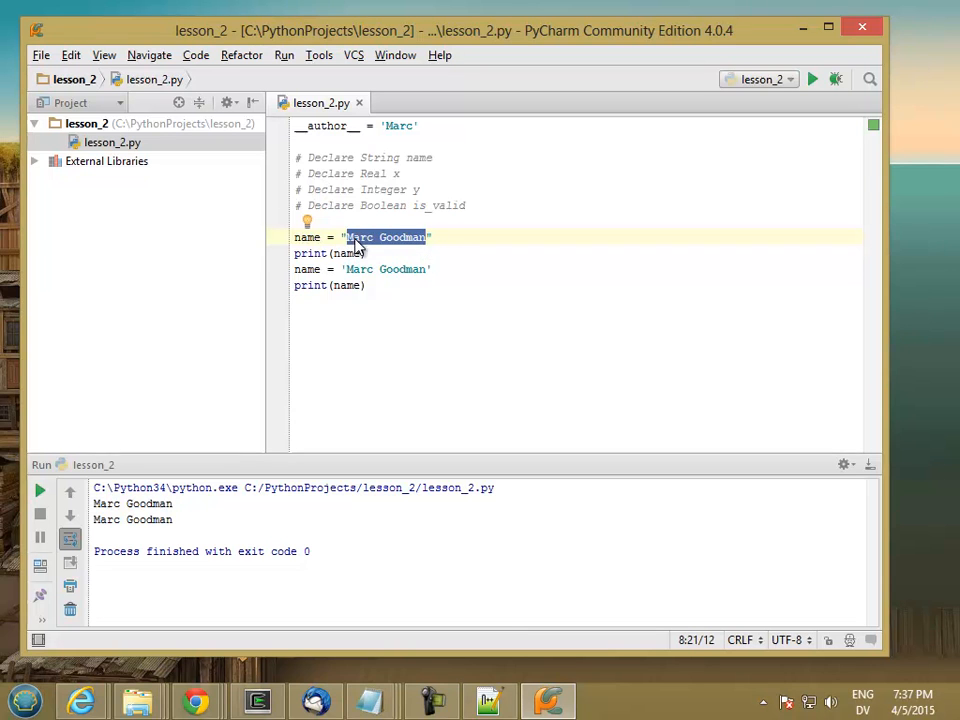
{"action": "left_click", "coordinate": [415, 237]}
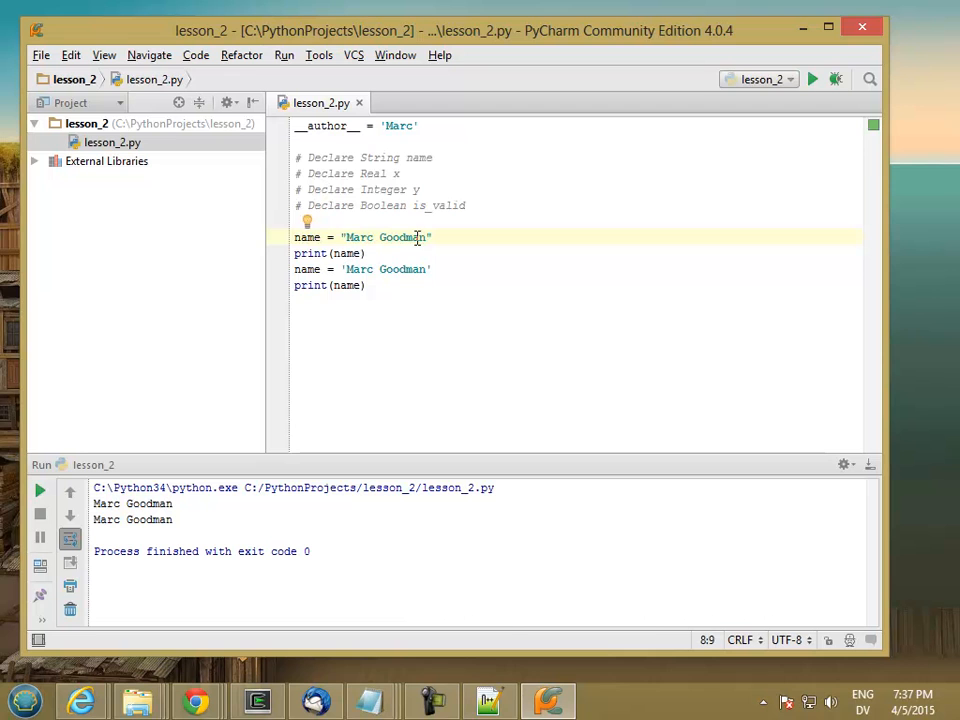
{"action": "left_click", "coordinate": [425, 237]}
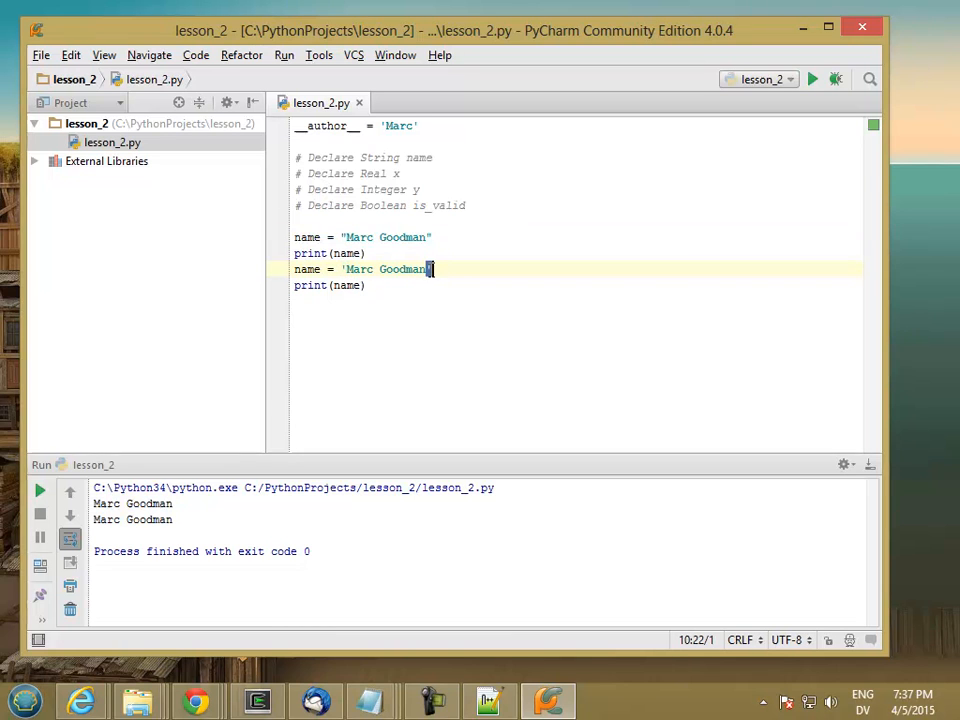
{"action": "mouse_move", "coordinate": [414, 332]}
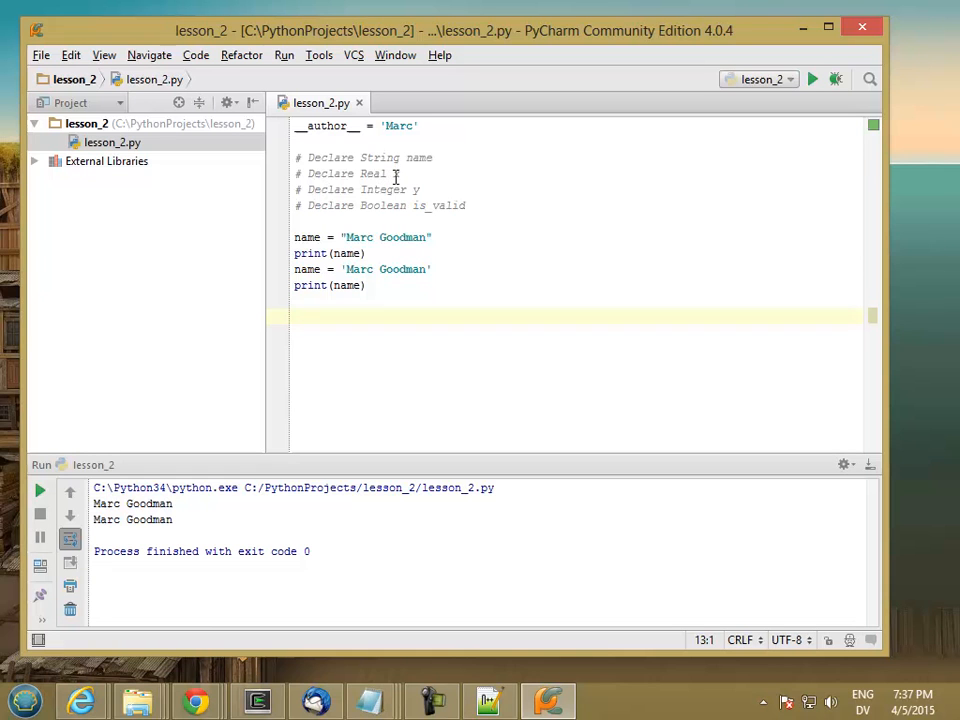
Write the first real assignment x = 3.0 below the name lines.
{"action": "type", "text": "x"}
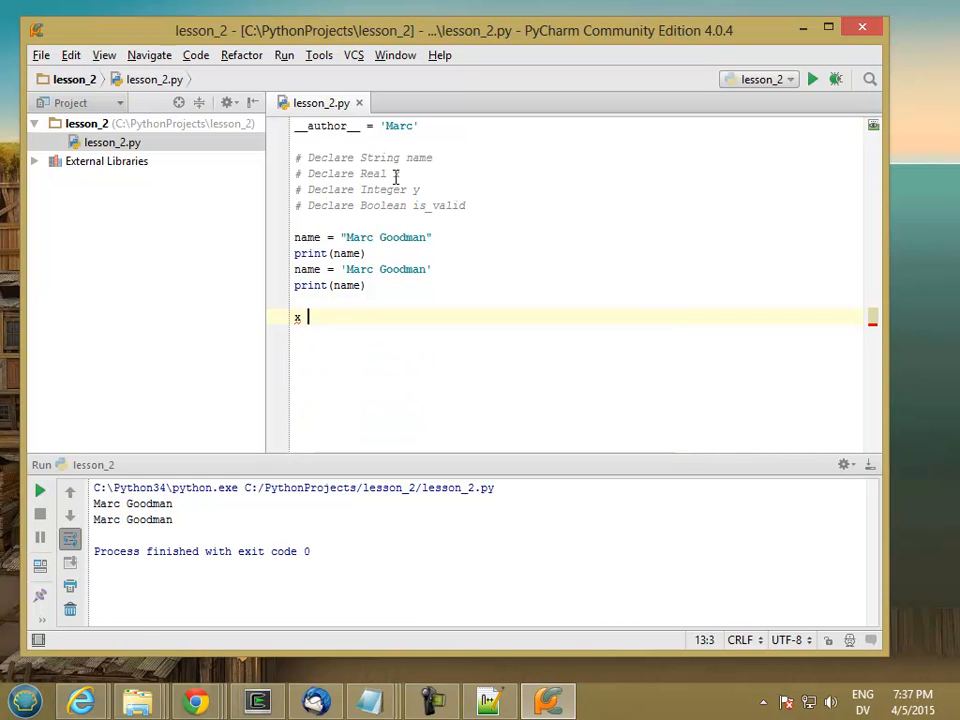
{"action": "type", "text": "= 3.0"}
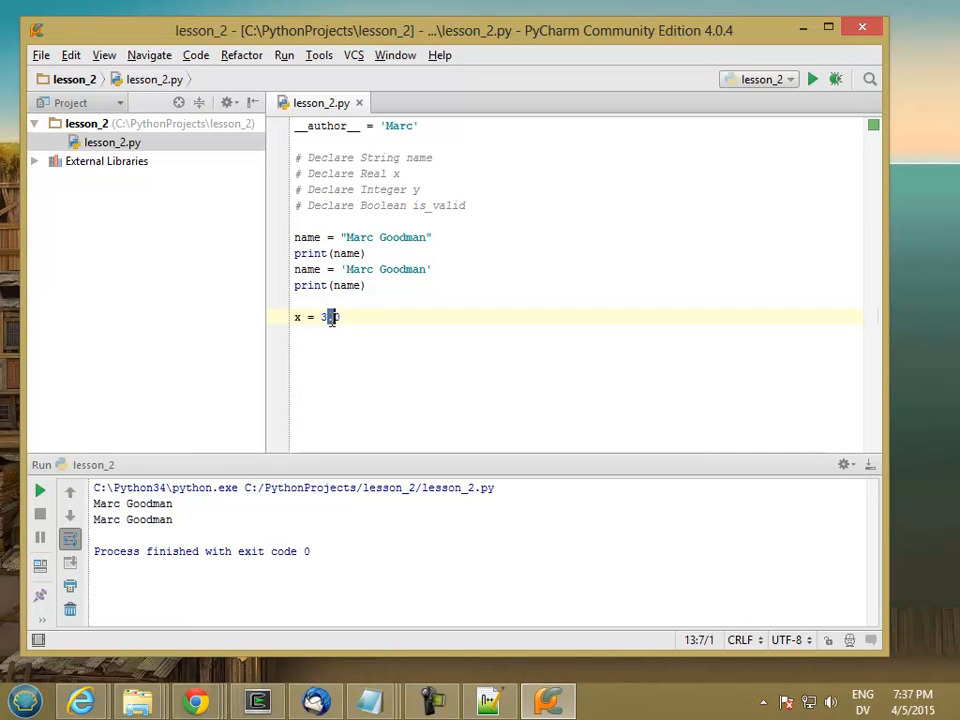
{"action": "type", "text": "y"}
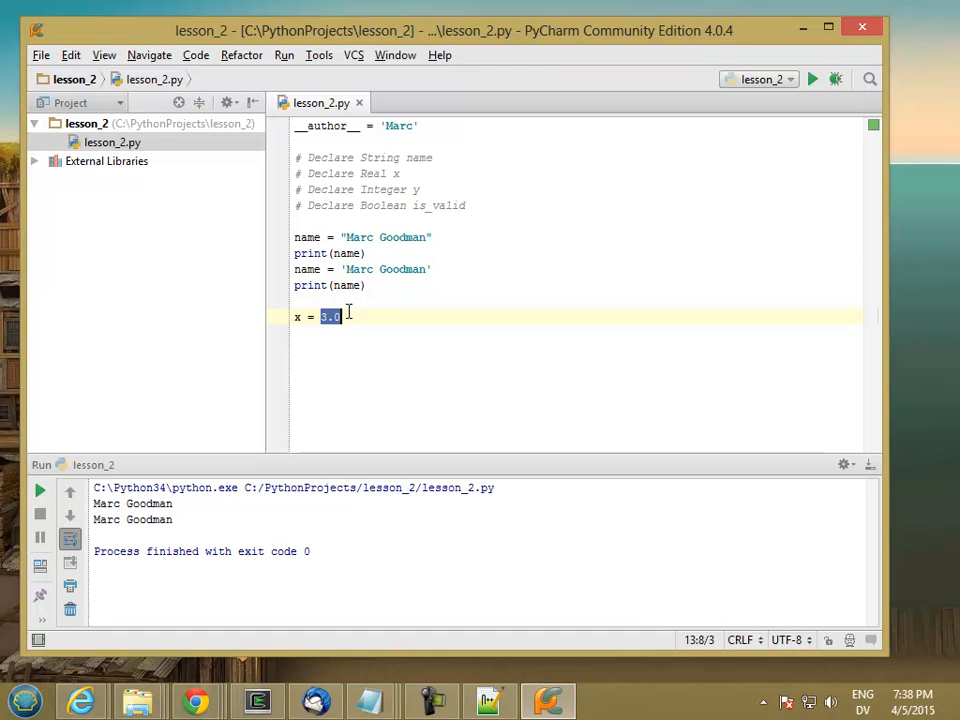
{"action": "left_click", "coordinate": [340, 316]}
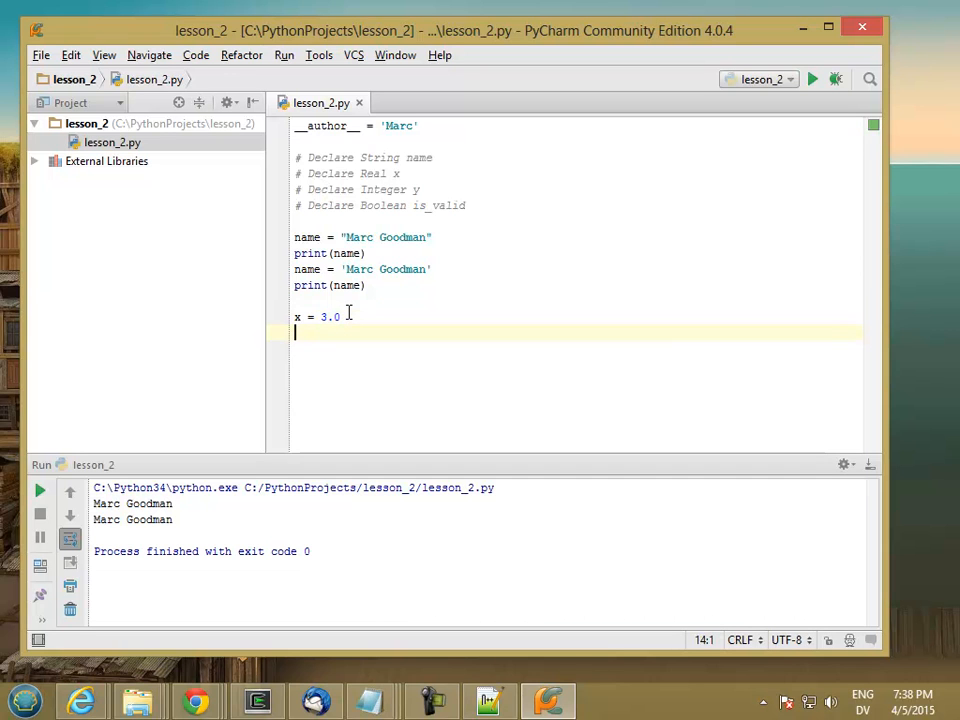
Add the assignments x = 3.1415, x = 2456.0 and x = 0.3 on following lines.
{"action": "type", "text": "x ="}
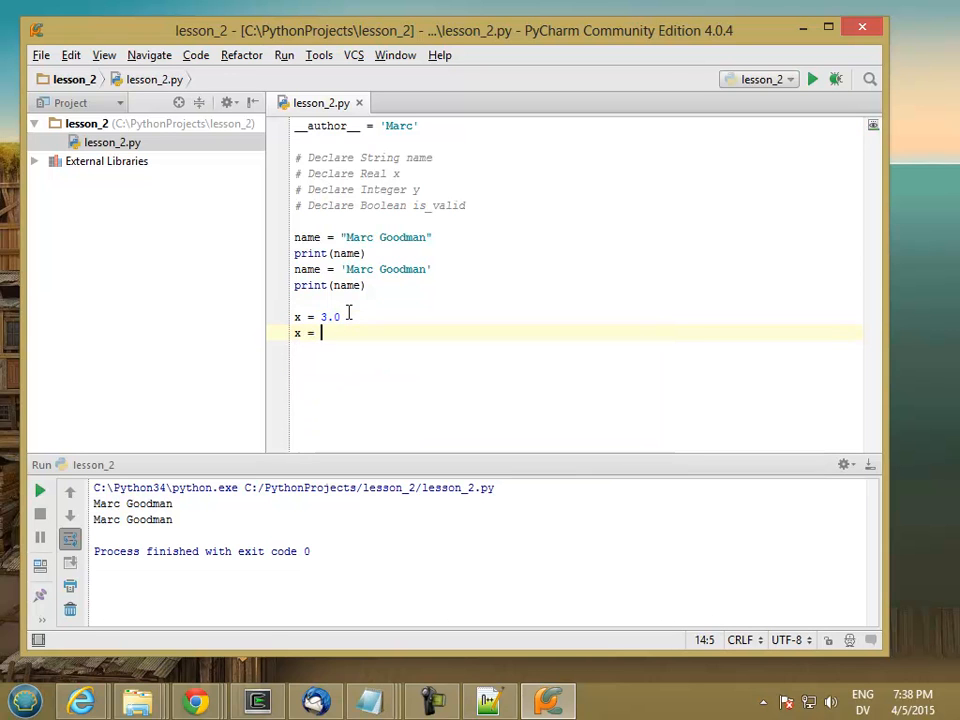
{"action": "type", "text": "3.1415"}
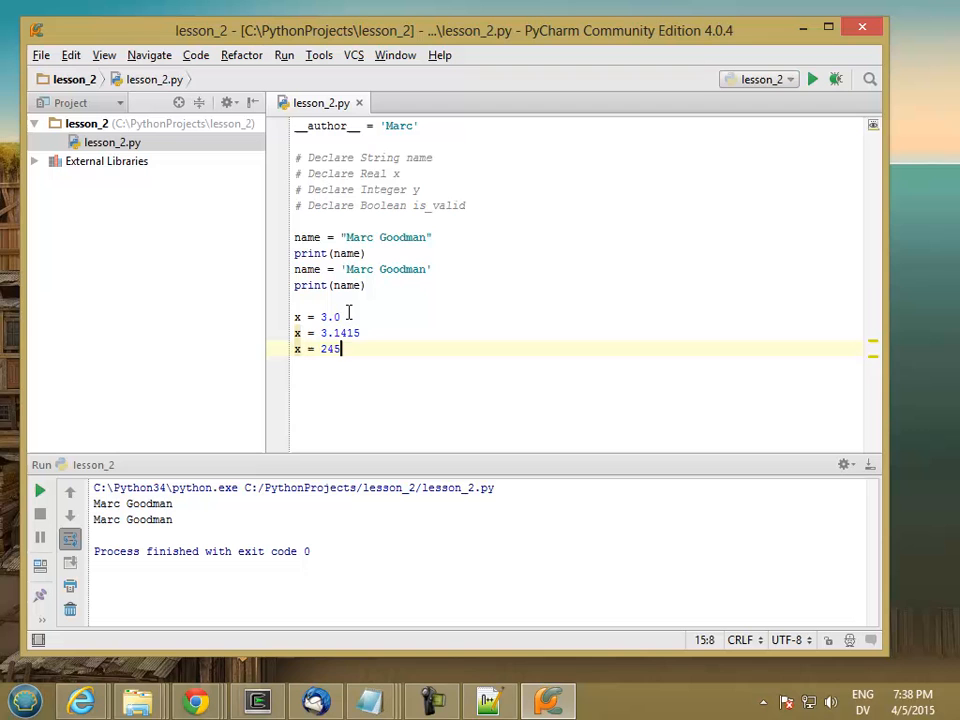
{"action": "type", "text": "6.0"}
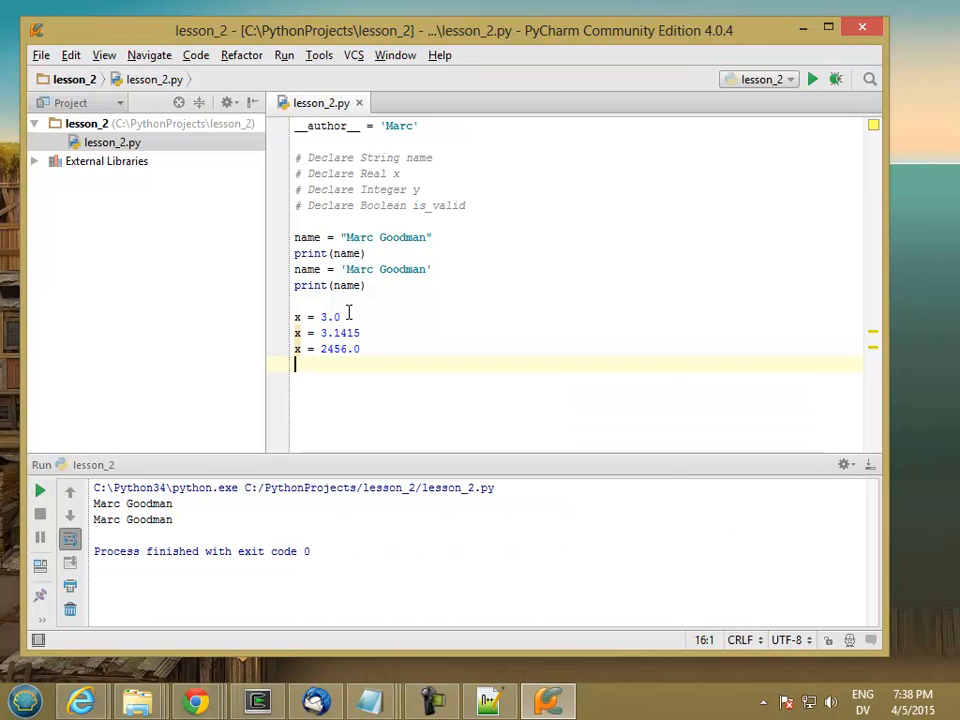
{"action": "type", "text": "x ="}
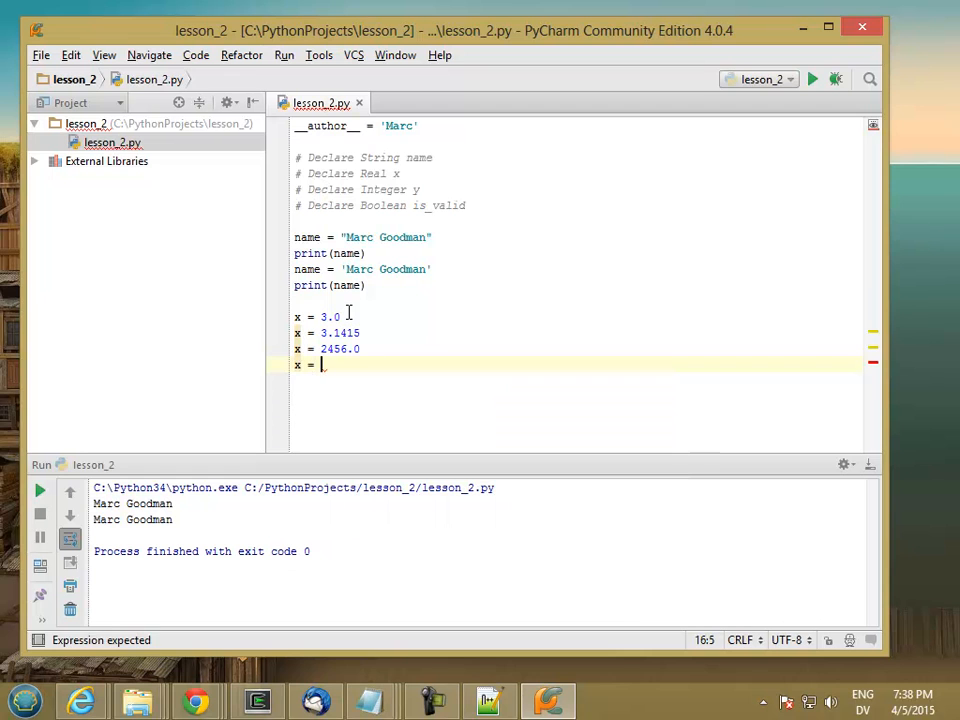
{"action": "type", "text": "0.3"}
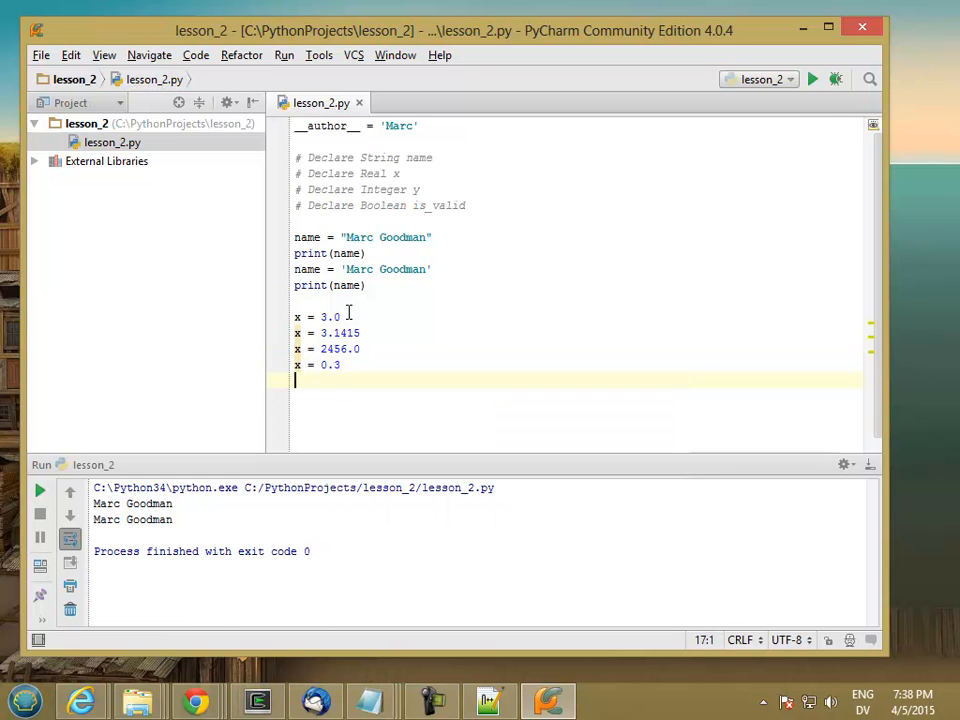
{"action": "left_click", "coordinate": [340, 316]}
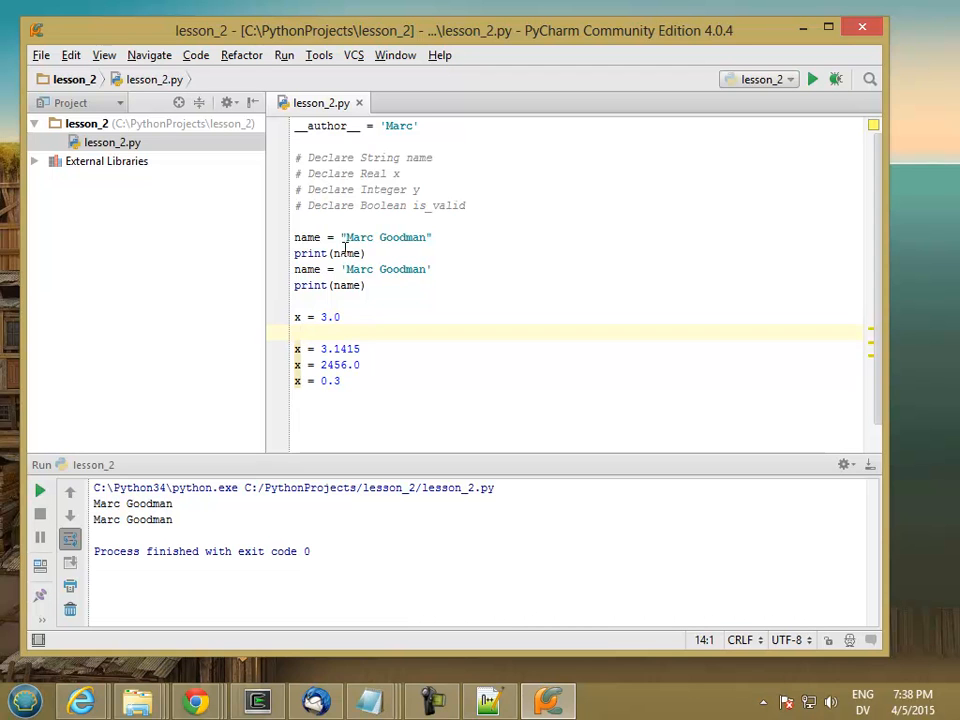
Add print(x) after each x assignment and run to list 3.0, 3.1415, 2456.0, 0.3.
{"action": "type", "text": "print()"}
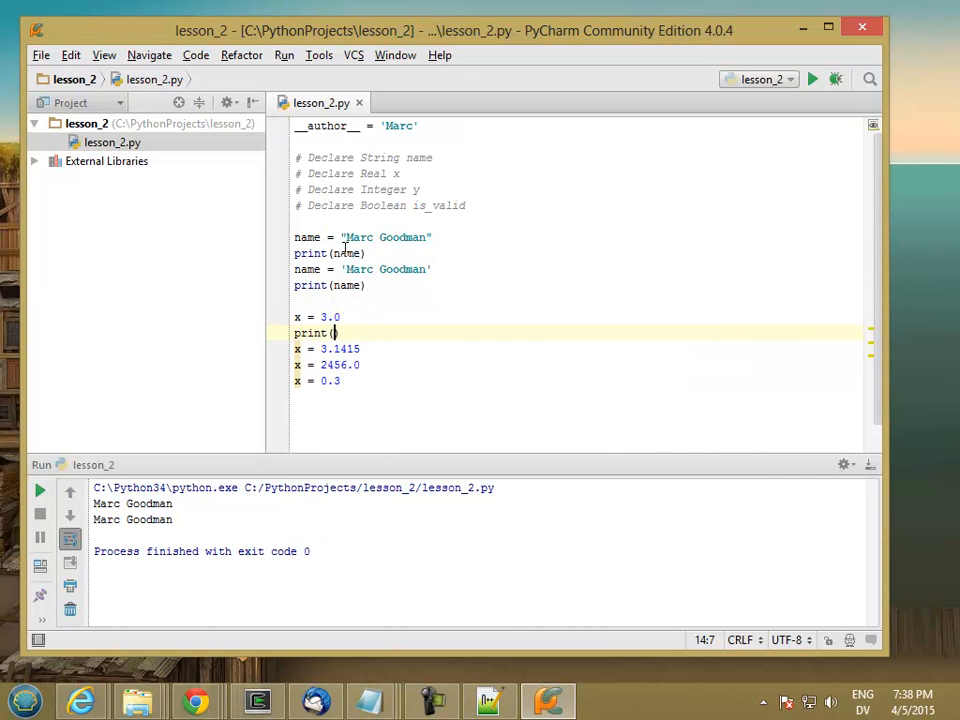
{"action": "left_click", "coordinate": [340, 317]}
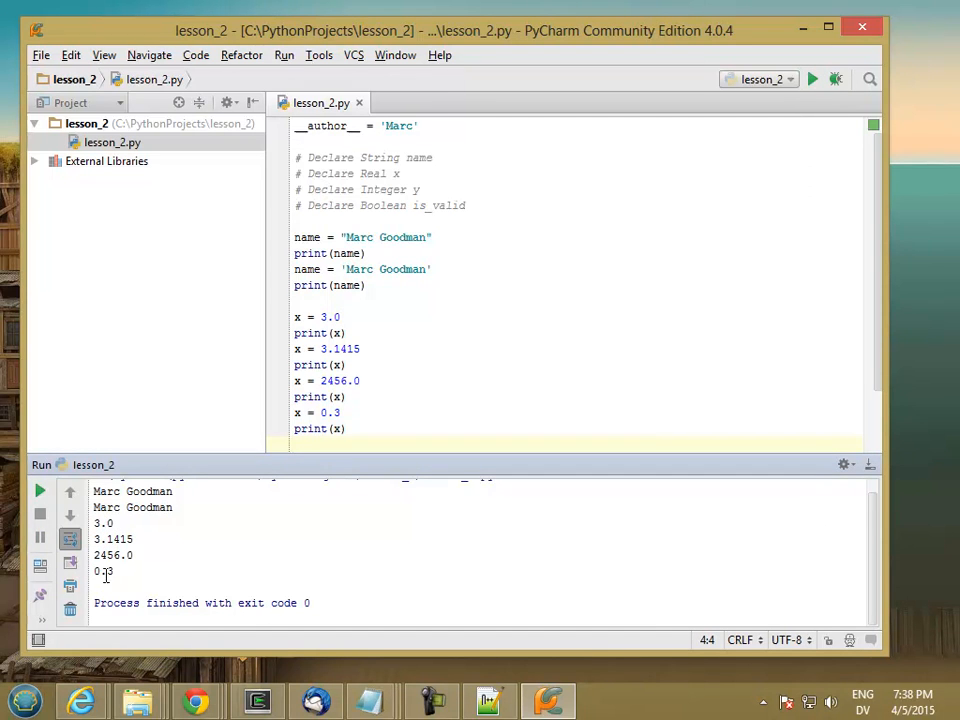
{"action": "left_click", "coordinate": [445, 301]}
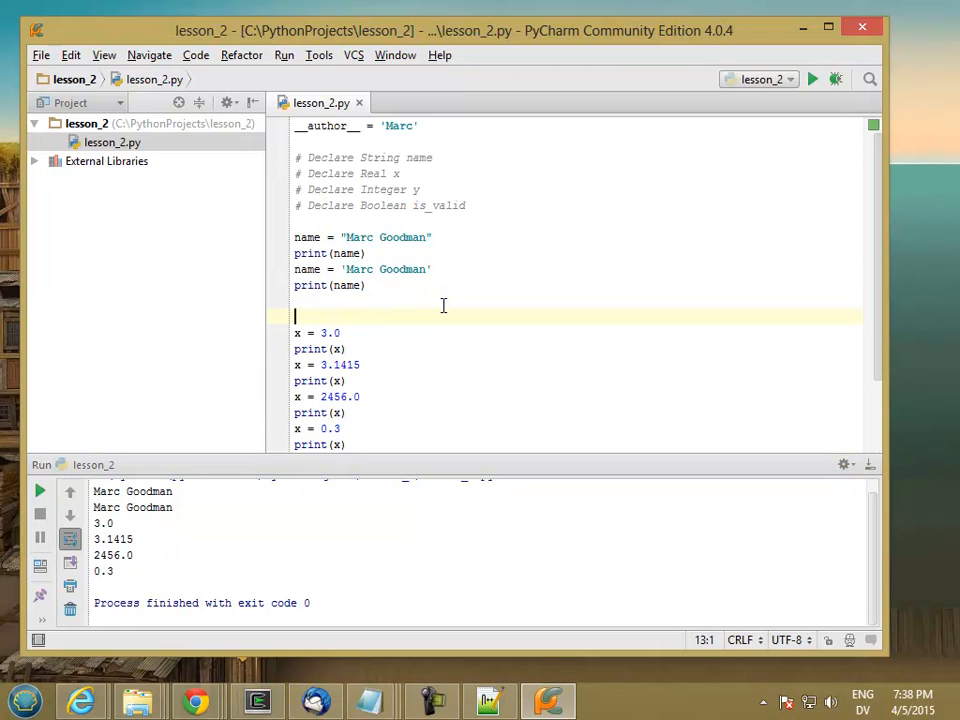
Add comments # Declare Real x, # Set x = 3.1415 and # Display x.
{"action": "type", "text": "#"}
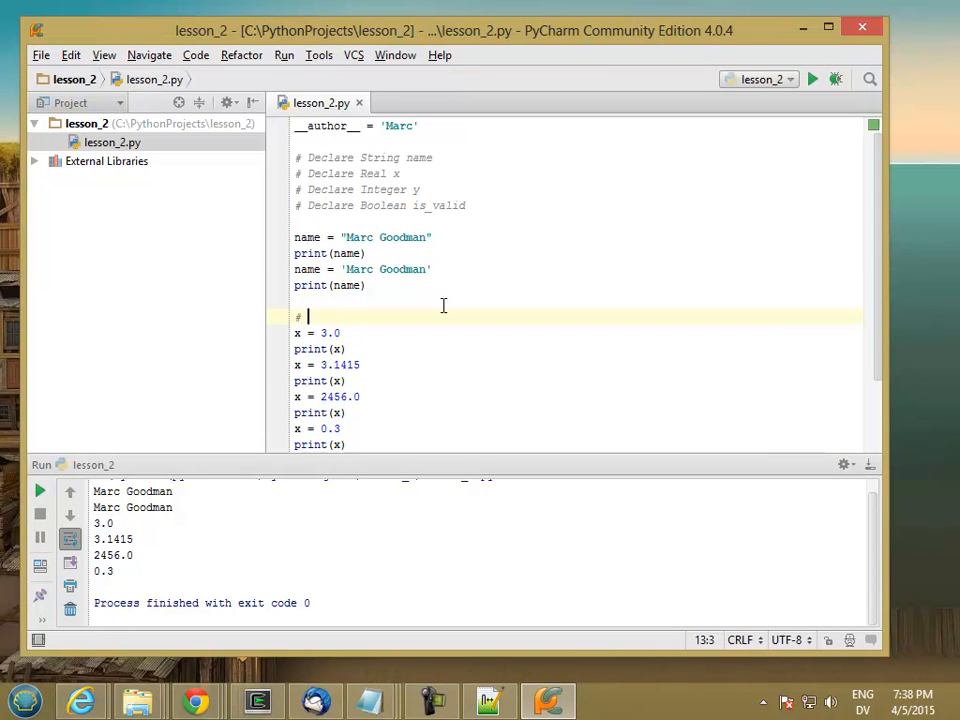
{"action": "type", "text": "Declare"}
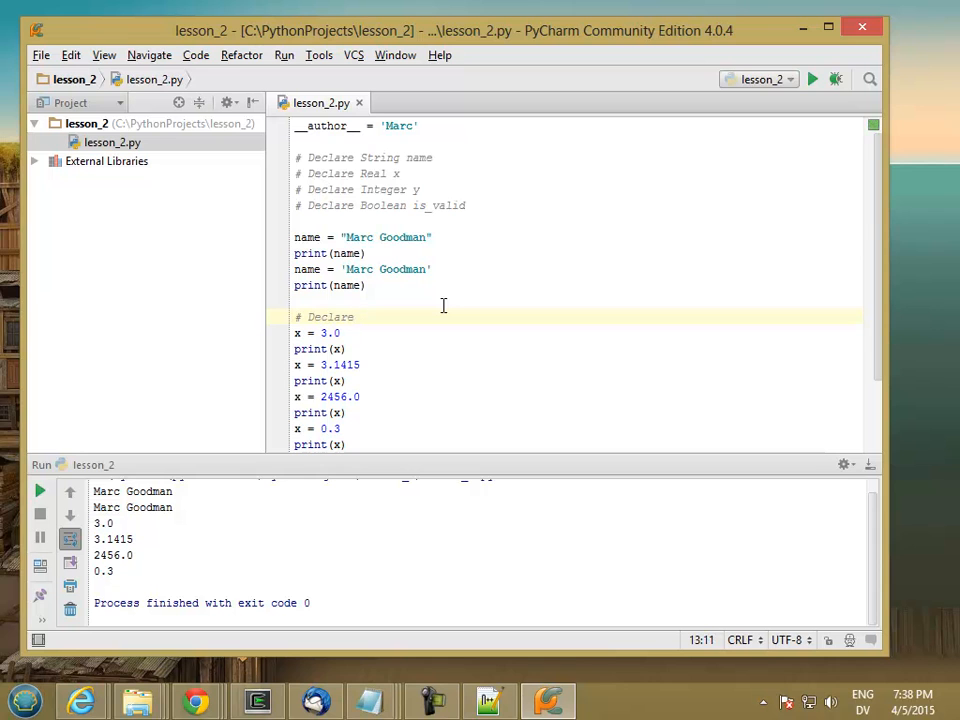
{"action": "type", "text": "Real x"}
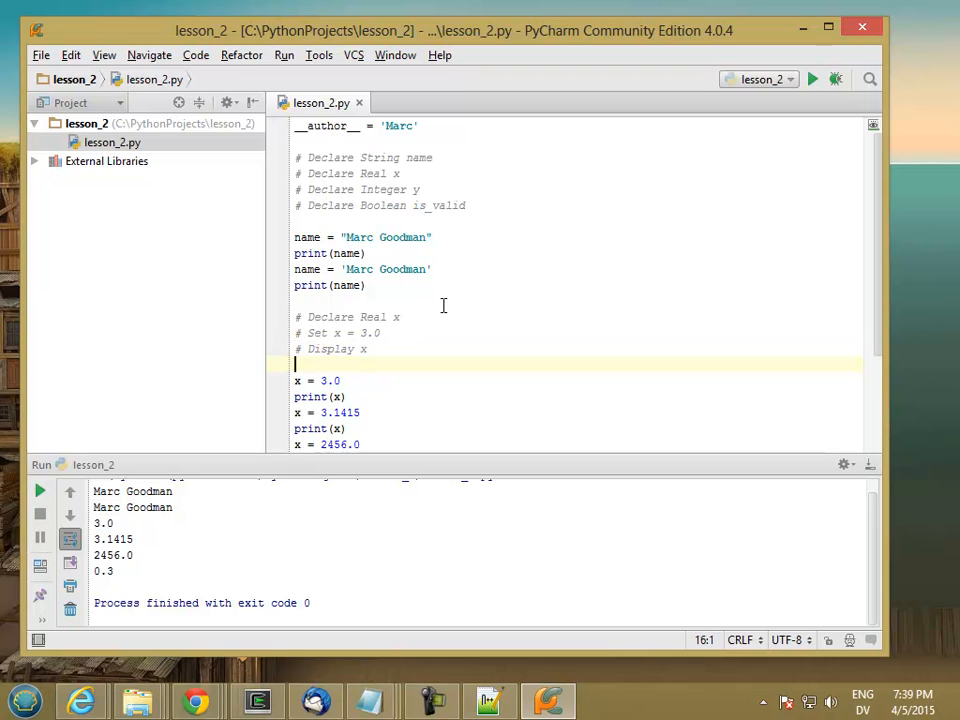
{"action": "type", "text": "# Set x"}
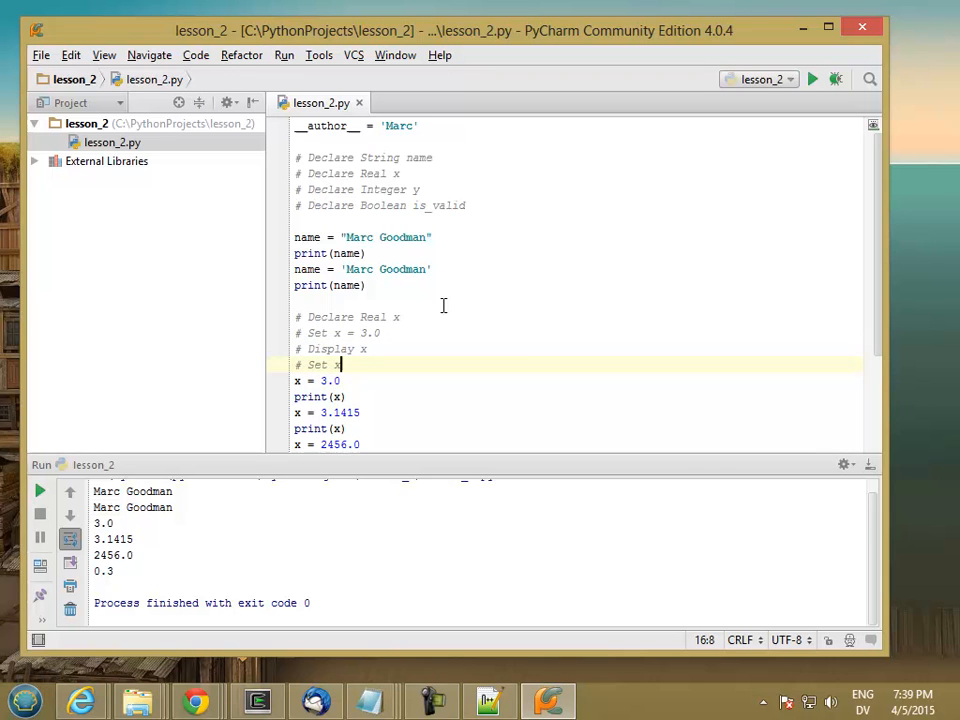
{"action": "type", "text": "= 3.14"}
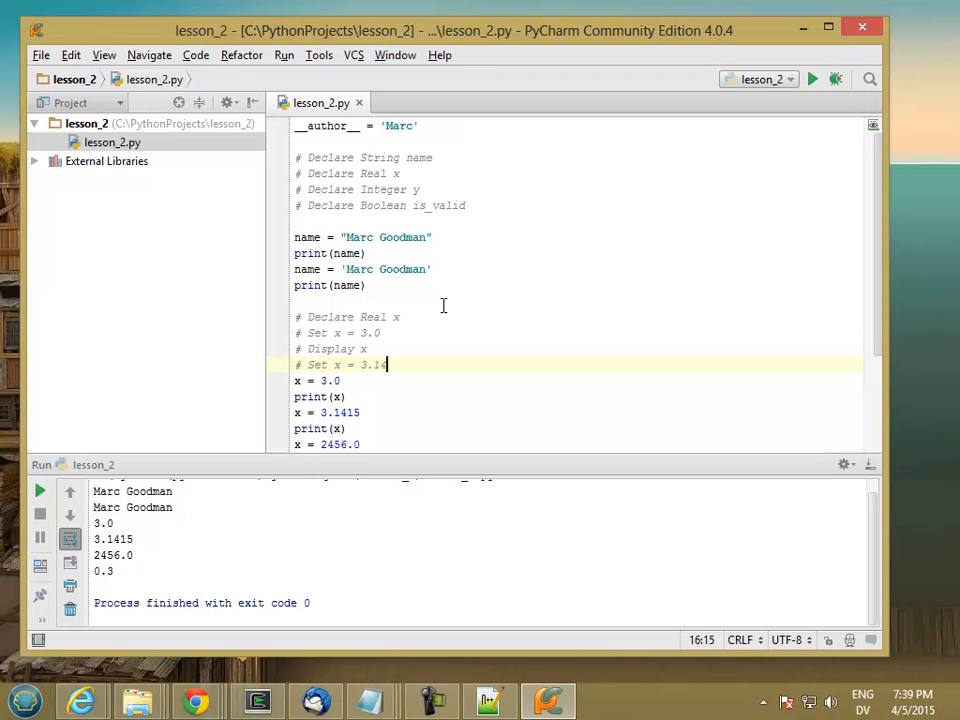
{"action": "key", "text": "enter"}
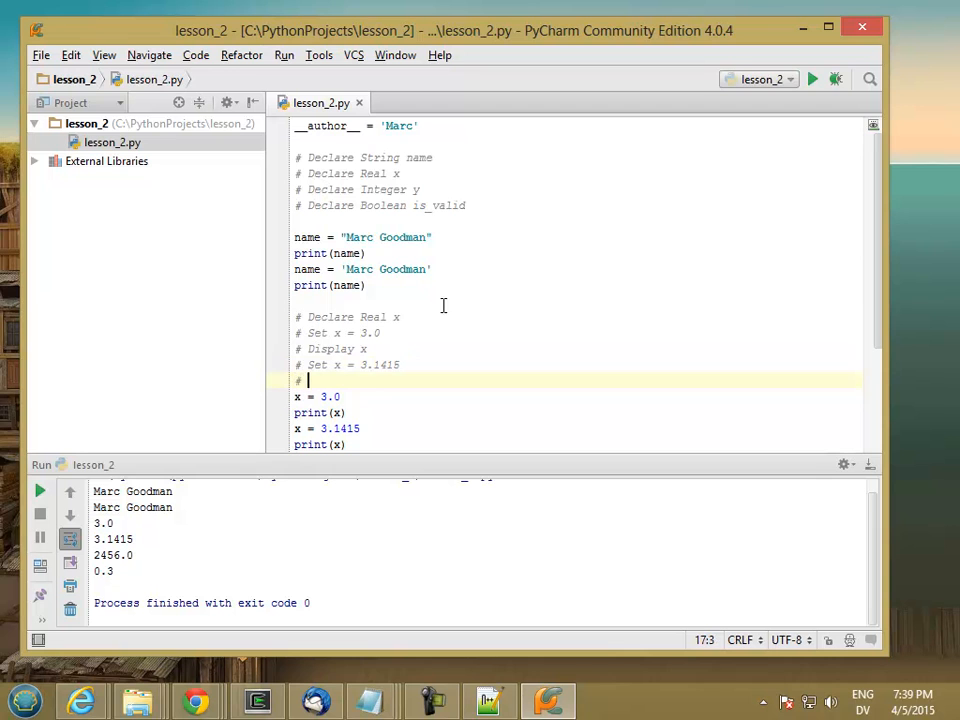
{"action": "type", "text": "Display x"}
{"action": "type", "text": "#"}
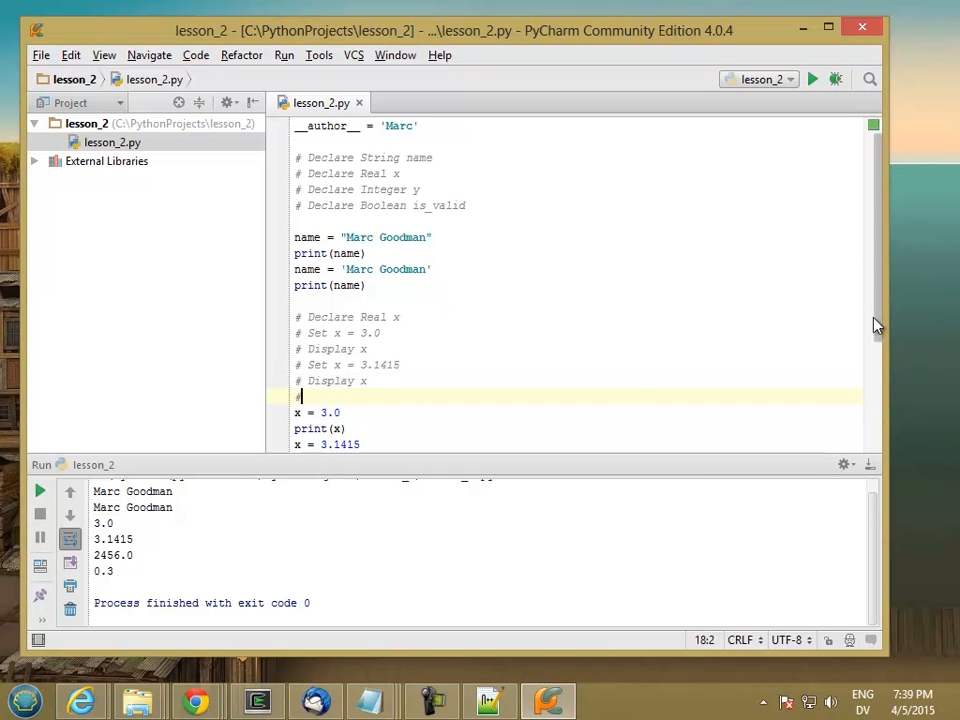
Add comments setting x to 2456.0 and 0.3, each followed by # Display x.
{"action": "scroll", "scroll_direction": "down", "scroll_amount": 3}
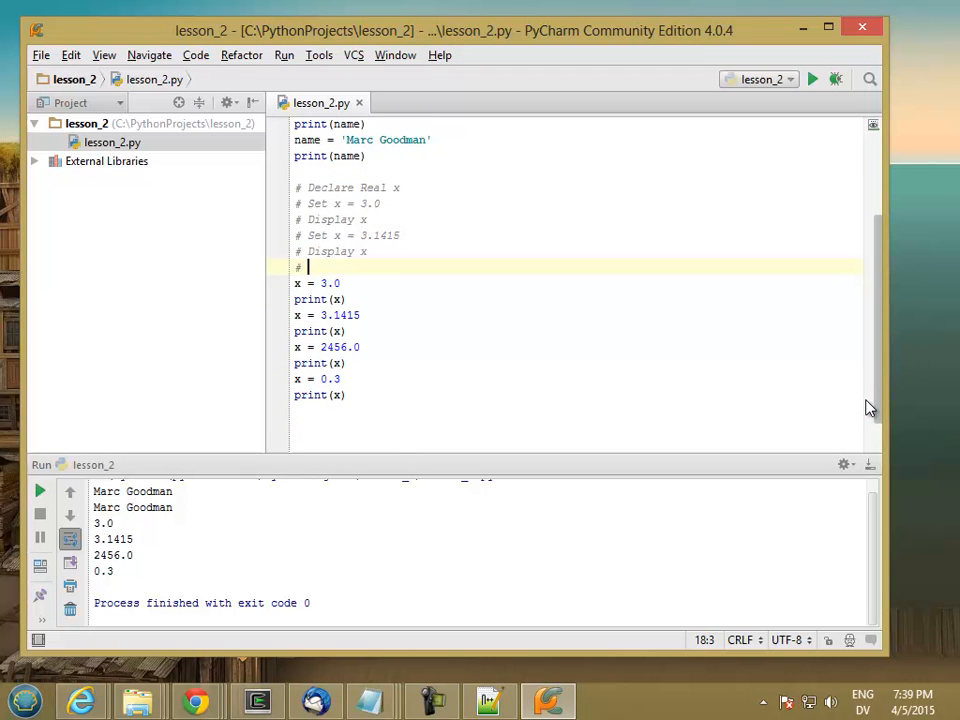
{"action": "type", "text": "Set x ="}
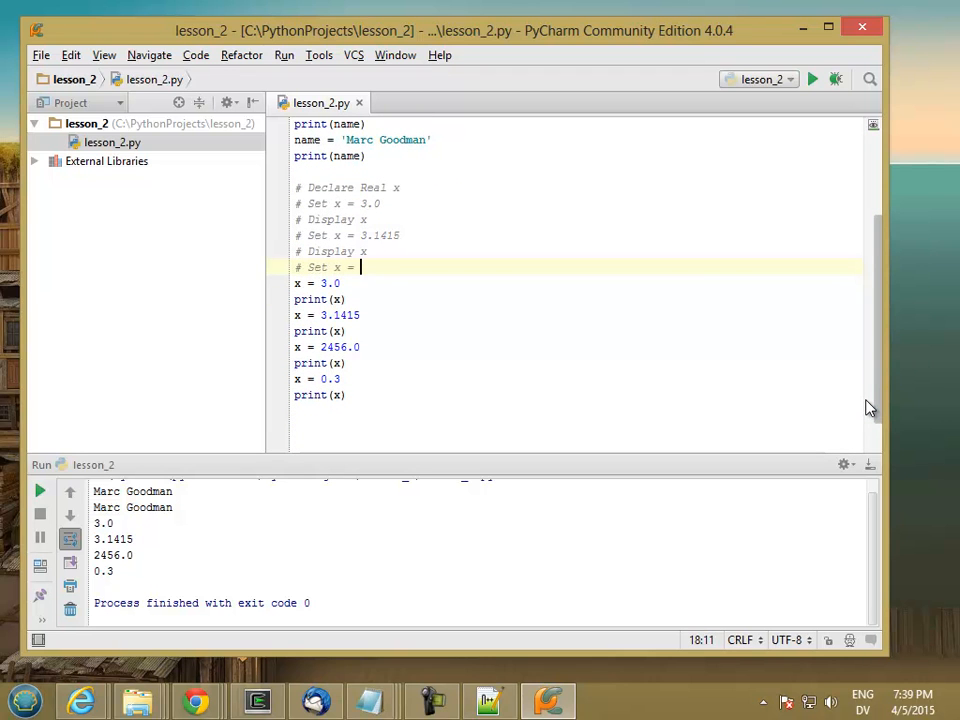
{"action": "type", "text": "2456.0"}
{"action": "type", "text": "# Display"}
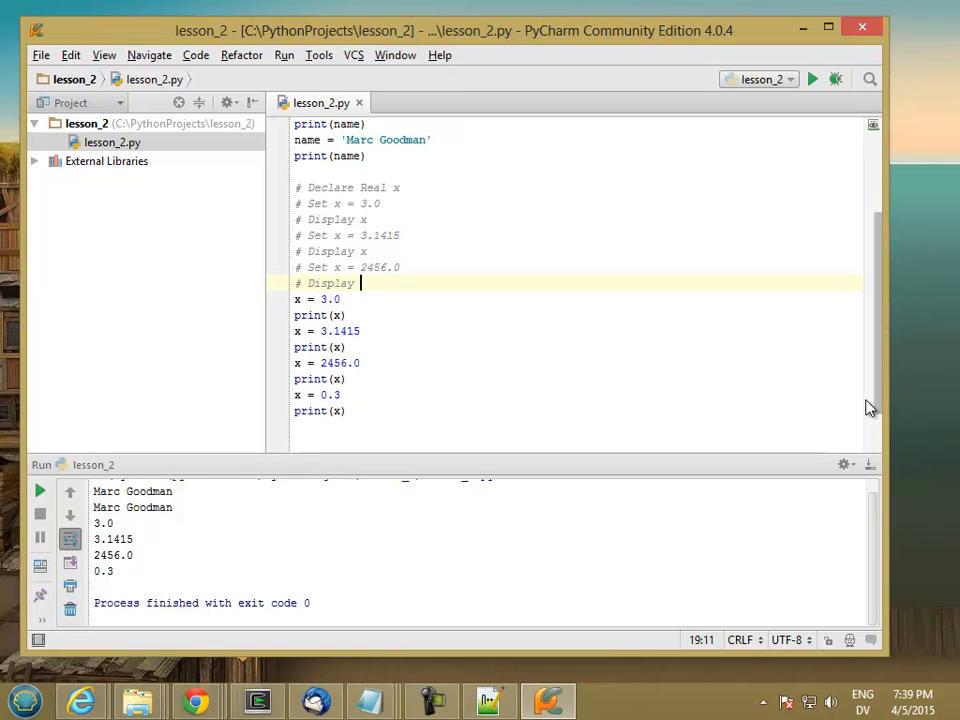
{"action": "key", "text": "enter"}
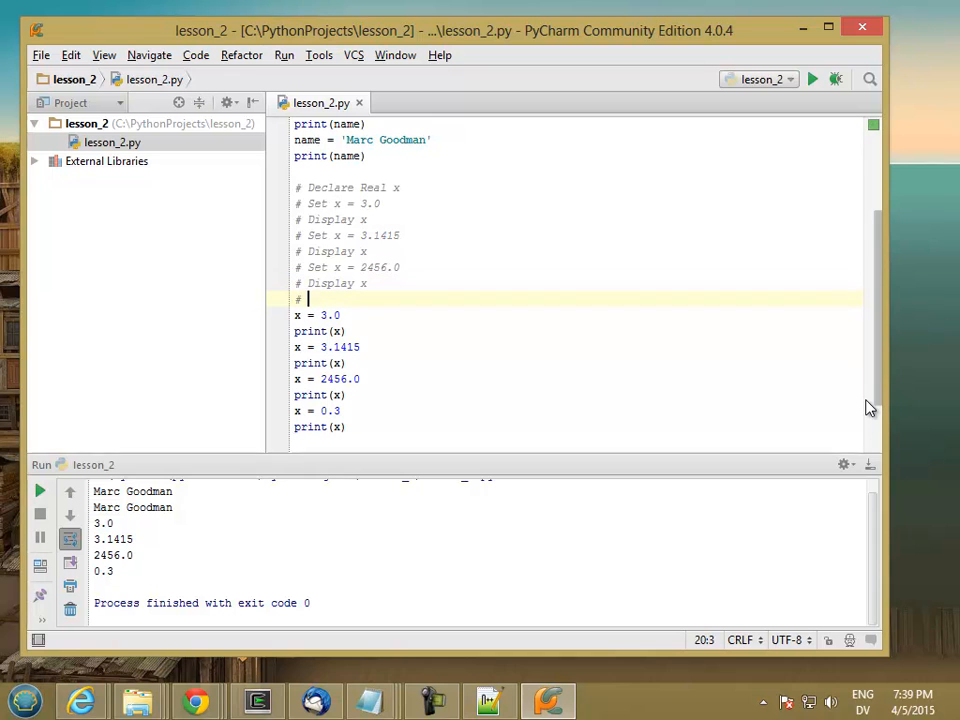
{"action": "type", "text": "Set x = 0.3"}
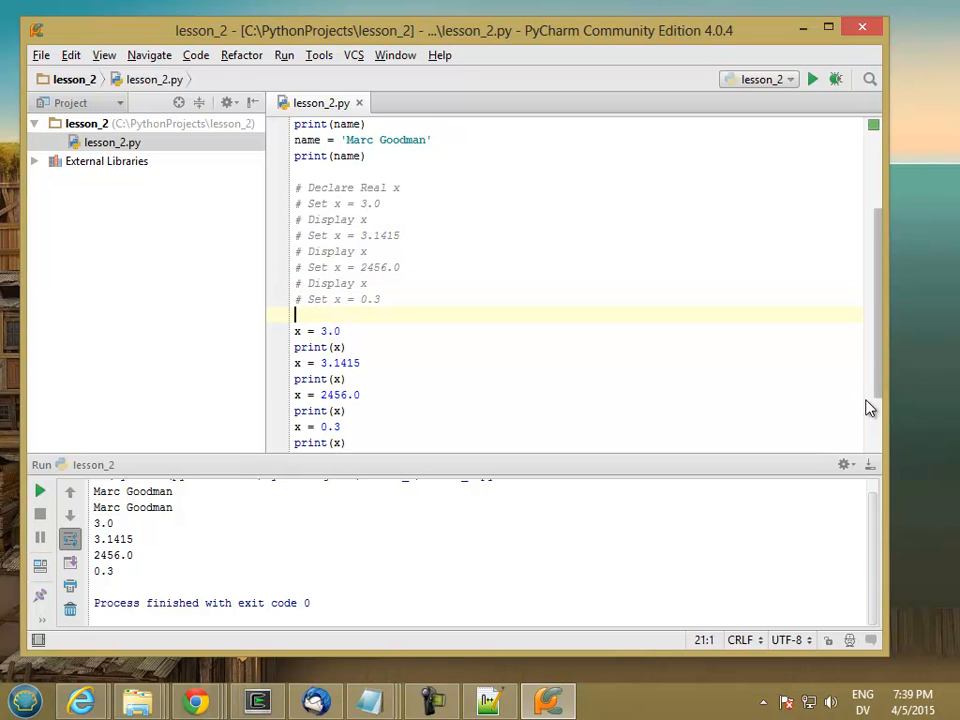
{"action": "type", "text": "# Display"}
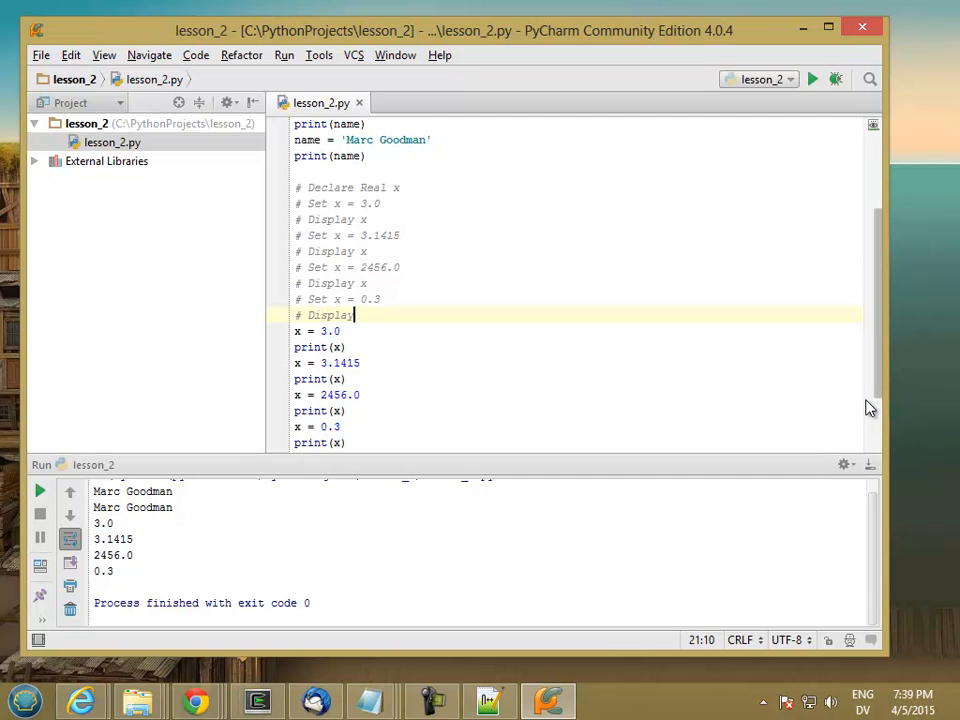
{"action": "type", "text": "x"}
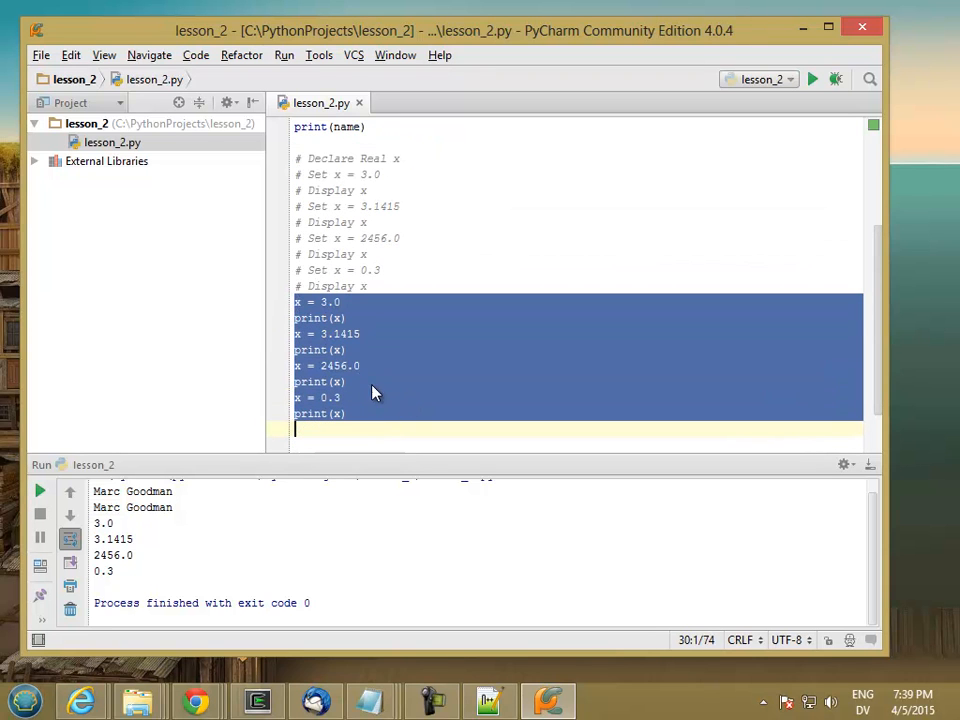
Select the Declare Real x comment, then the x at the start of x = 3.0.
{"action": "left_click", "coordinate": [310, 158]}
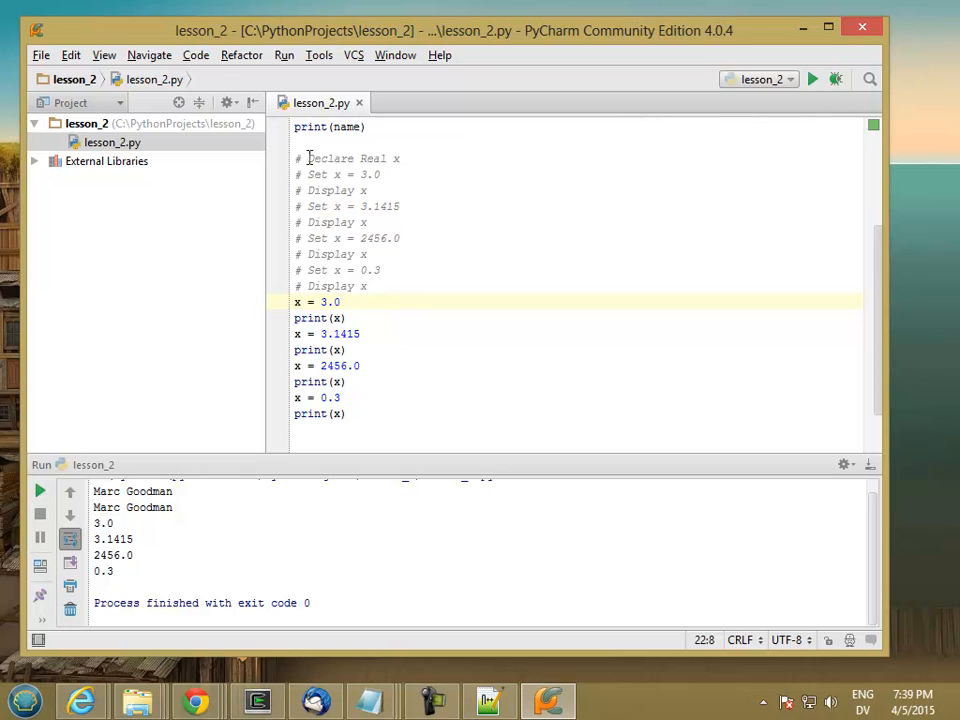
{"action": "left_click", "coordinate": [345, 158]}
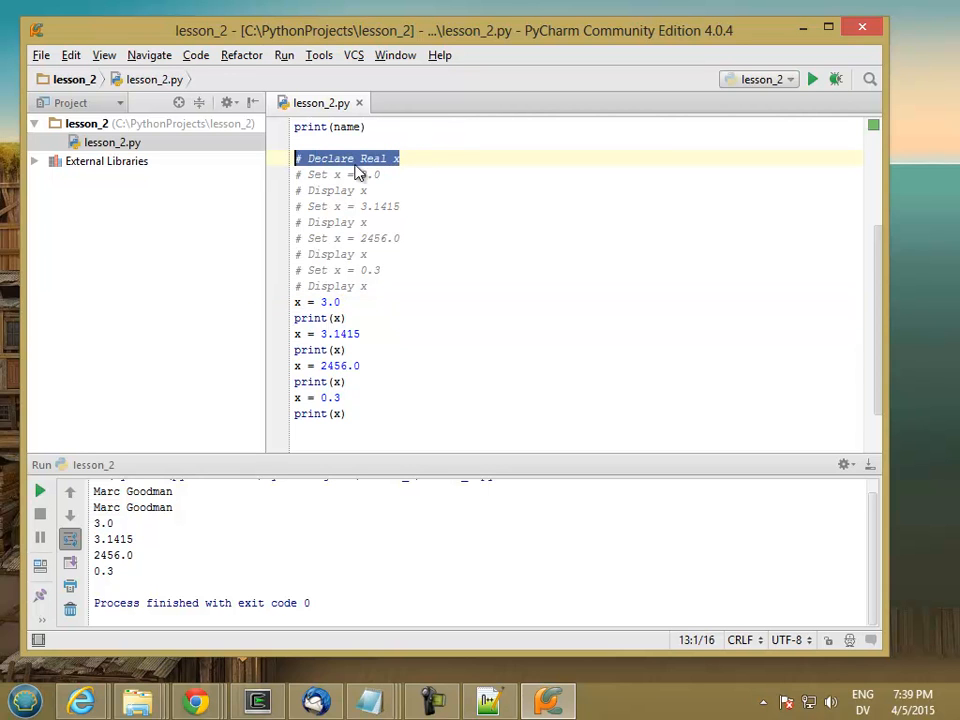
{"action": "mouse_move", "coordinate": [398, 173]}
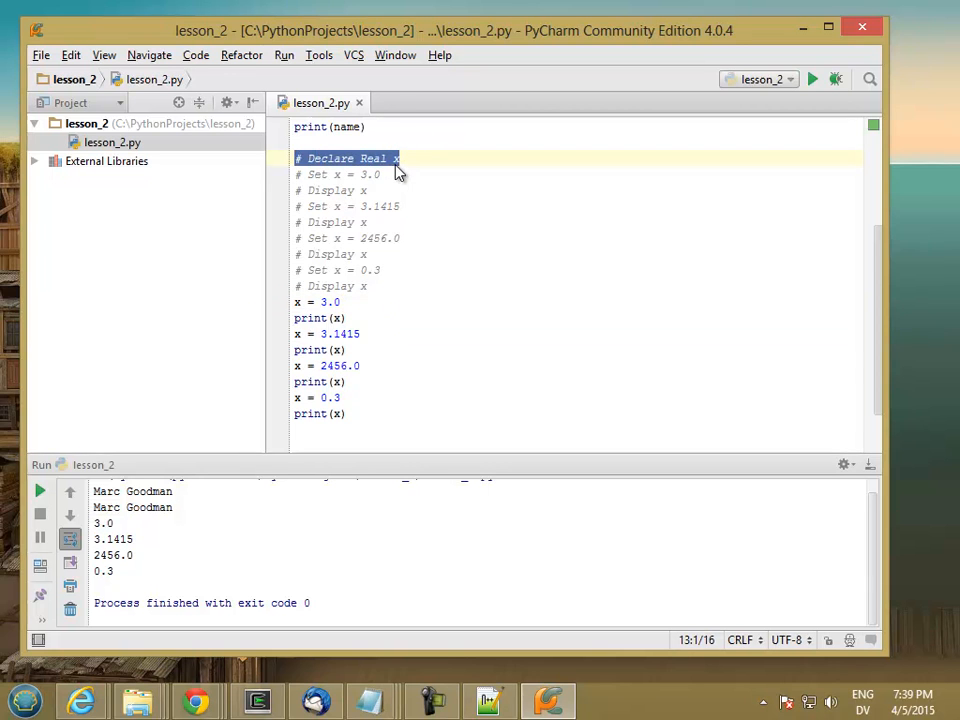
{"action": "mouse_move", "coordinate": [318, 290]}
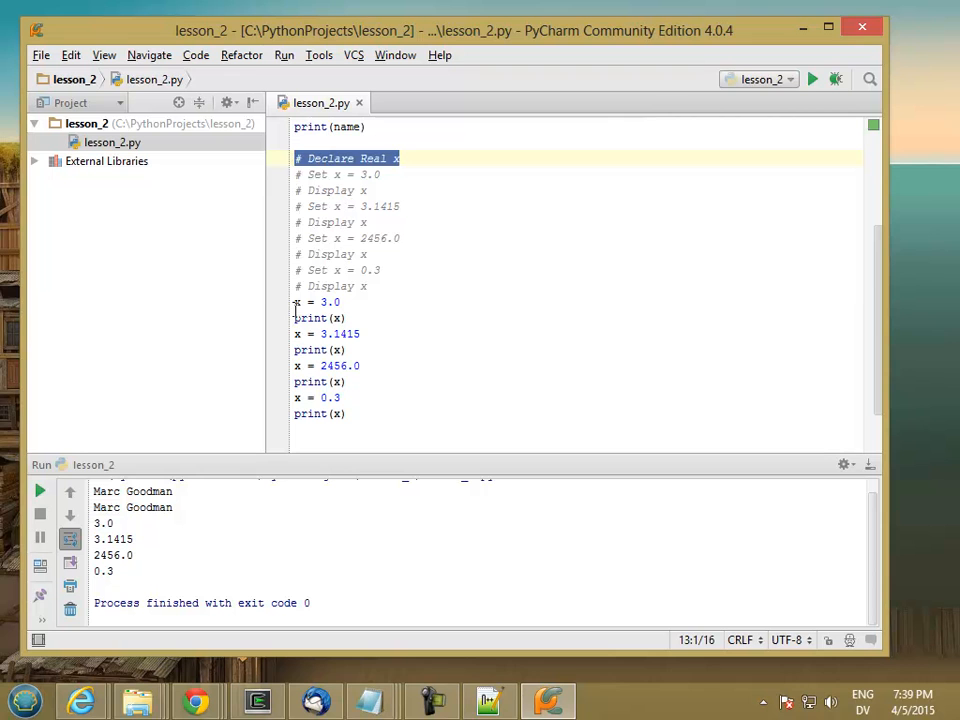
{"action": "left_click", "coordinate": [297, 301]}
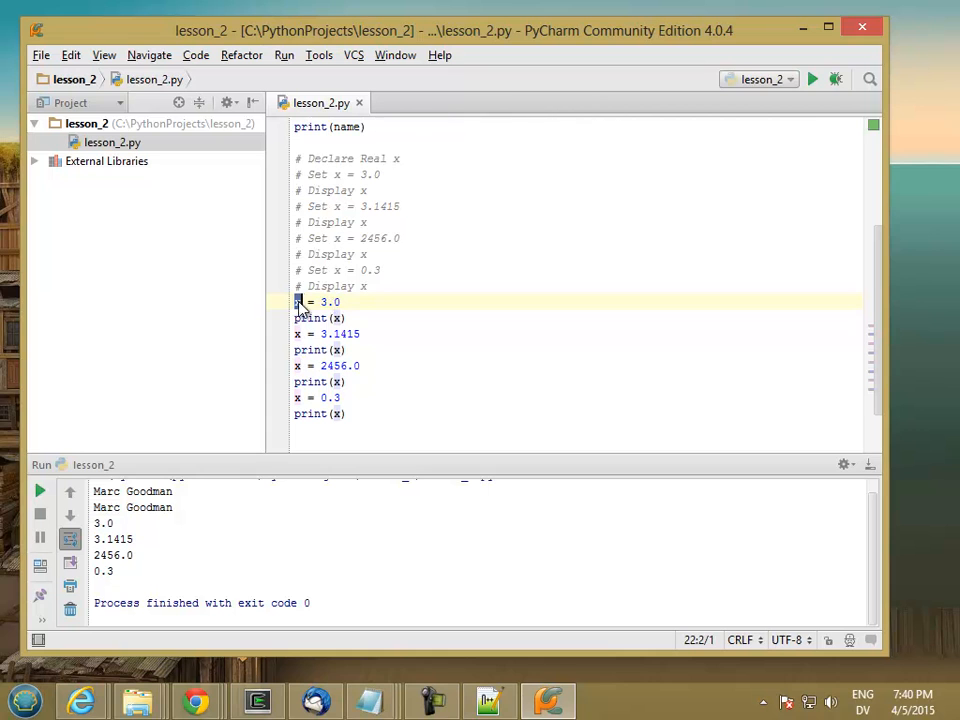
{"action": "double_click", "coordinate": [298, 301]}
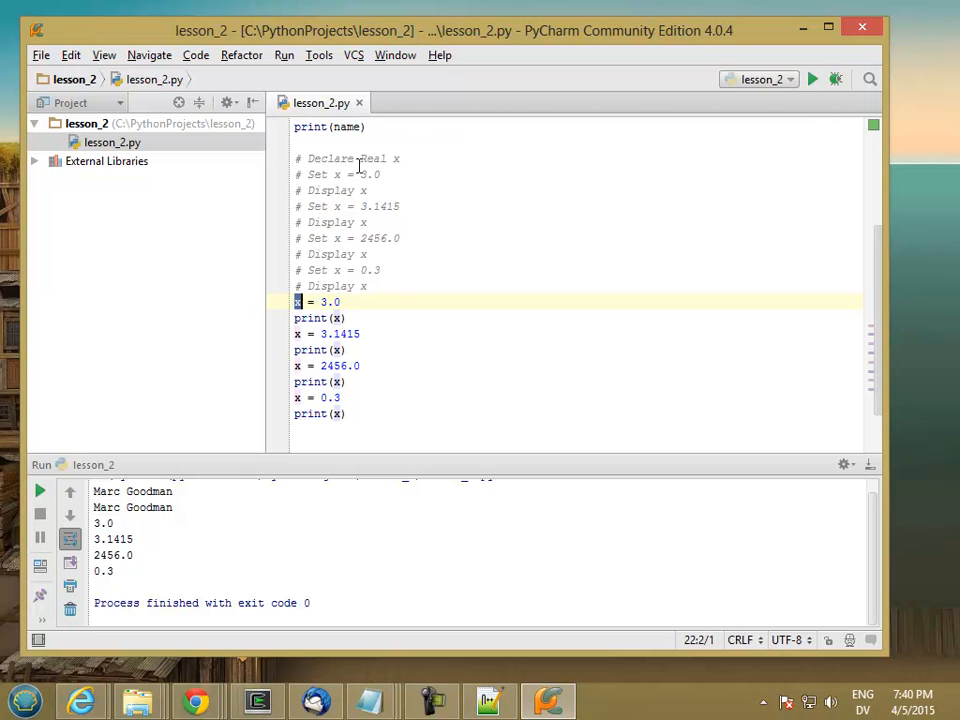
{"action": "mouse_move", "coordinate": [390, 285]}
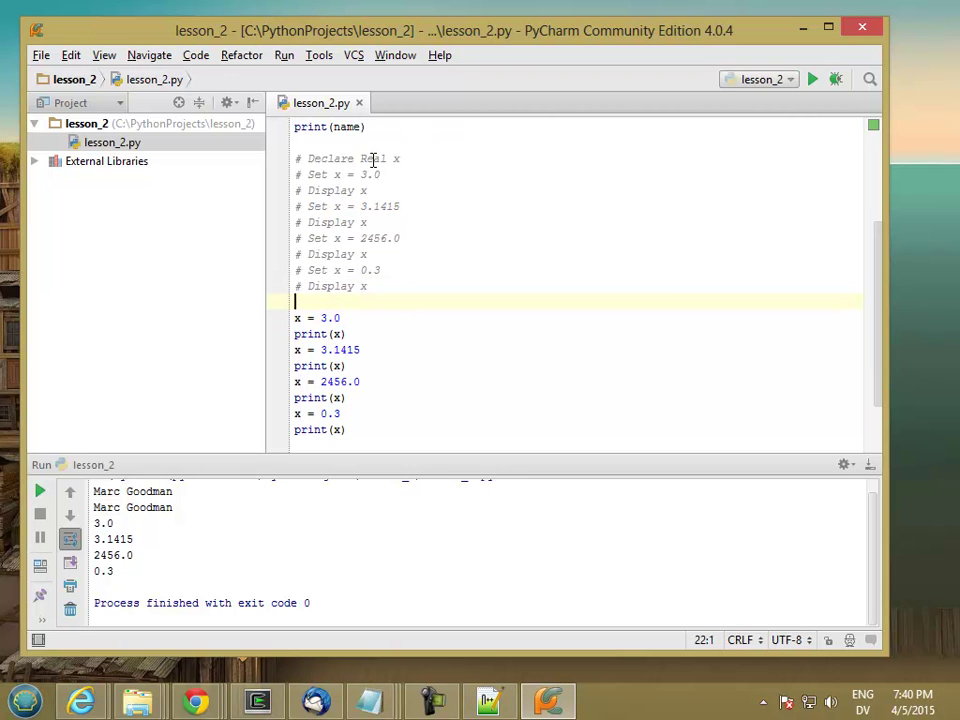
Type x = 0.0 above x = 3.0, then highlight the Declare Real x comment, x and 0.0.
{"action": "type", "text": "x ="}
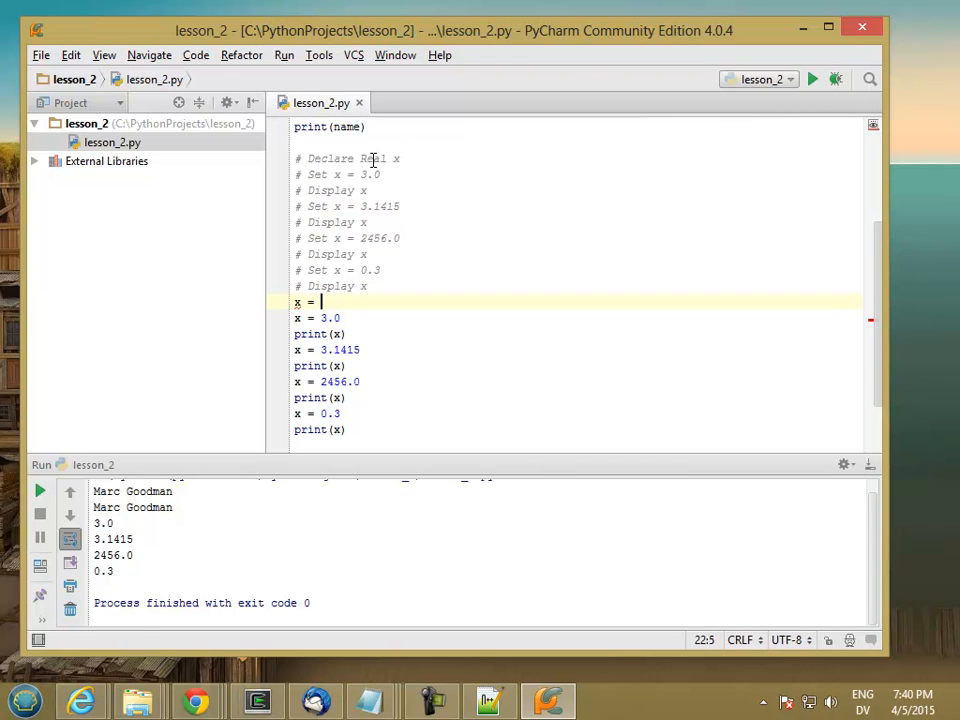
{"action": "type", "text": "0.0"}
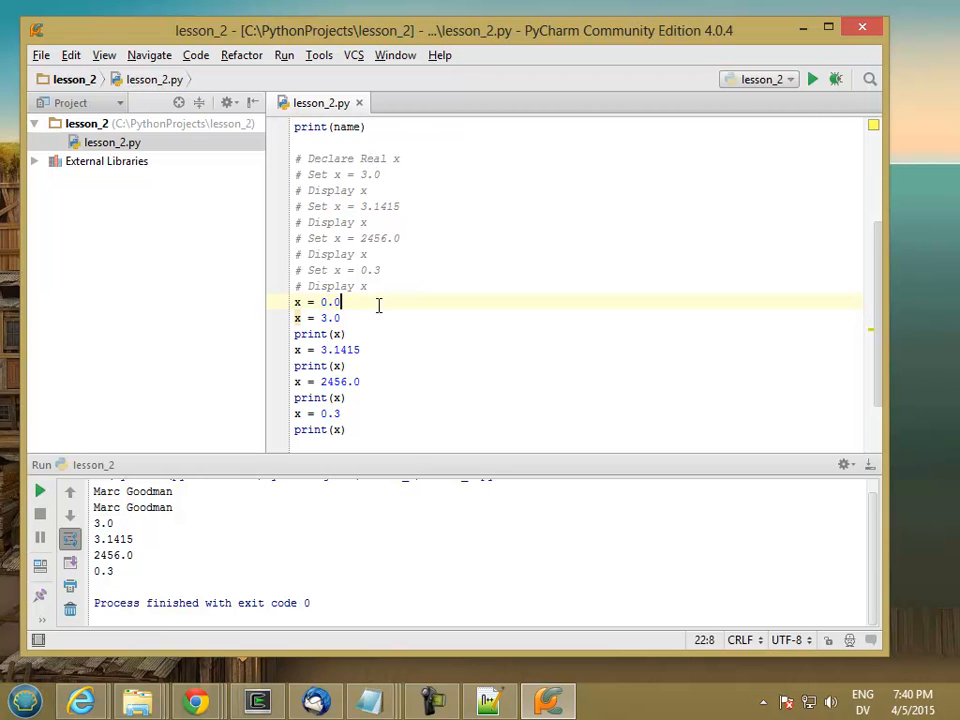
{"action": "double_click", "coordinate": [348, 158]}
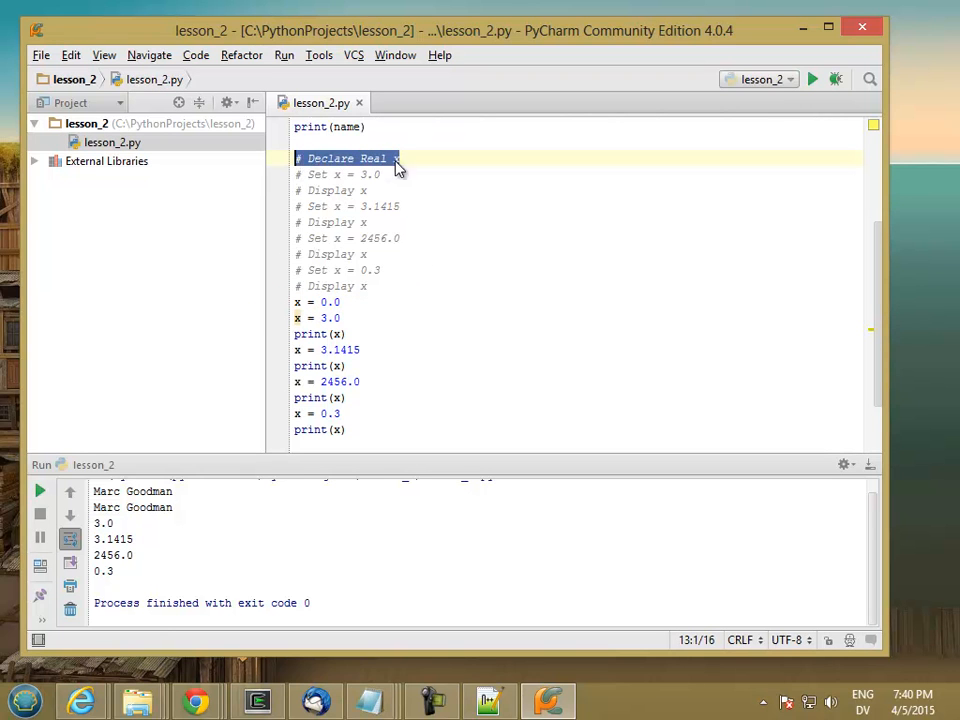
{"action": "mouse_move", "coordinate": [372, 162]}
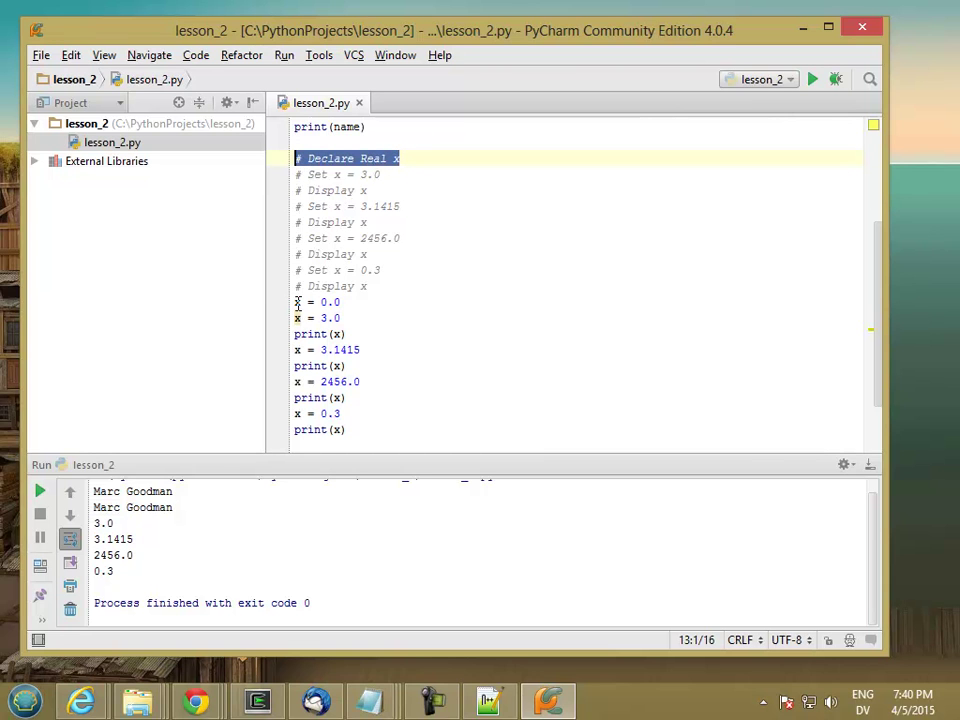
{"action": "left_click", "coordinate": [318, 302]}
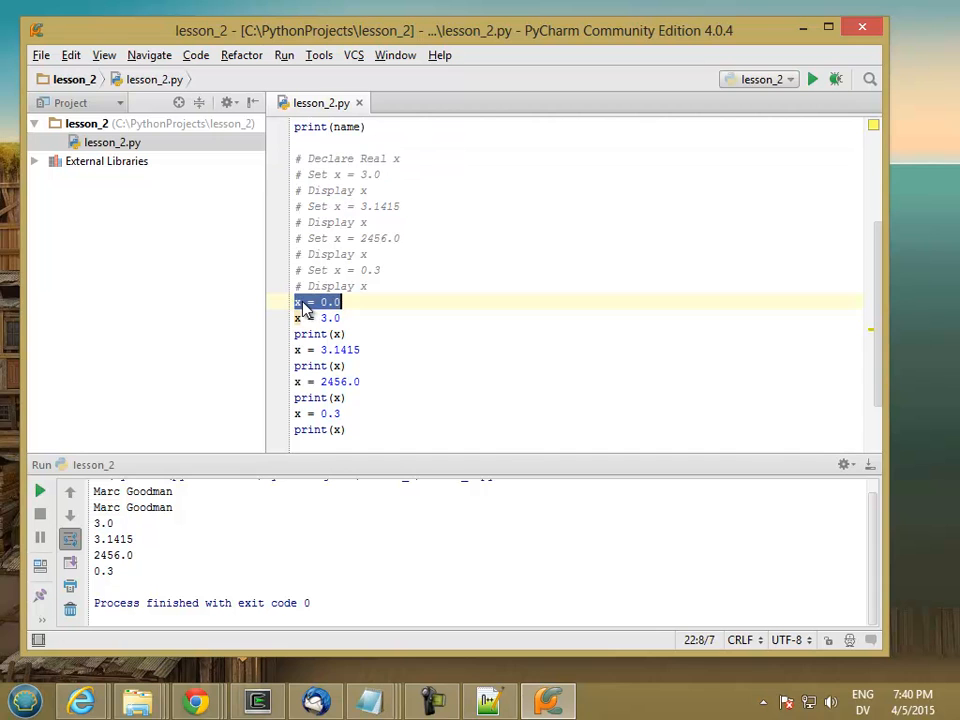
{"action": "left_click", "coordinate": [296, 302]}
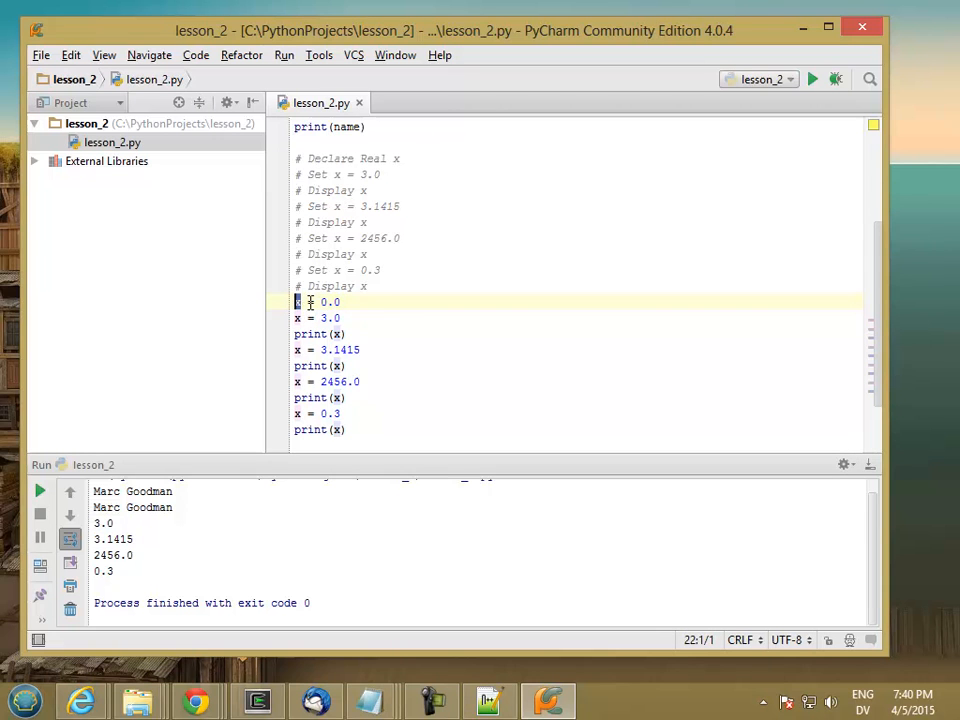
{"action": "double_click", "coordinate": [330, 301]}
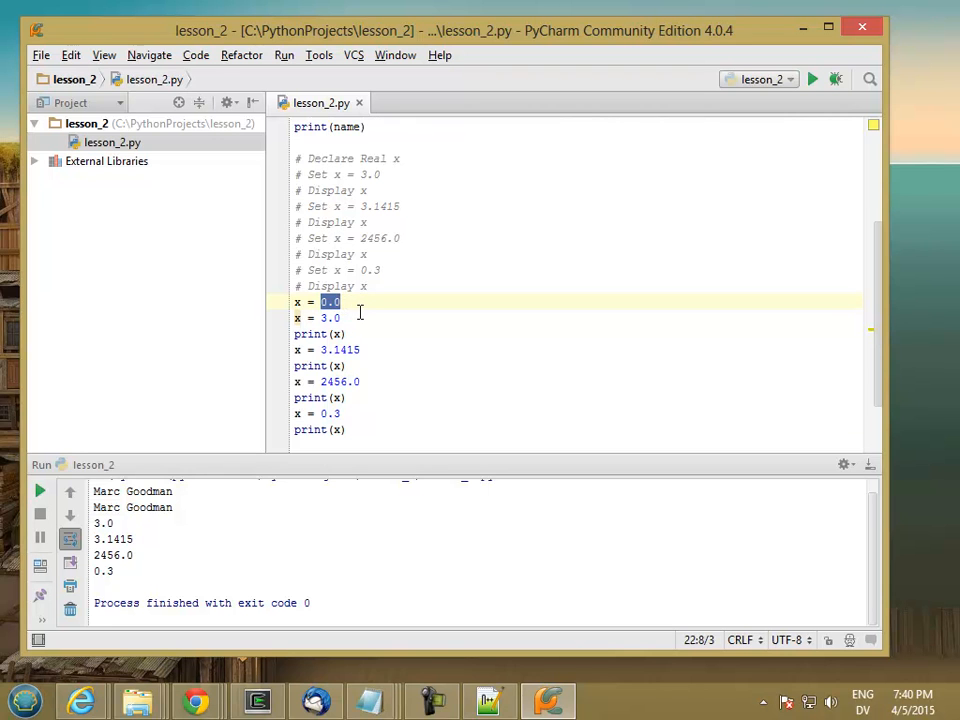
{"action": "scroll", "scroll_direction": "up", "scroll_amount": 3}
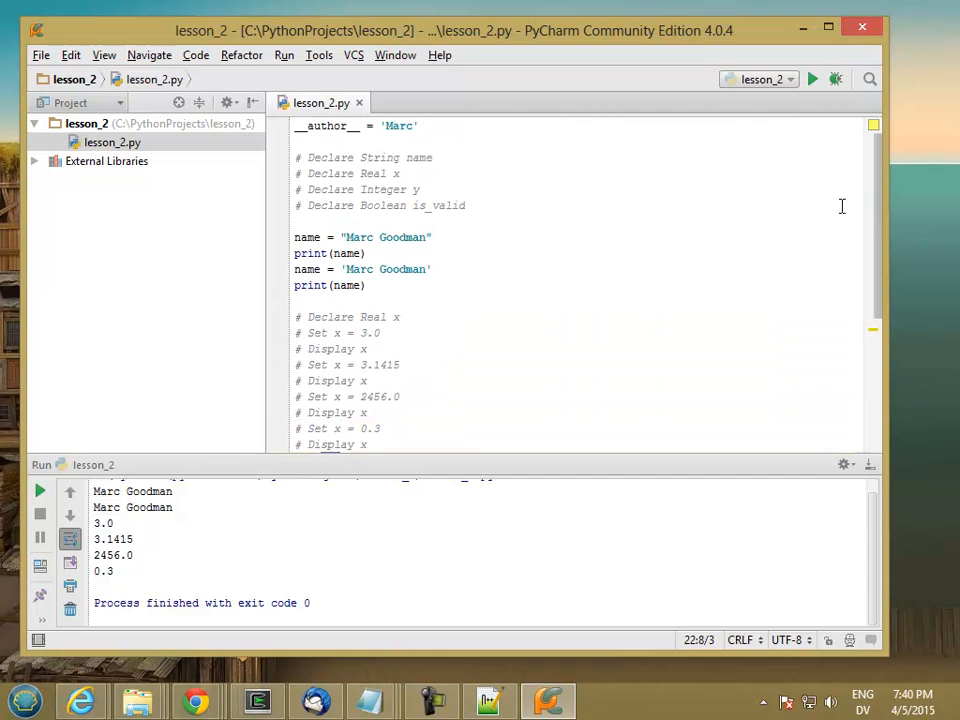
{"action": "mouse_move", "coordinate": [405, 162]}
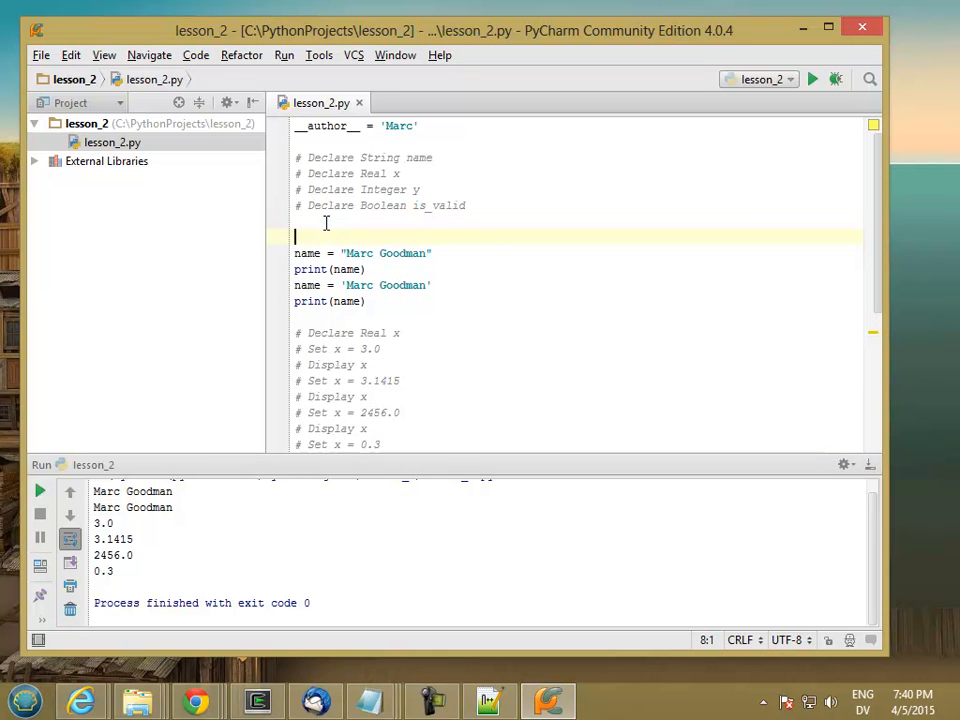
Declare name = "", x = 0.0, y = 0 and is_valid = False on separate lines.
{"action": "type", "text": "name ="}
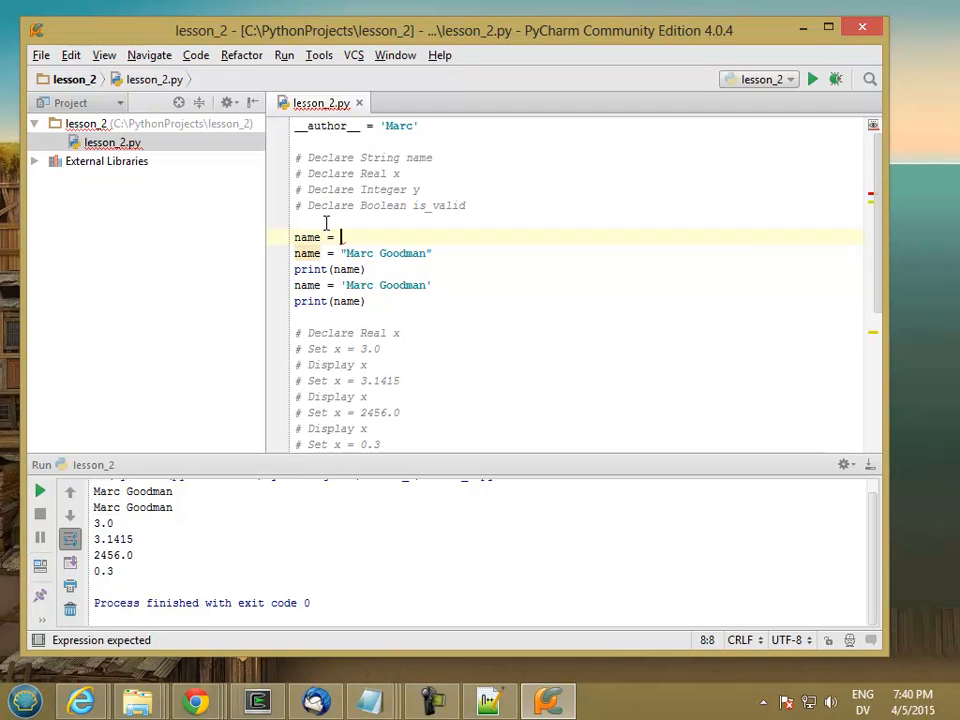
{"action": "type", "text": "\"\""}
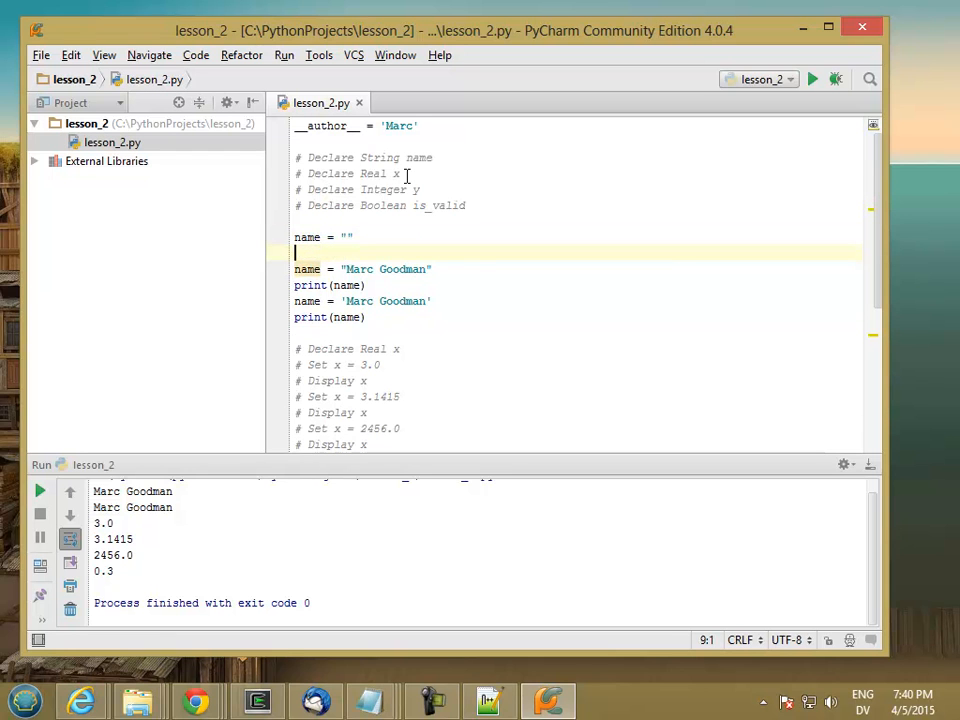
{"action": "type", "text": "x = 0.0"}
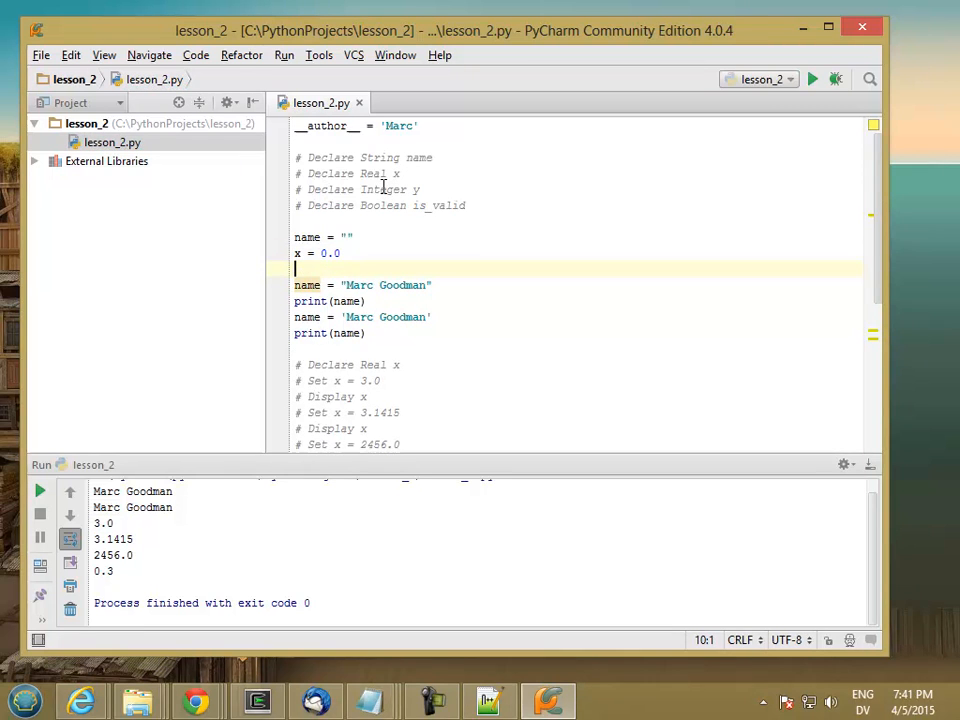
{"action": "type", "text": "y ="}
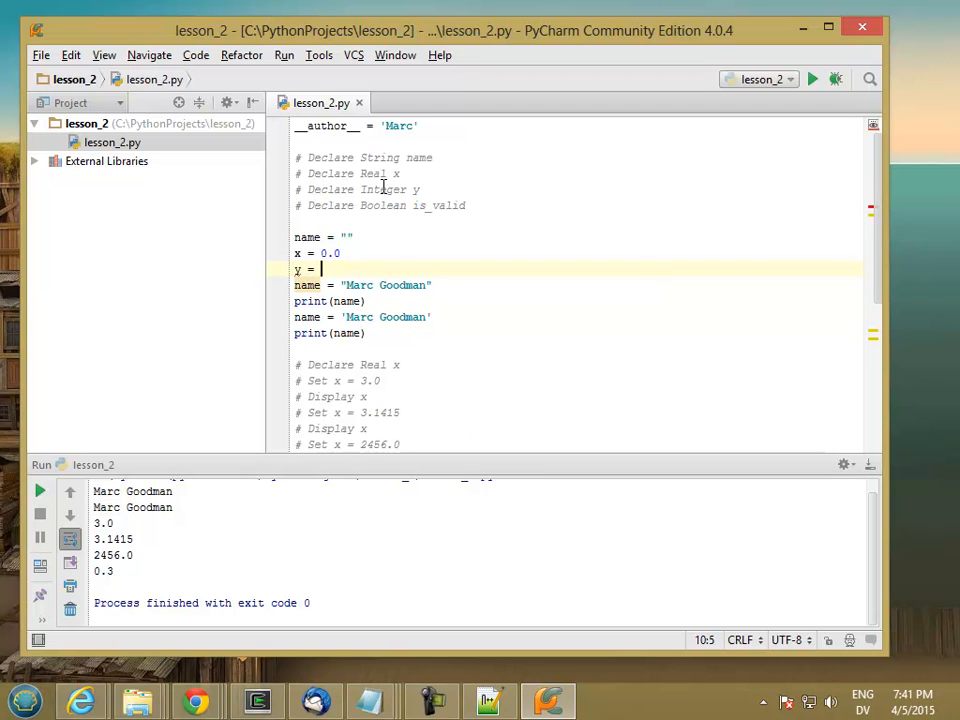
{"action": "key", "text": "enter"}
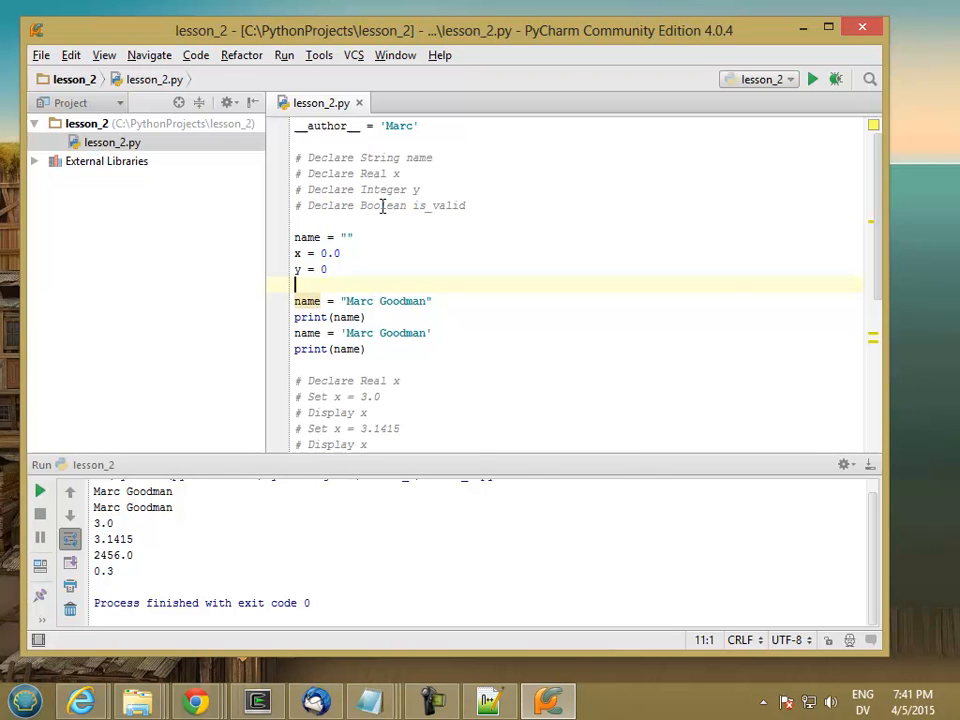
{"action": "type", "text": "is_valid"}
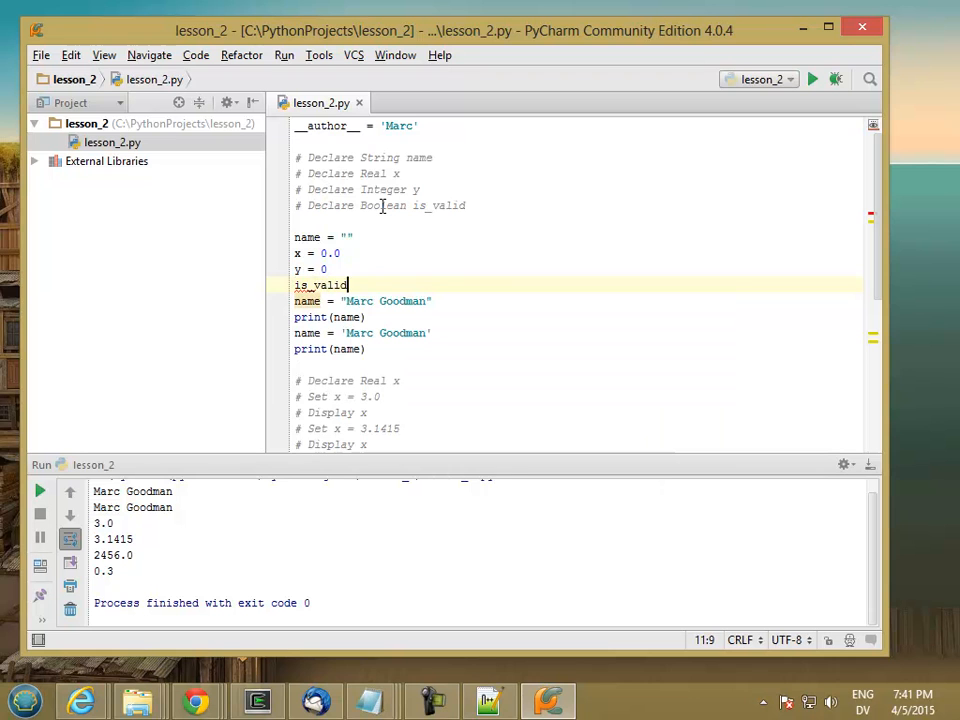
{"action": "type", "text": "= False"}
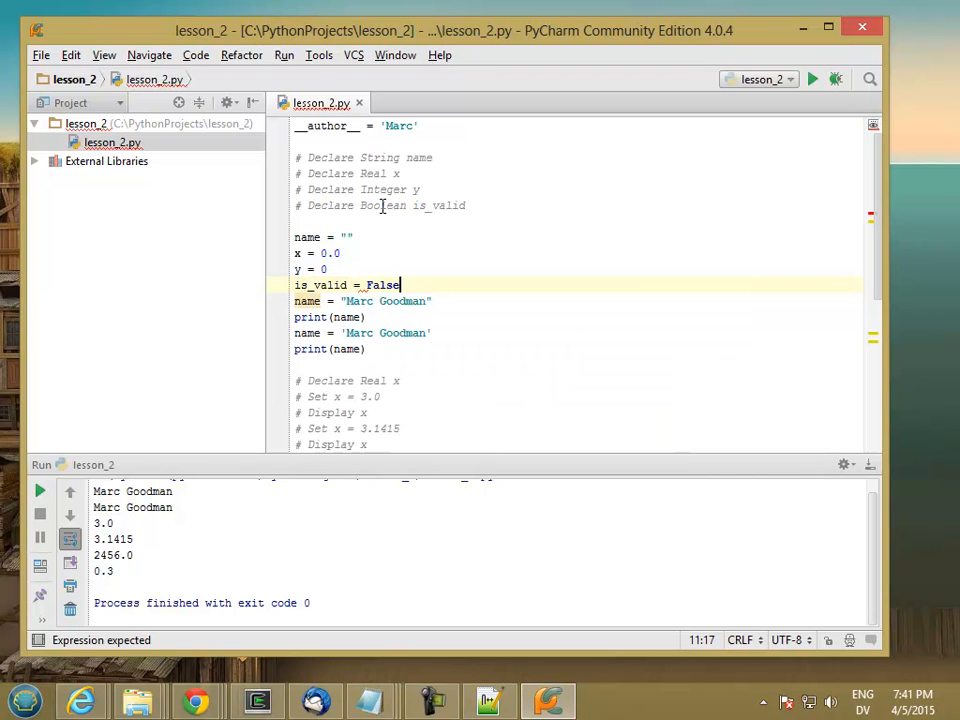
{"action": "key", "text": "enter"}
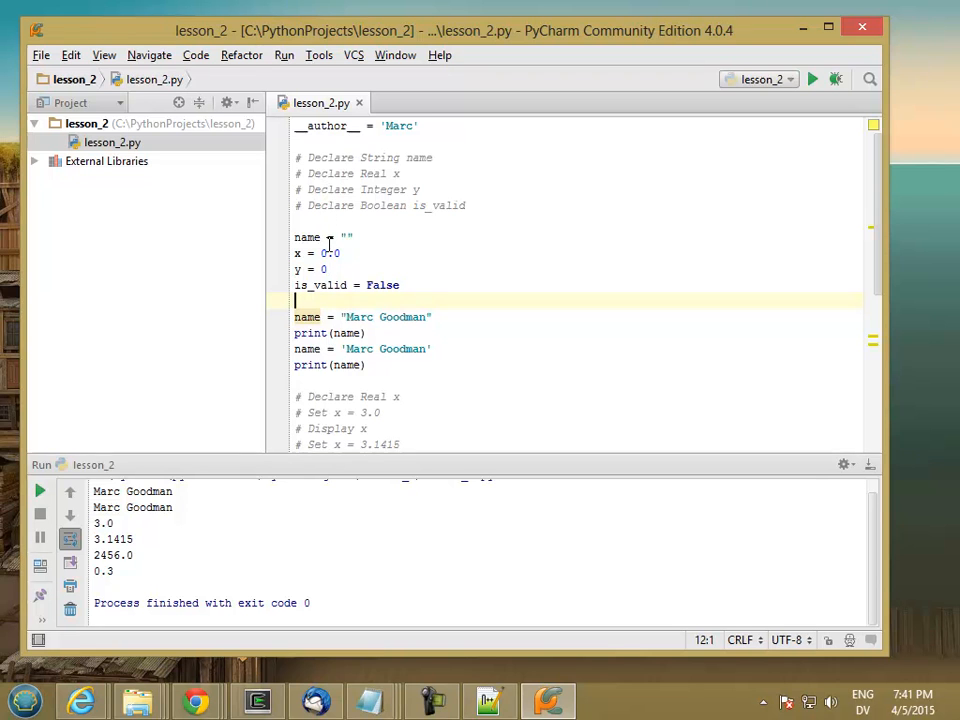
At the file end, add comments # Declare Integer x and # Declare Integer y.
{"action": "scroll", "scroll_direction": "down", "scroll_amount": 3}
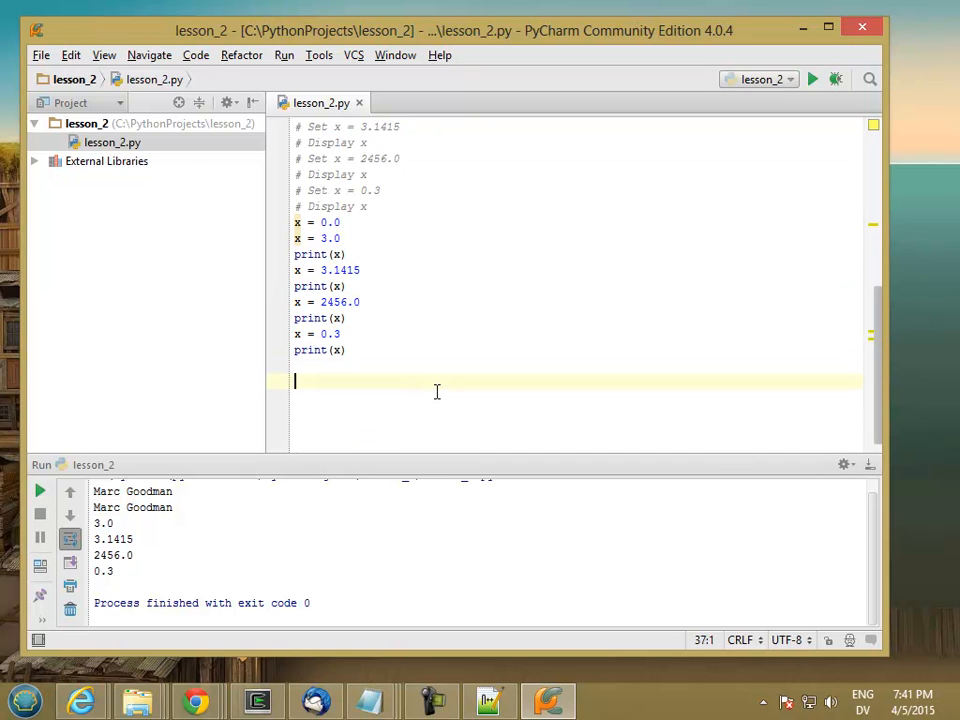
{"action": "type", "text": "#"}
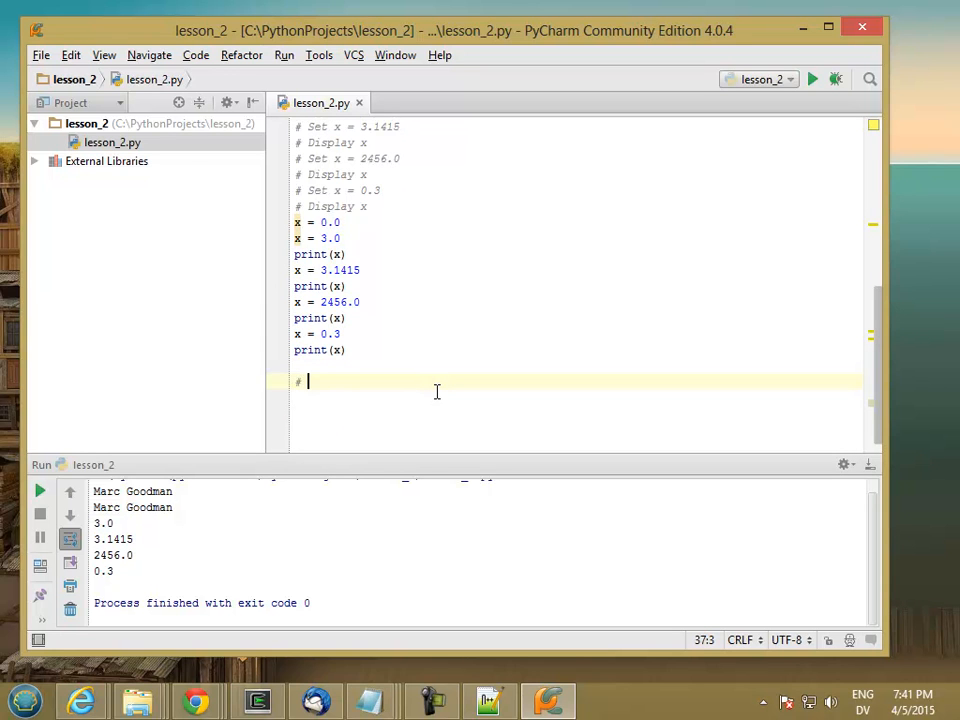
{"action": "type", "text": "Declare Int"}
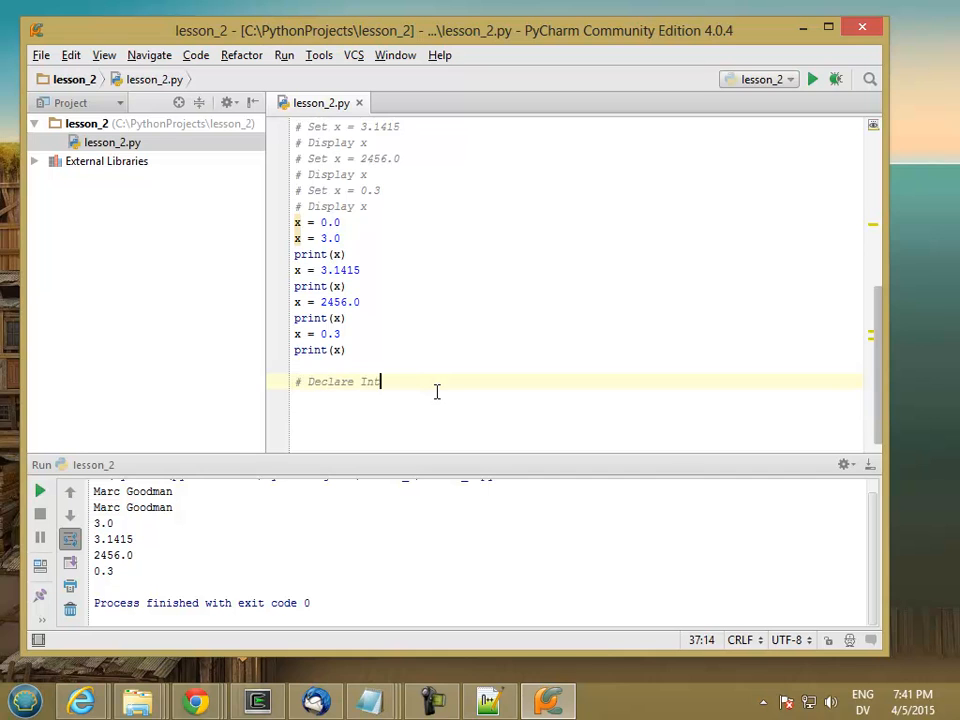
{"action": "type", "text": "eger x"}
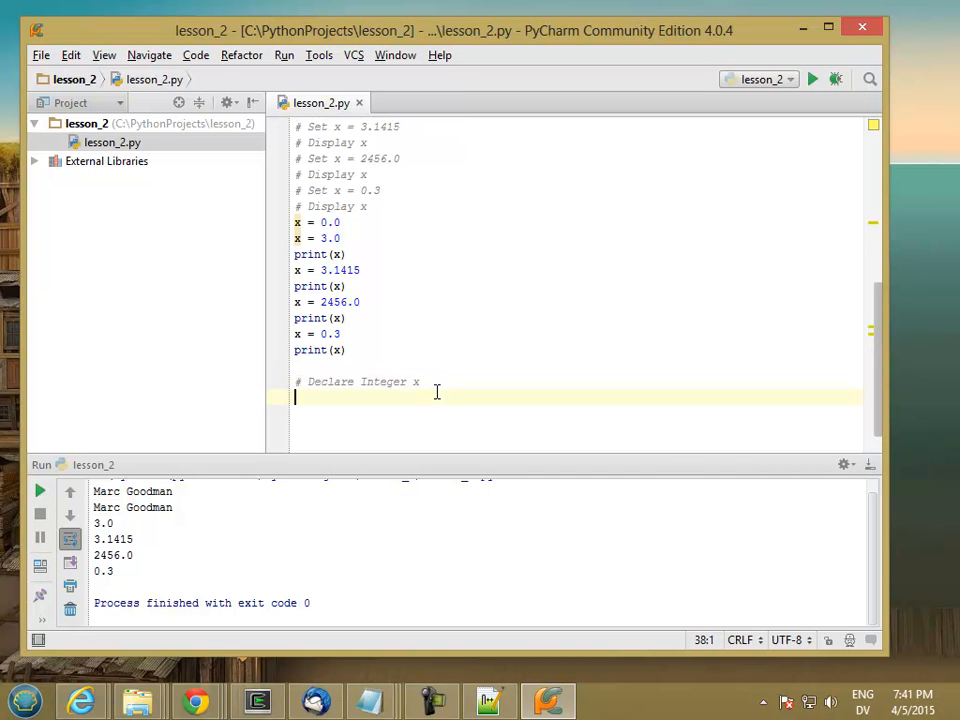
{"action": "type", "text": "# Declare"}
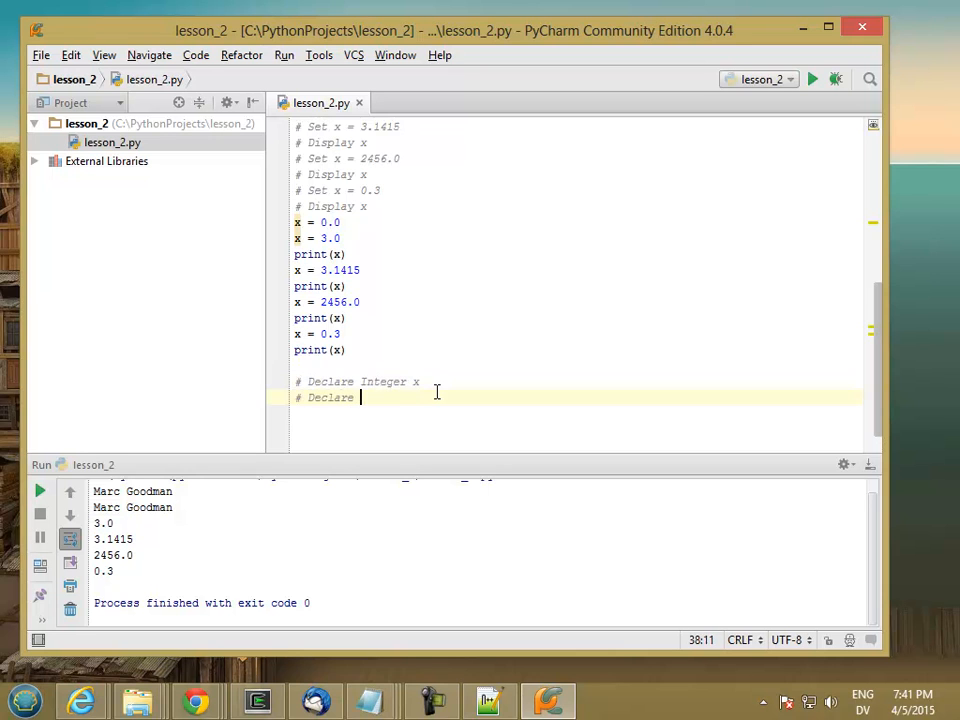
{"action": "type", "text": "Integer y"}
{"action": "type", "text": "# x = 1"}
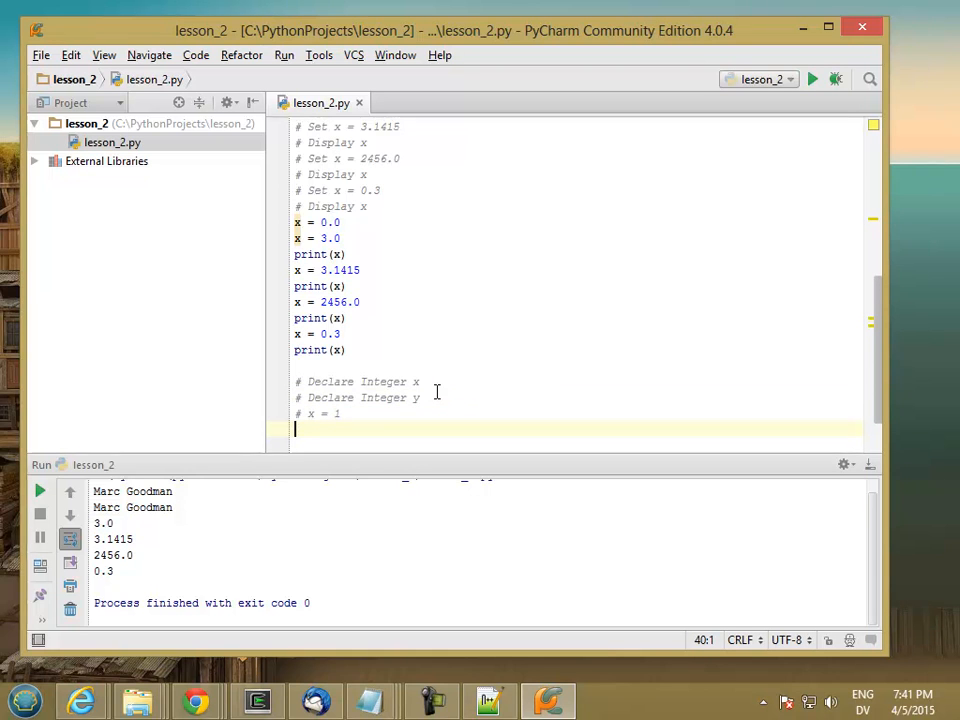
Add comments # x = 1, # y = 2, # Display x, y, then declare x = 0 and y = 0.
{"action": "type", "text": "# y = 2"}
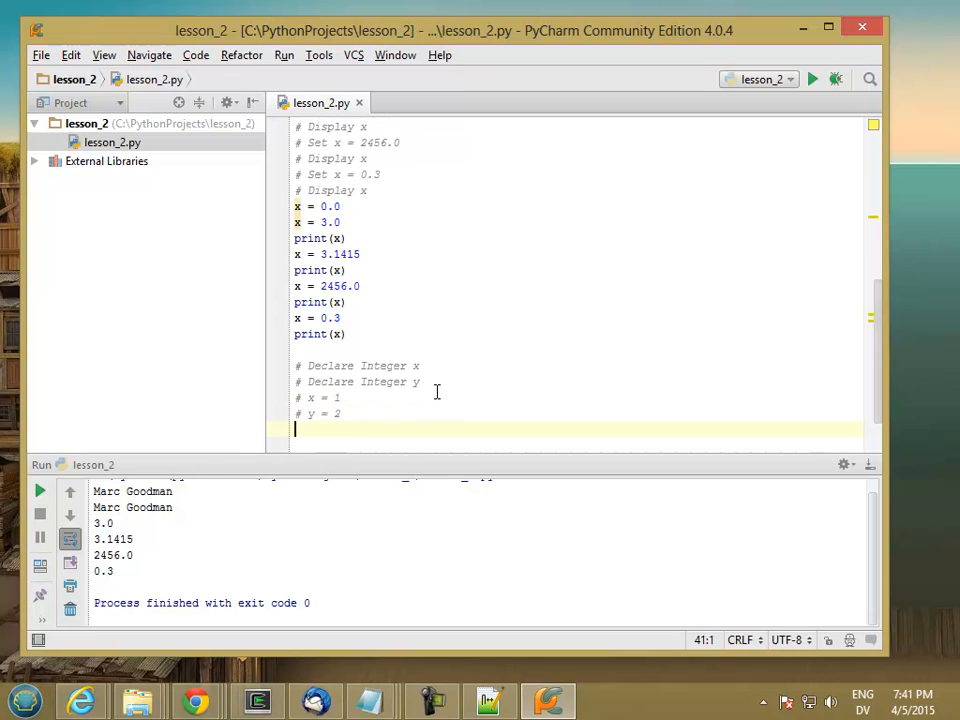
{"action": "type", "text": "# Displ"}
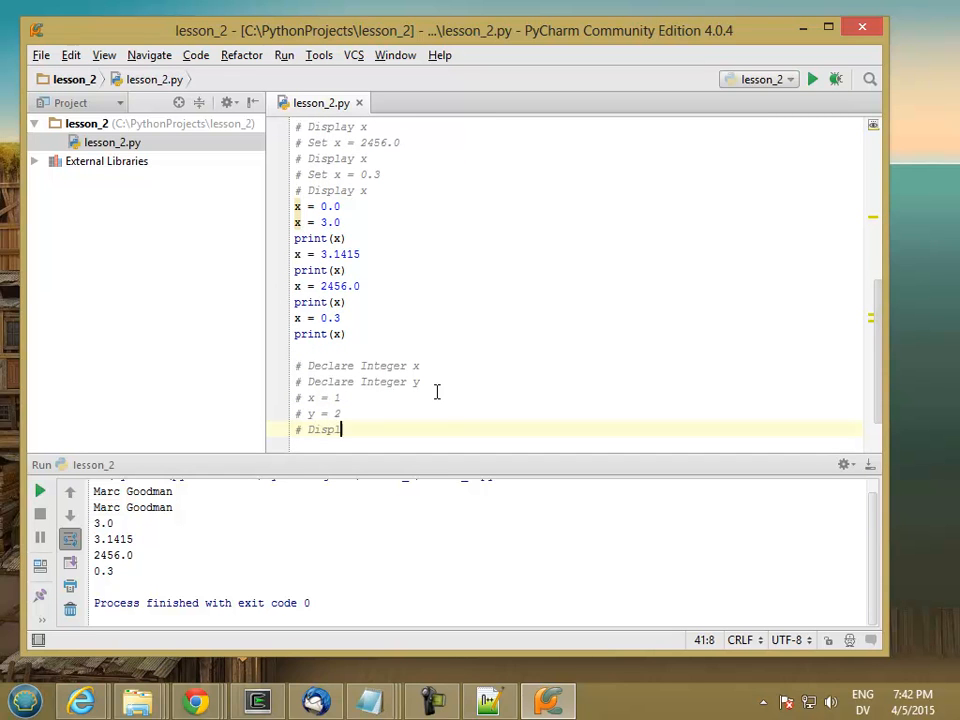
{"action": "type", "text": "lay x"}
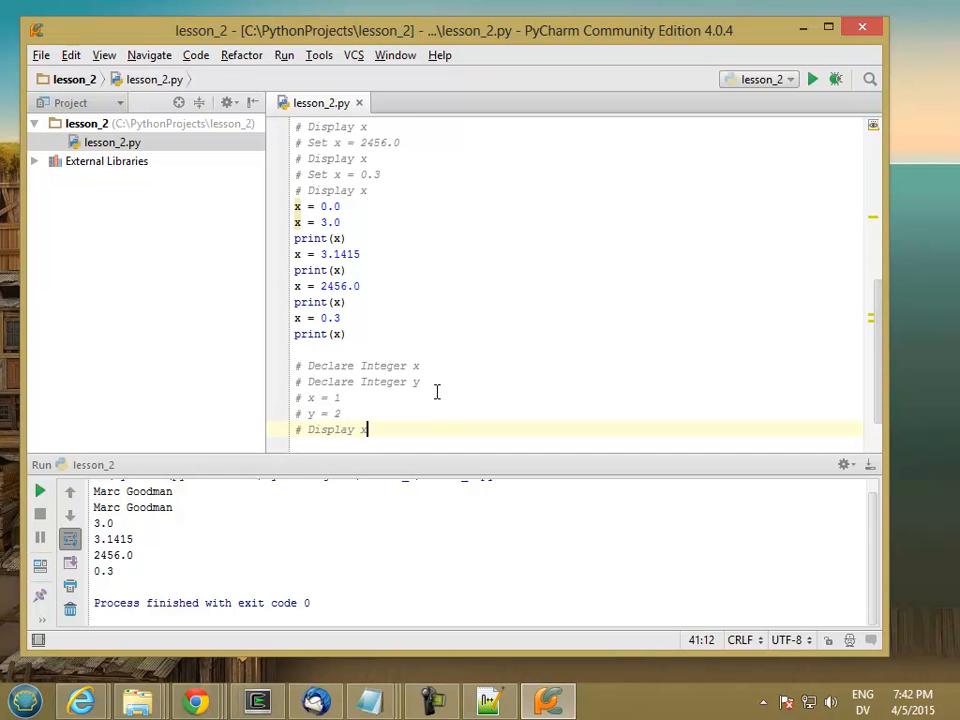
{"action": "type", "text": ", y"}
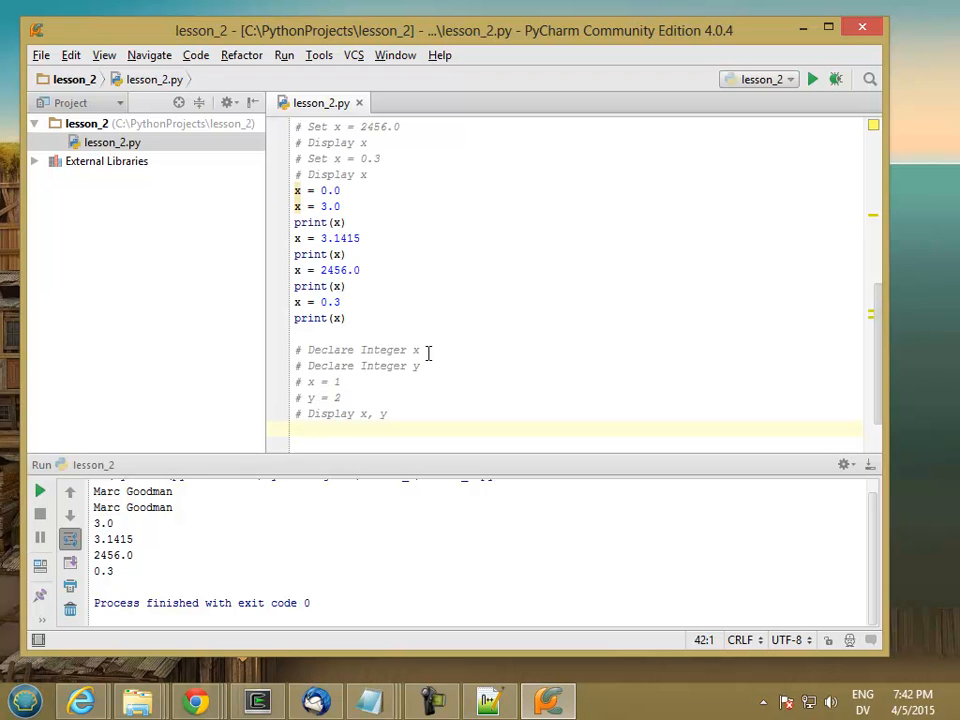
{"action": "type", "text": "x = 0"}
{"action": "type", "text": "y = 0"}
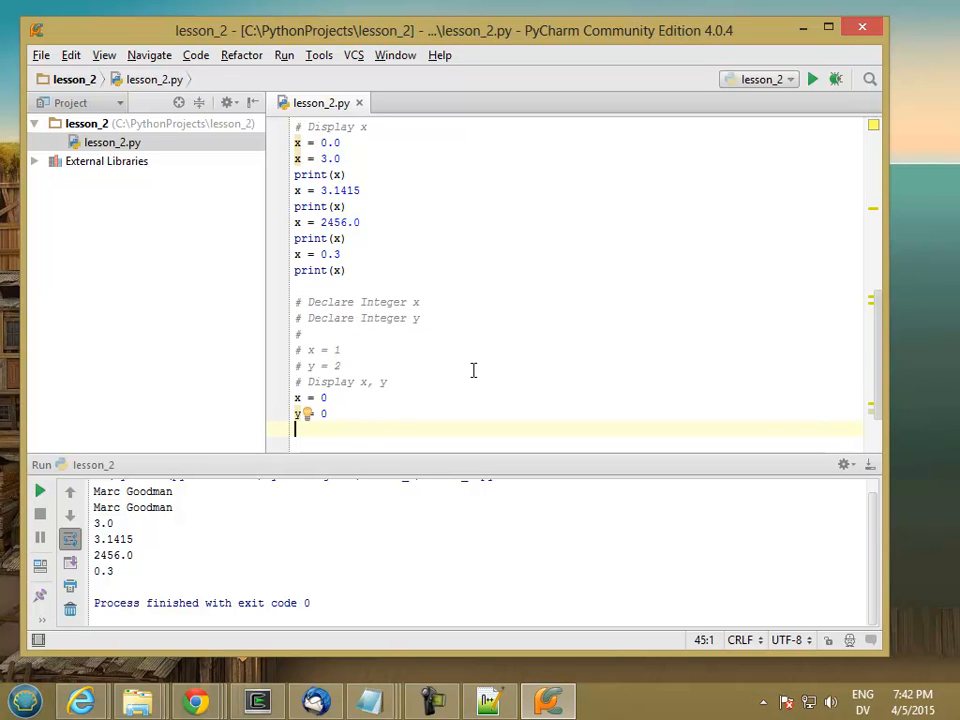
Prefix the comments with 'Set', then add x = 1, y = 2 and print(x, y).
{"action": "scroll", "scroll_direction": "down", "scroll_amount": 3}
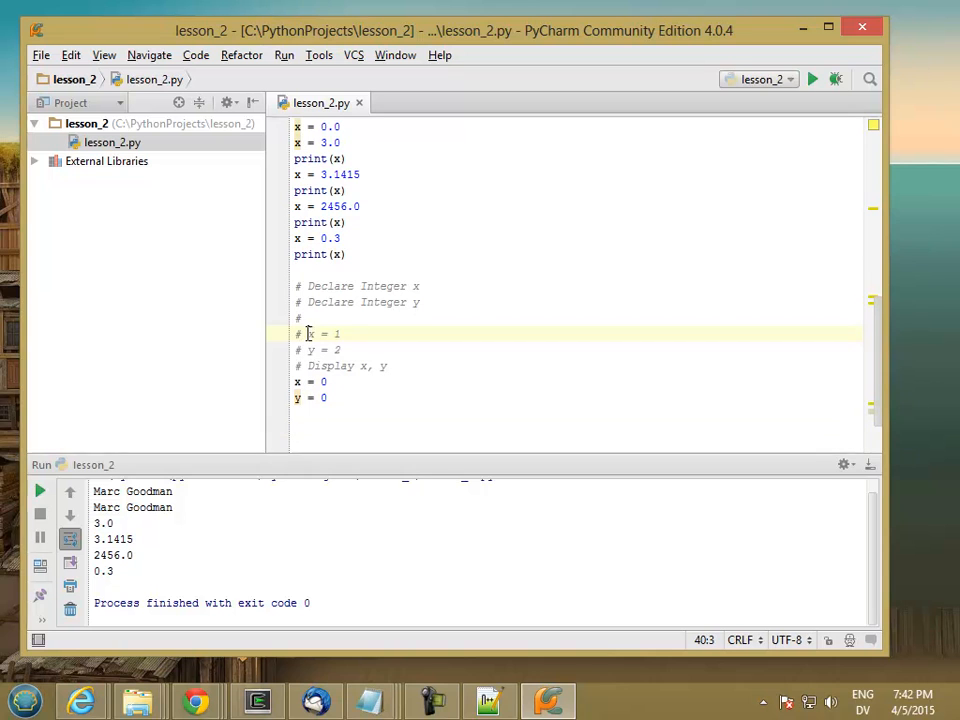
{"action": "type", "text": "Set"}
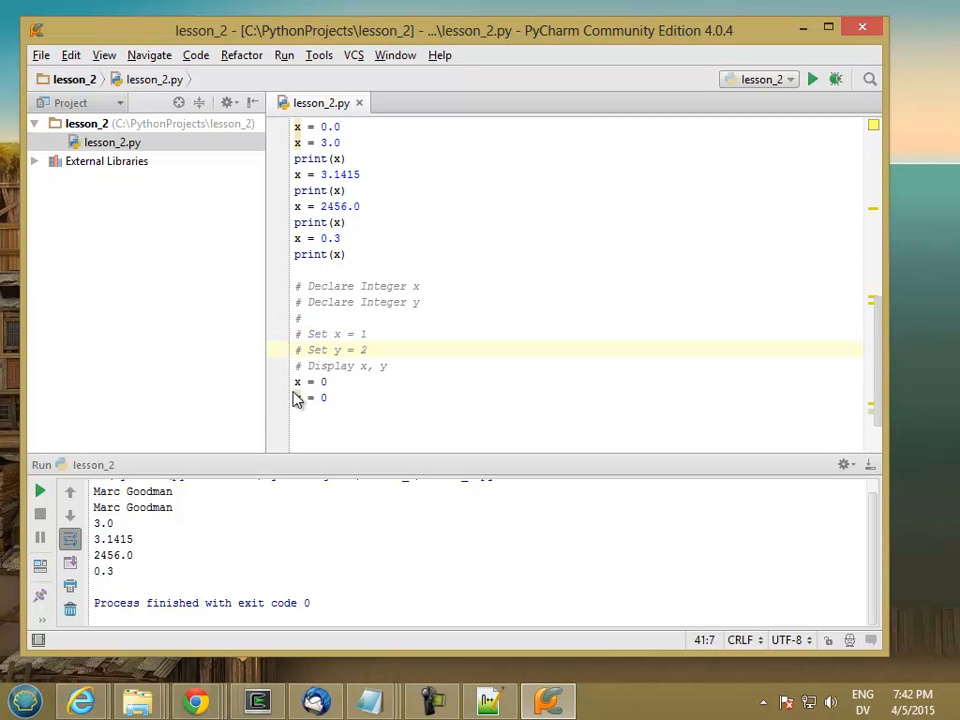
{"action": "type", "text": "x = 1"}
{"action": "type", "text": "y = 2"}
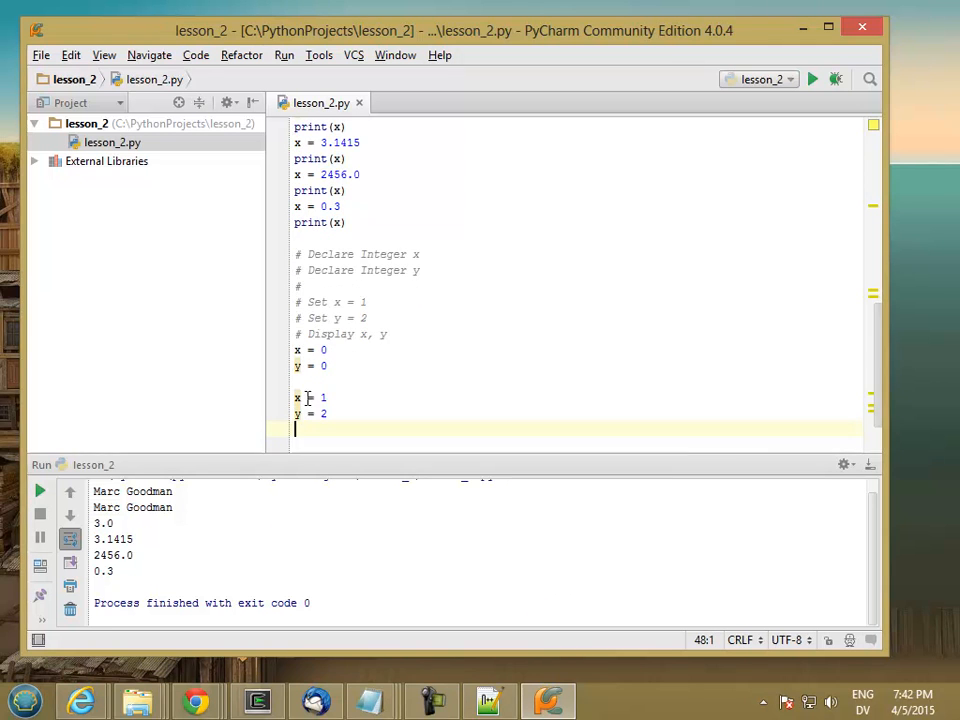
{"action": "mouse_move", "coordinate": [362, 345]}
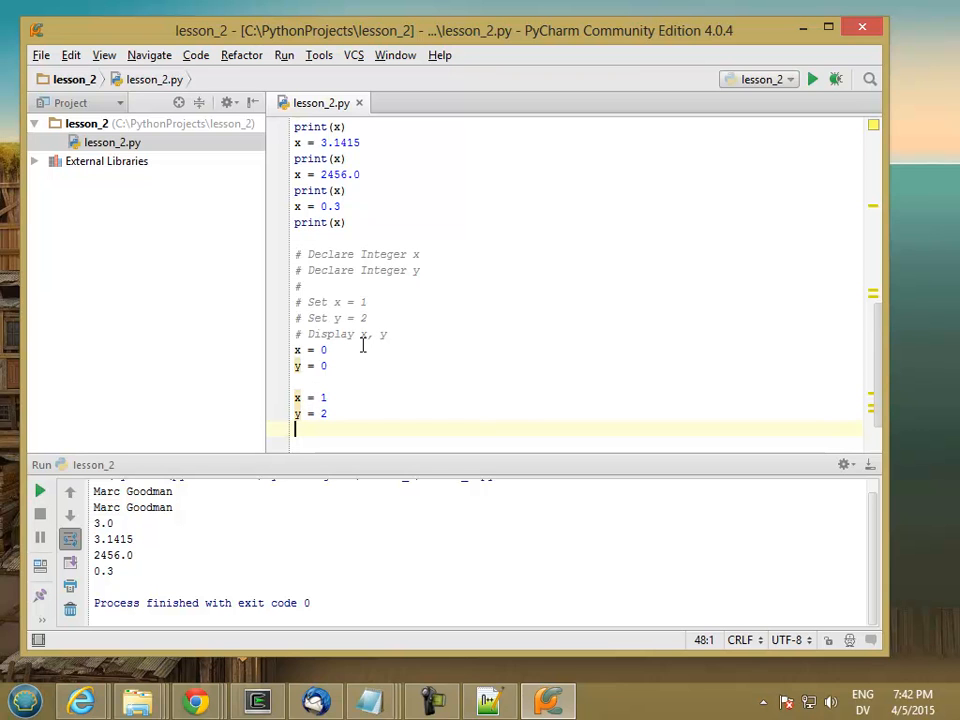
{"action": "type", "text": "print(x, y"}
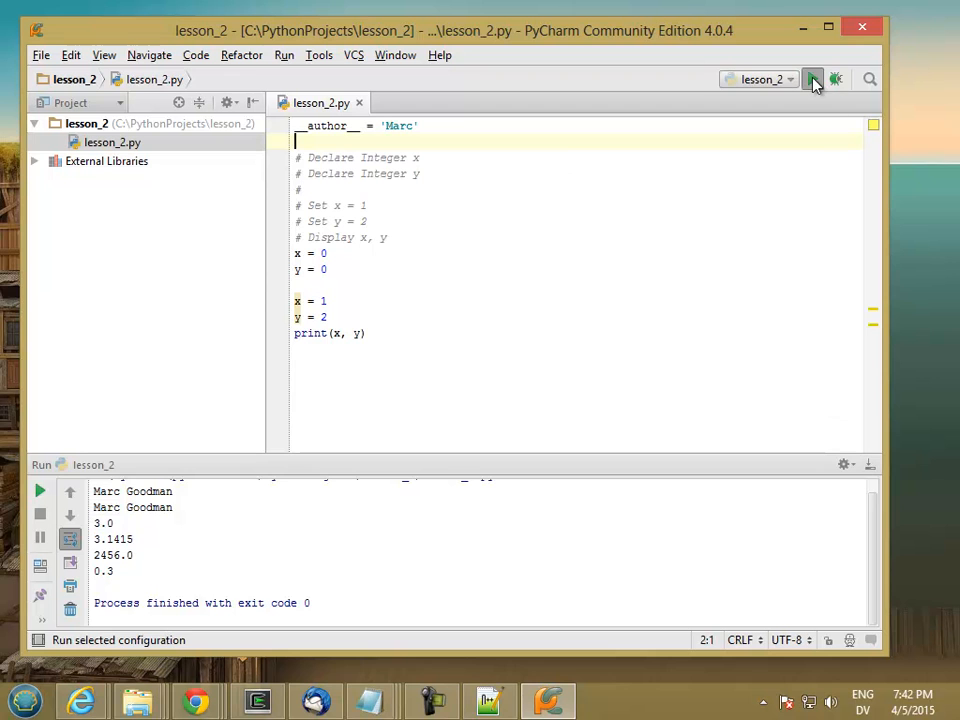
Run lesson_2.py from the toolbar so the console prints 1 2.
{"action": "left_click", "coordinate": [813, 79]}
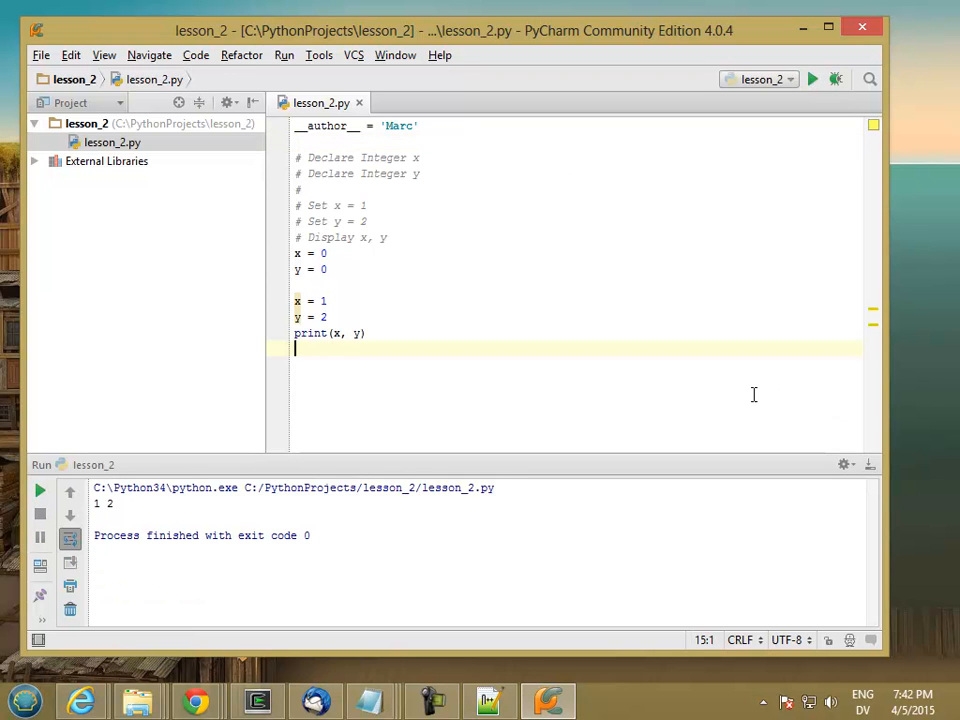